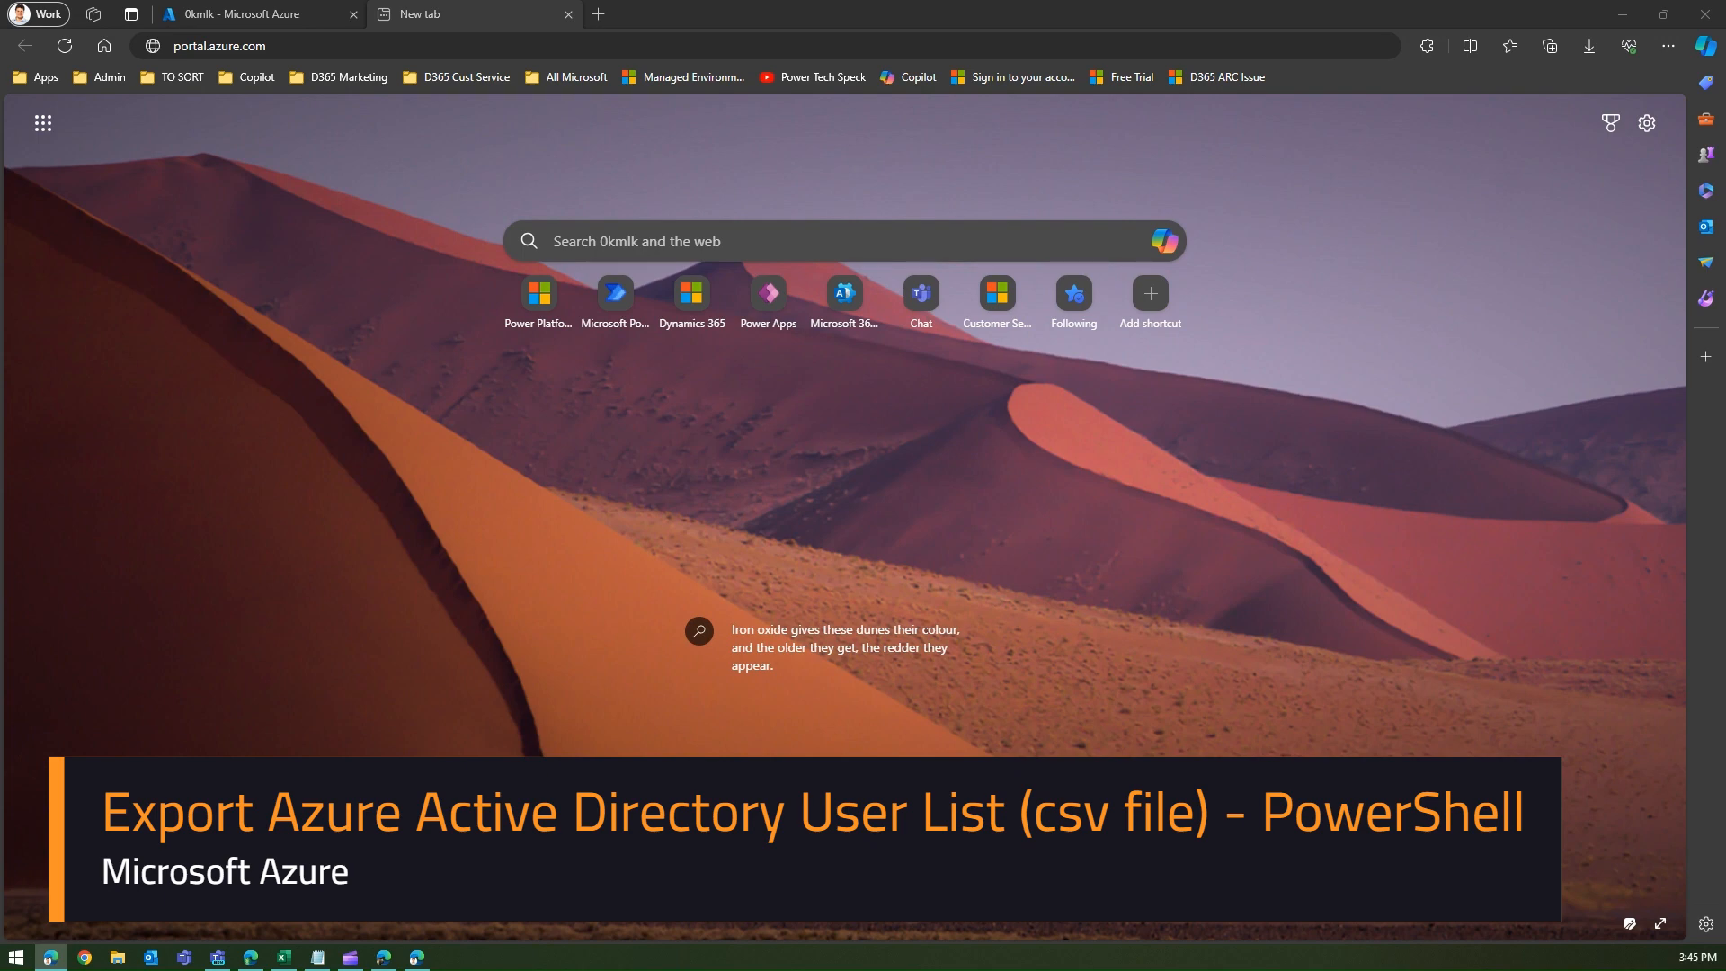
mouse_move(802, 70)
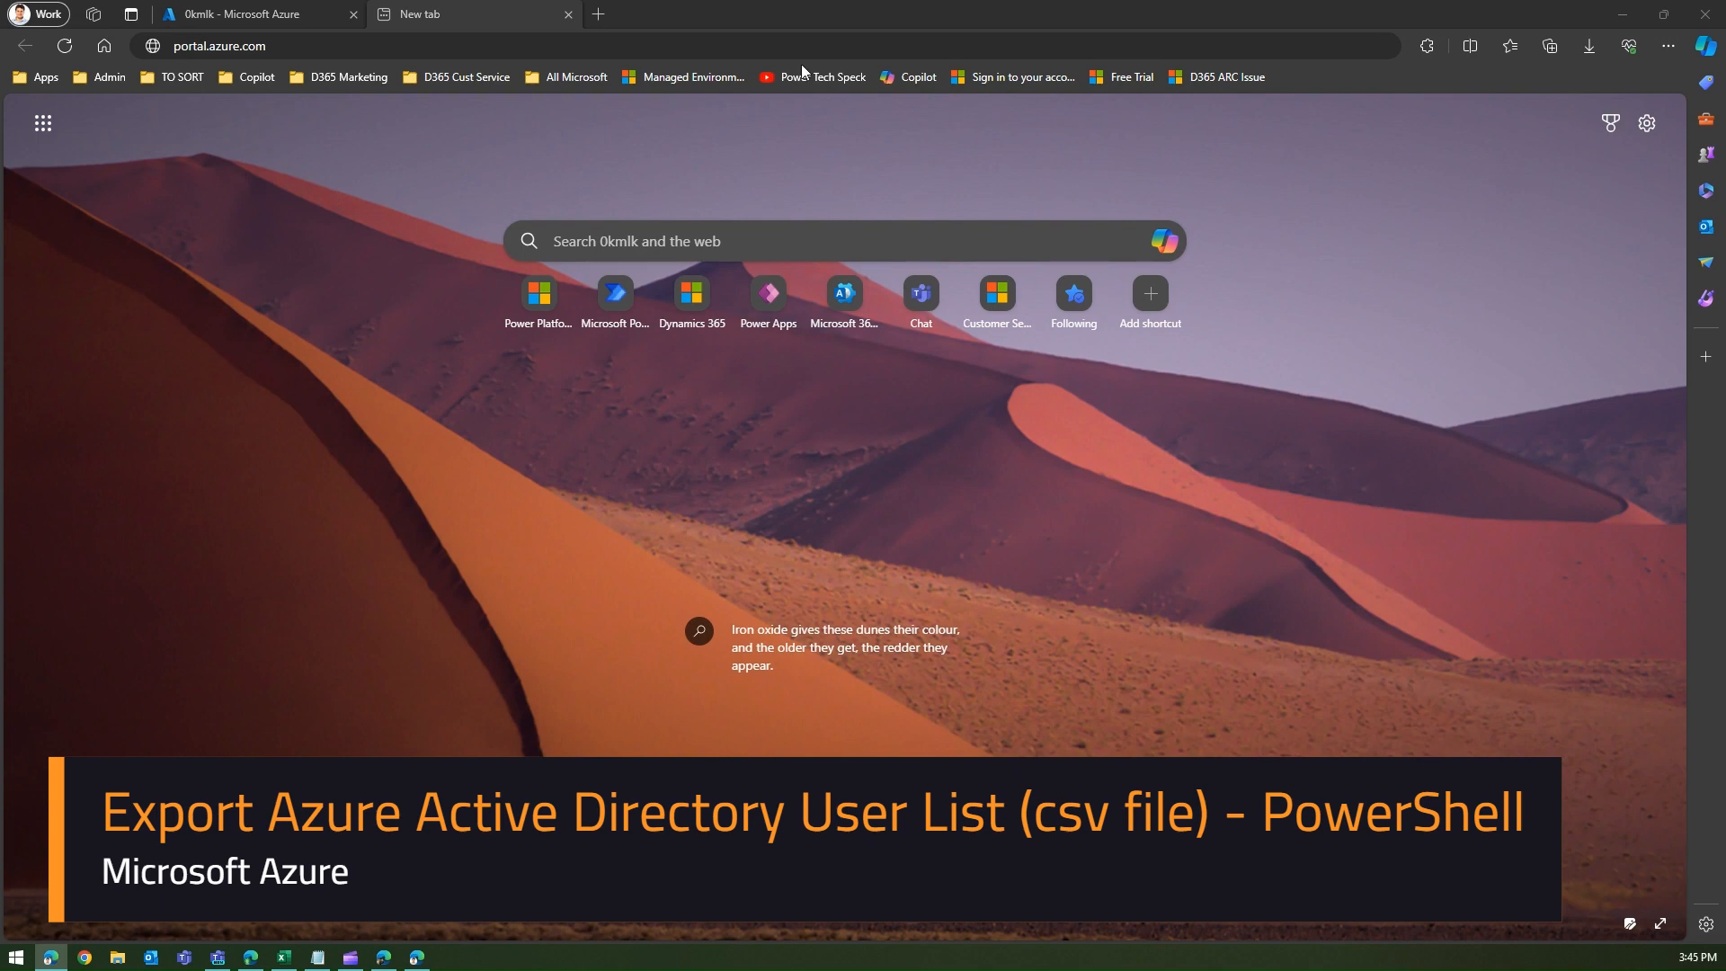
Load portal.azure.com in the new Edge tab
click(727, 47)
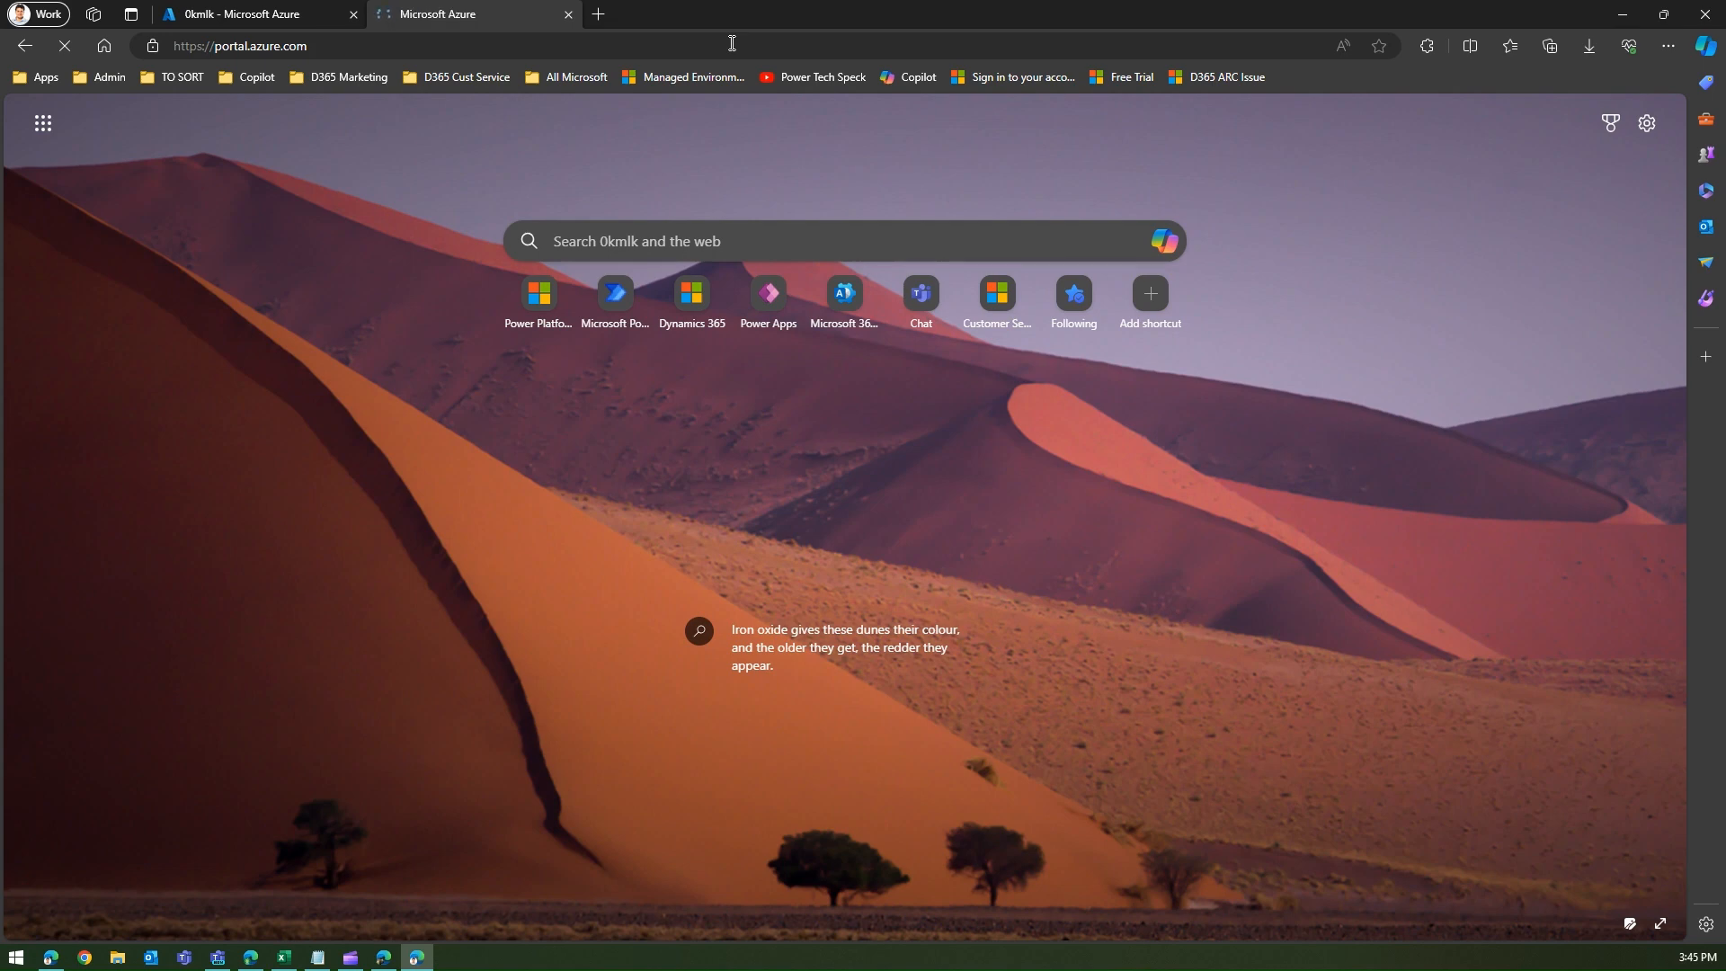
Go to the 0kmlk tenant overview and navigate to its Users page under Manage
click(253, 12)
text(porta)
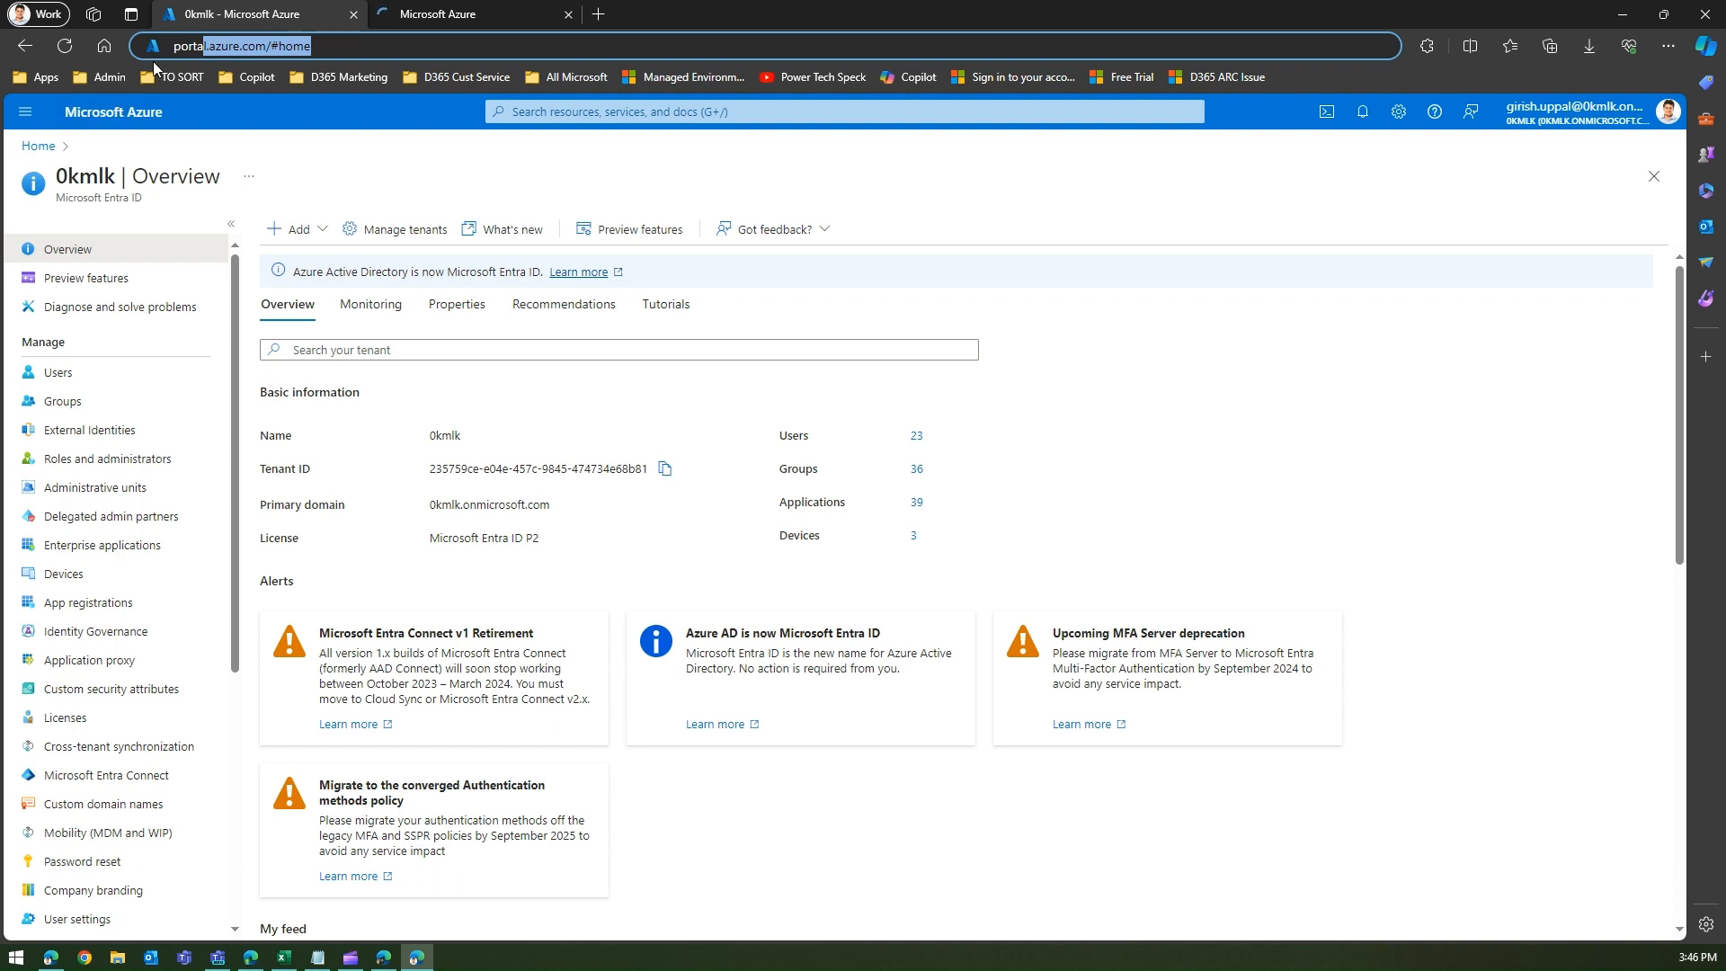
mouse_move(128, 390)
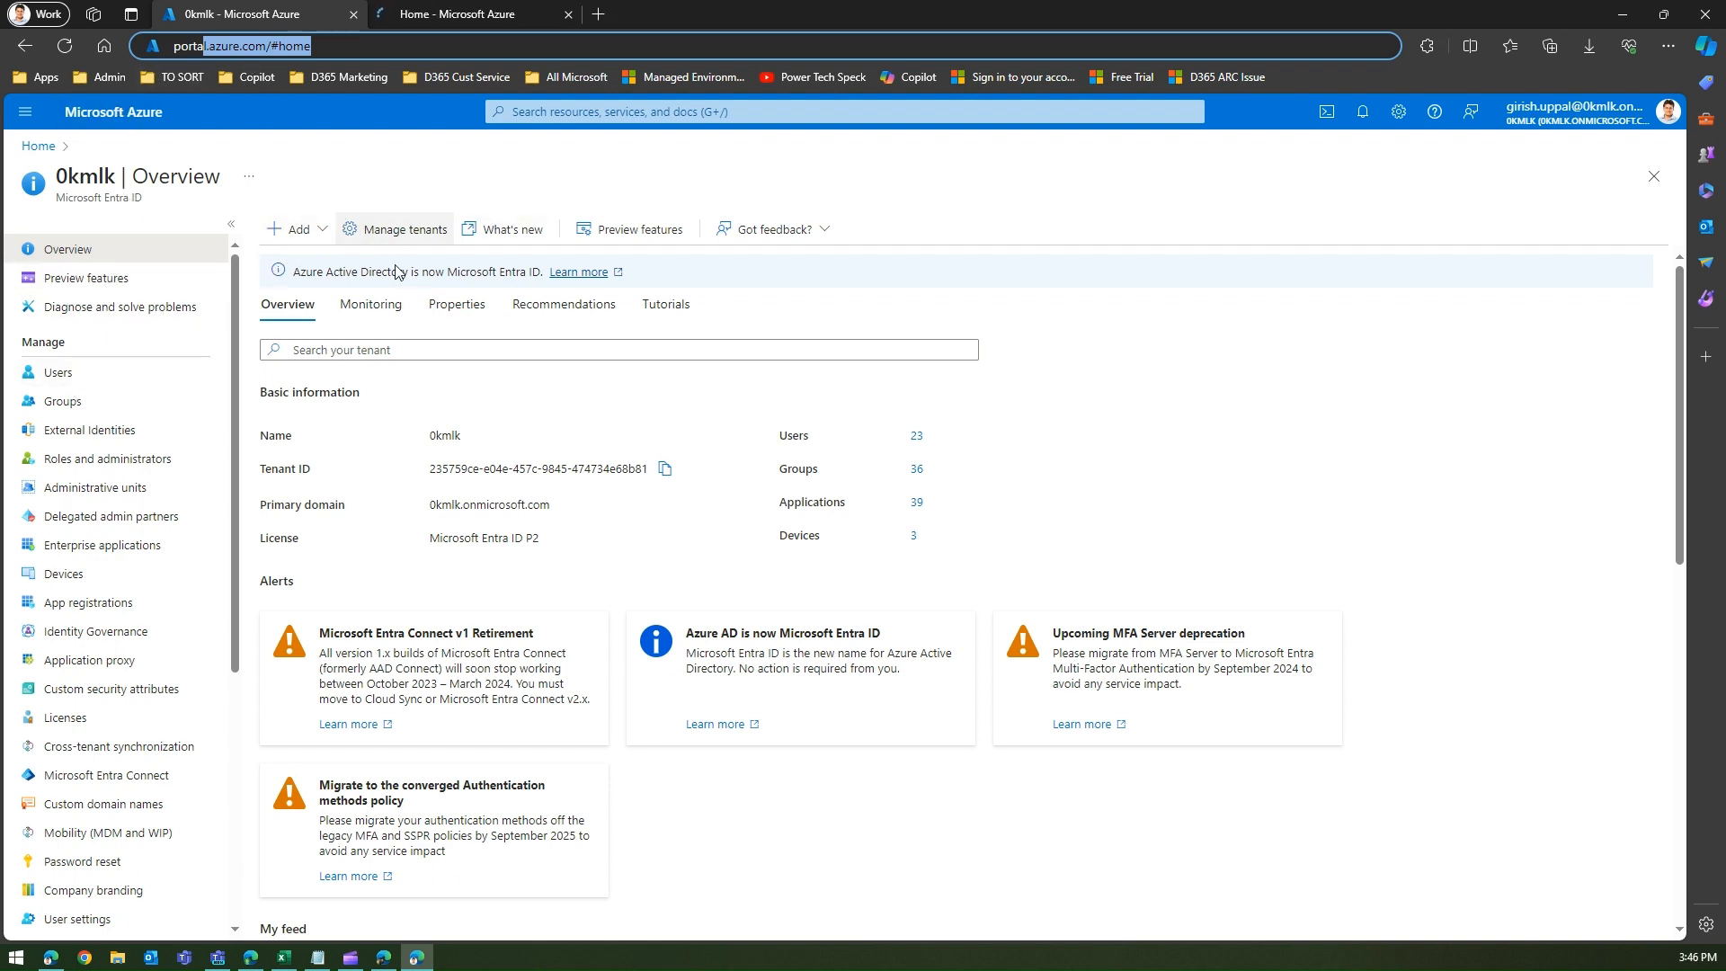
scroll(down, 3)
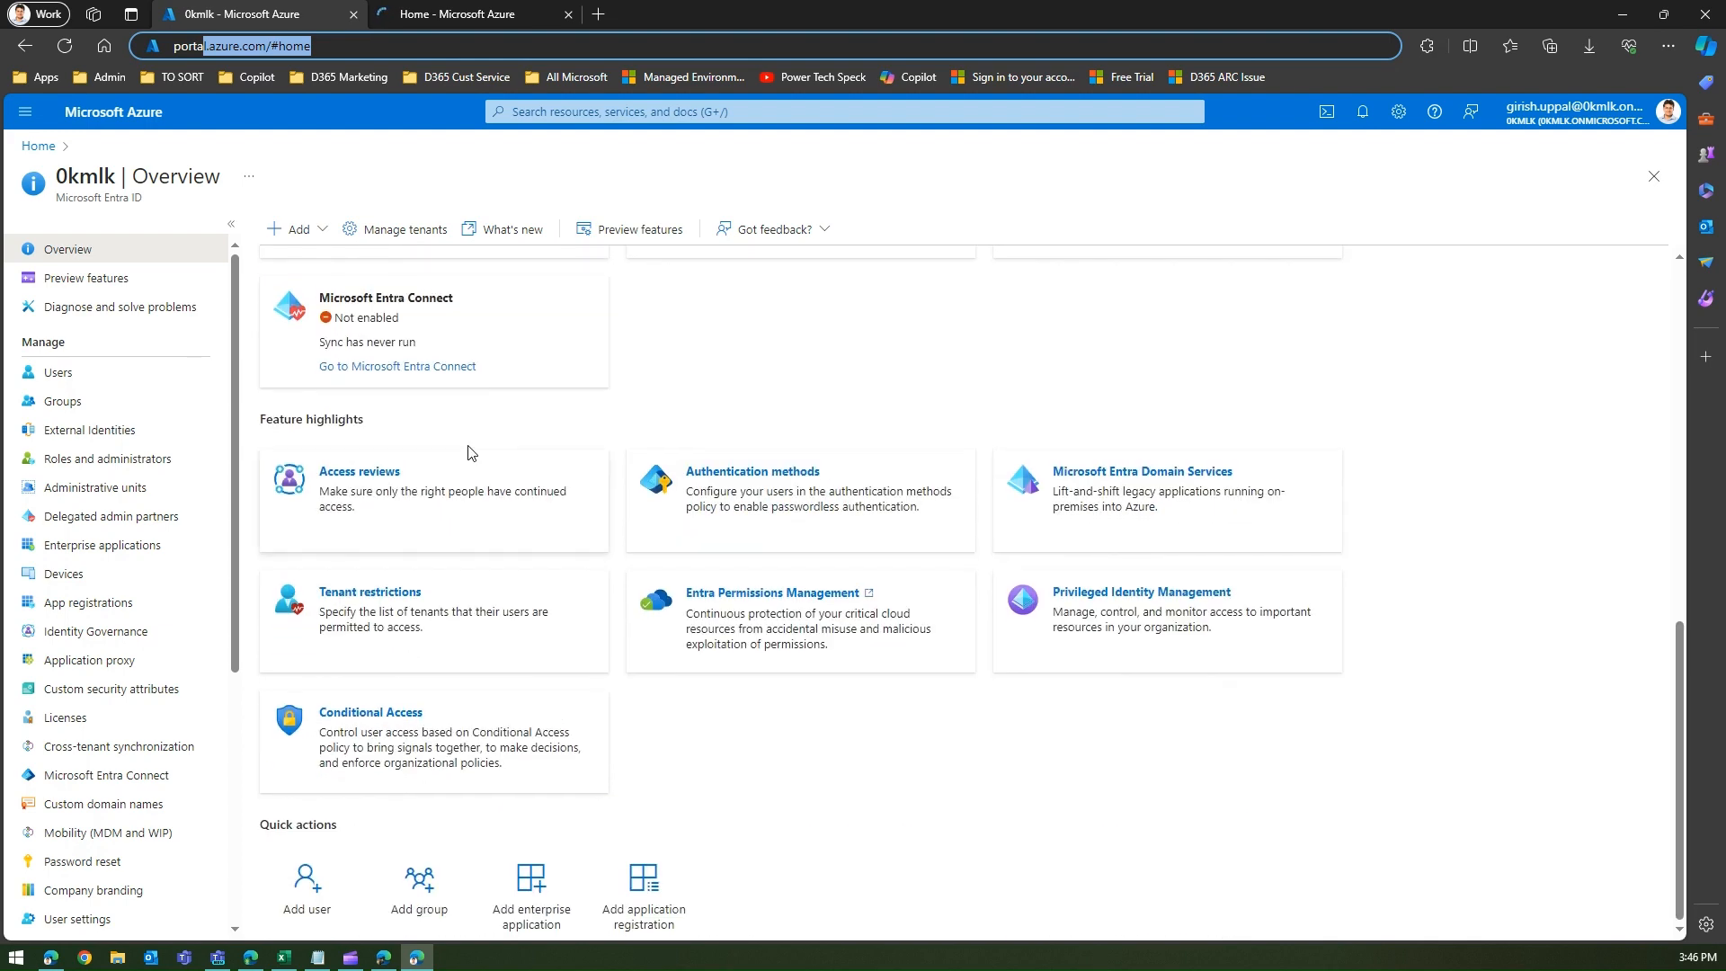
click(57, 372)
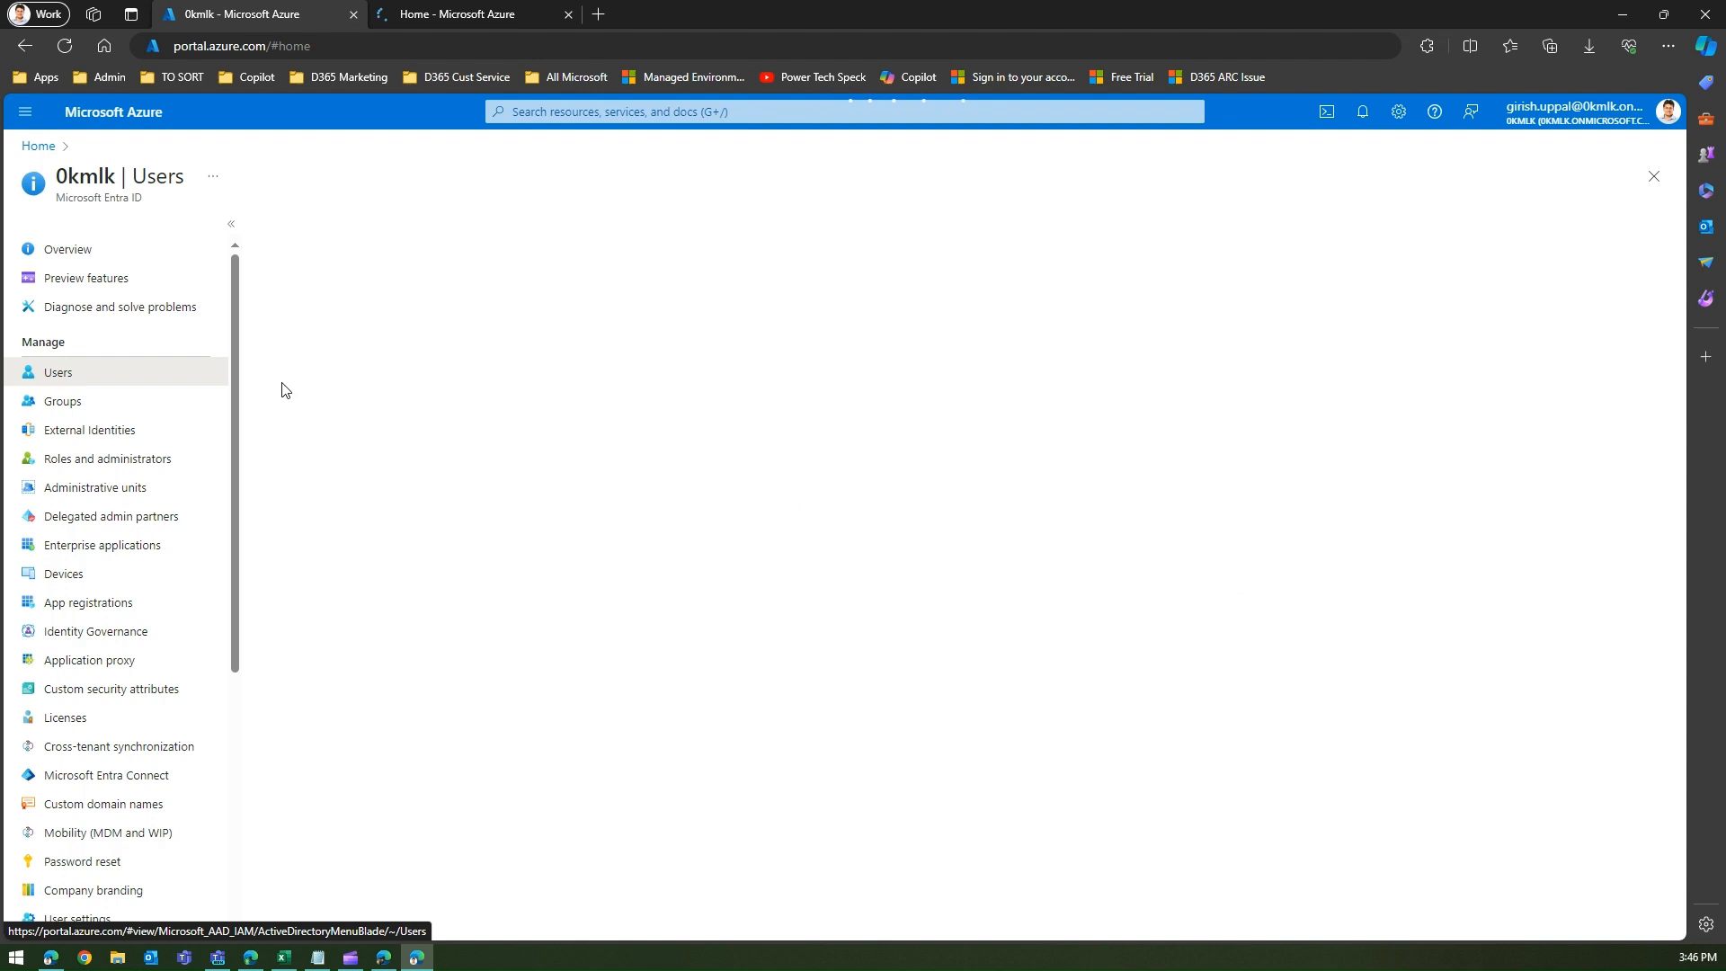
mouse_move(480, 399)
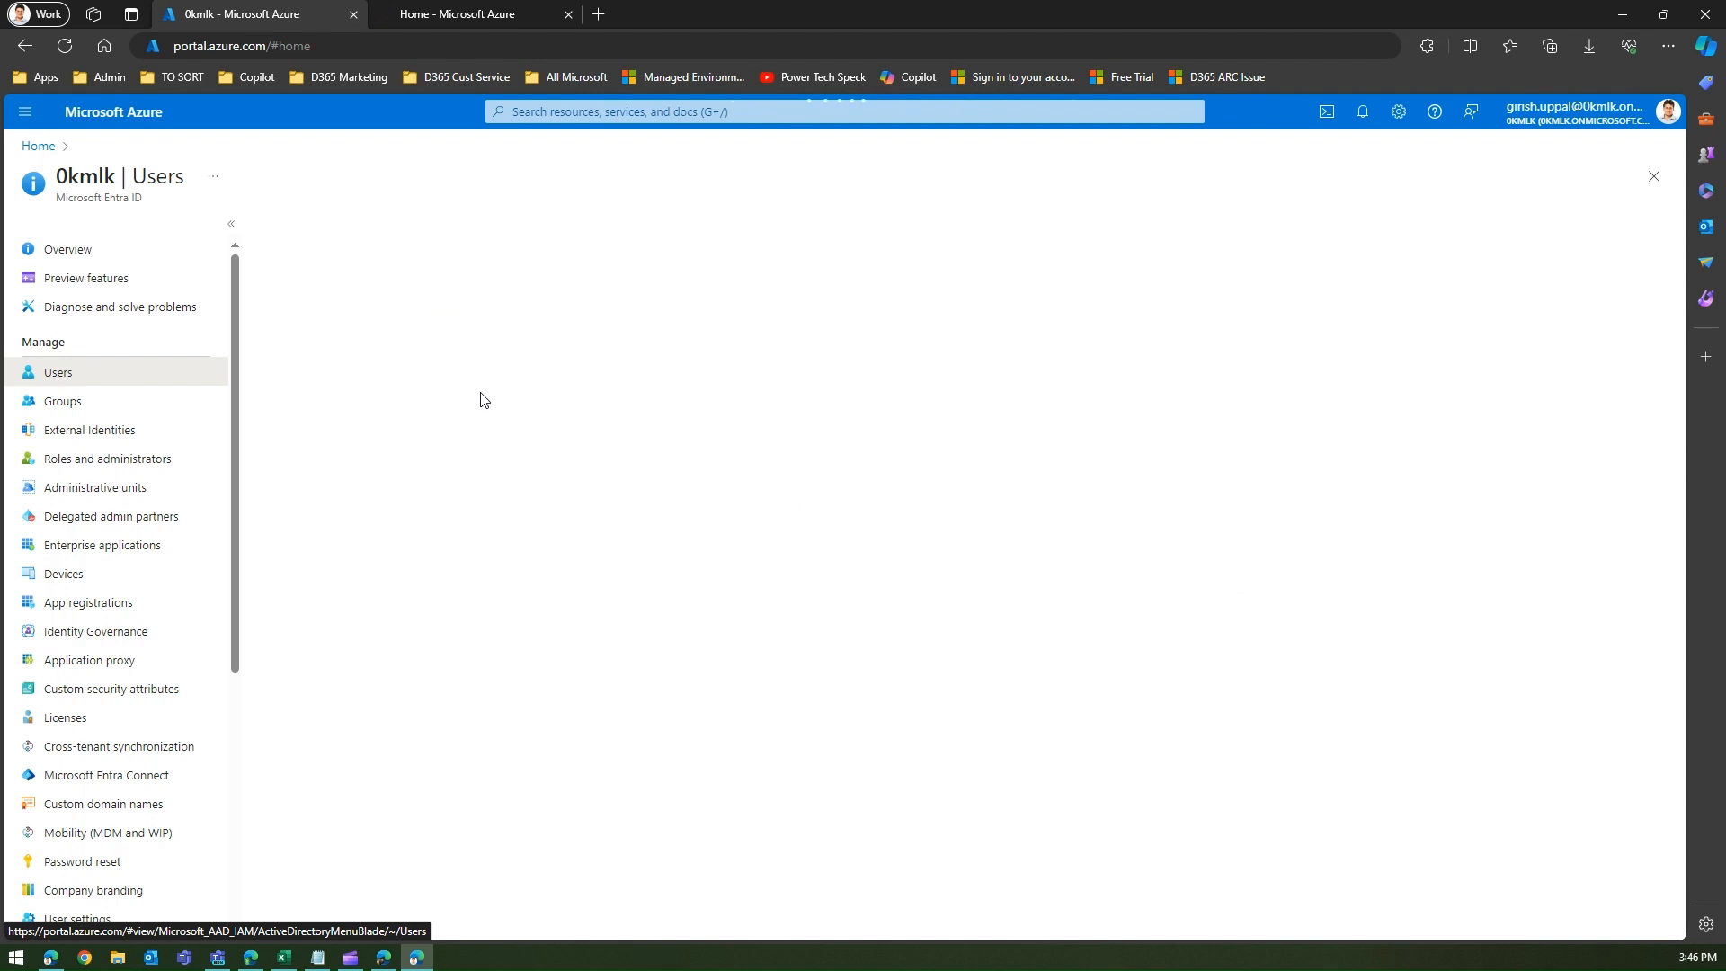
Load the All users list showing the tenant's 23 users
click(58, 372)
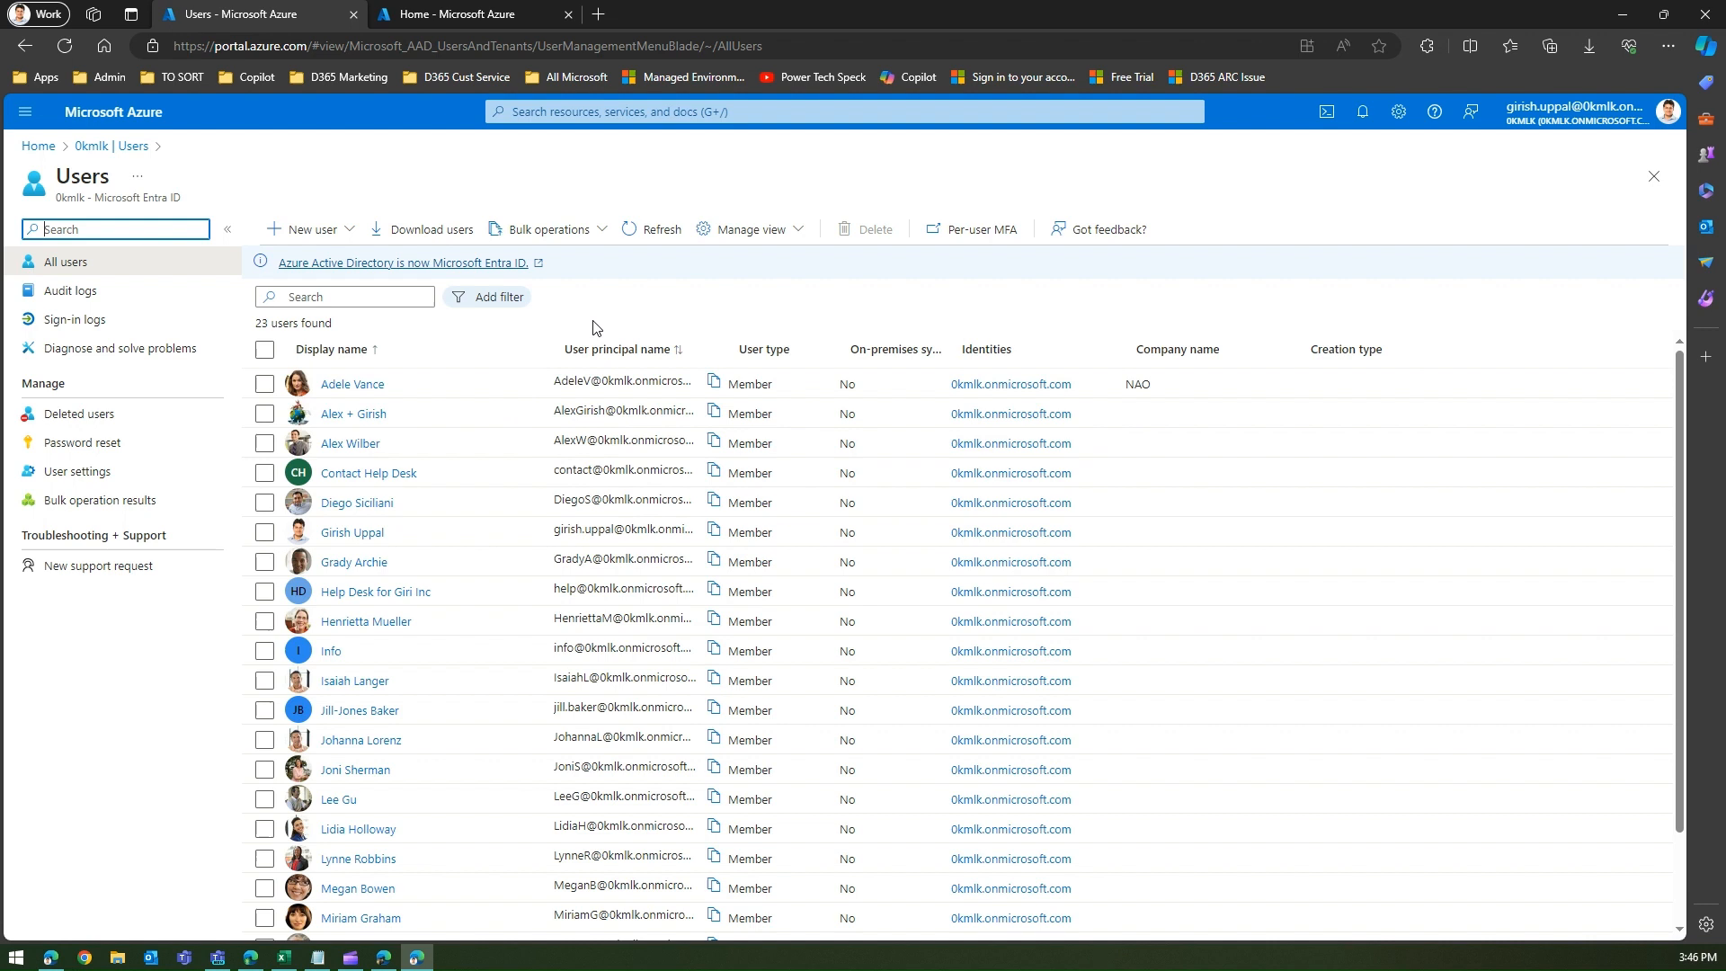
mouse_move(588, 295)
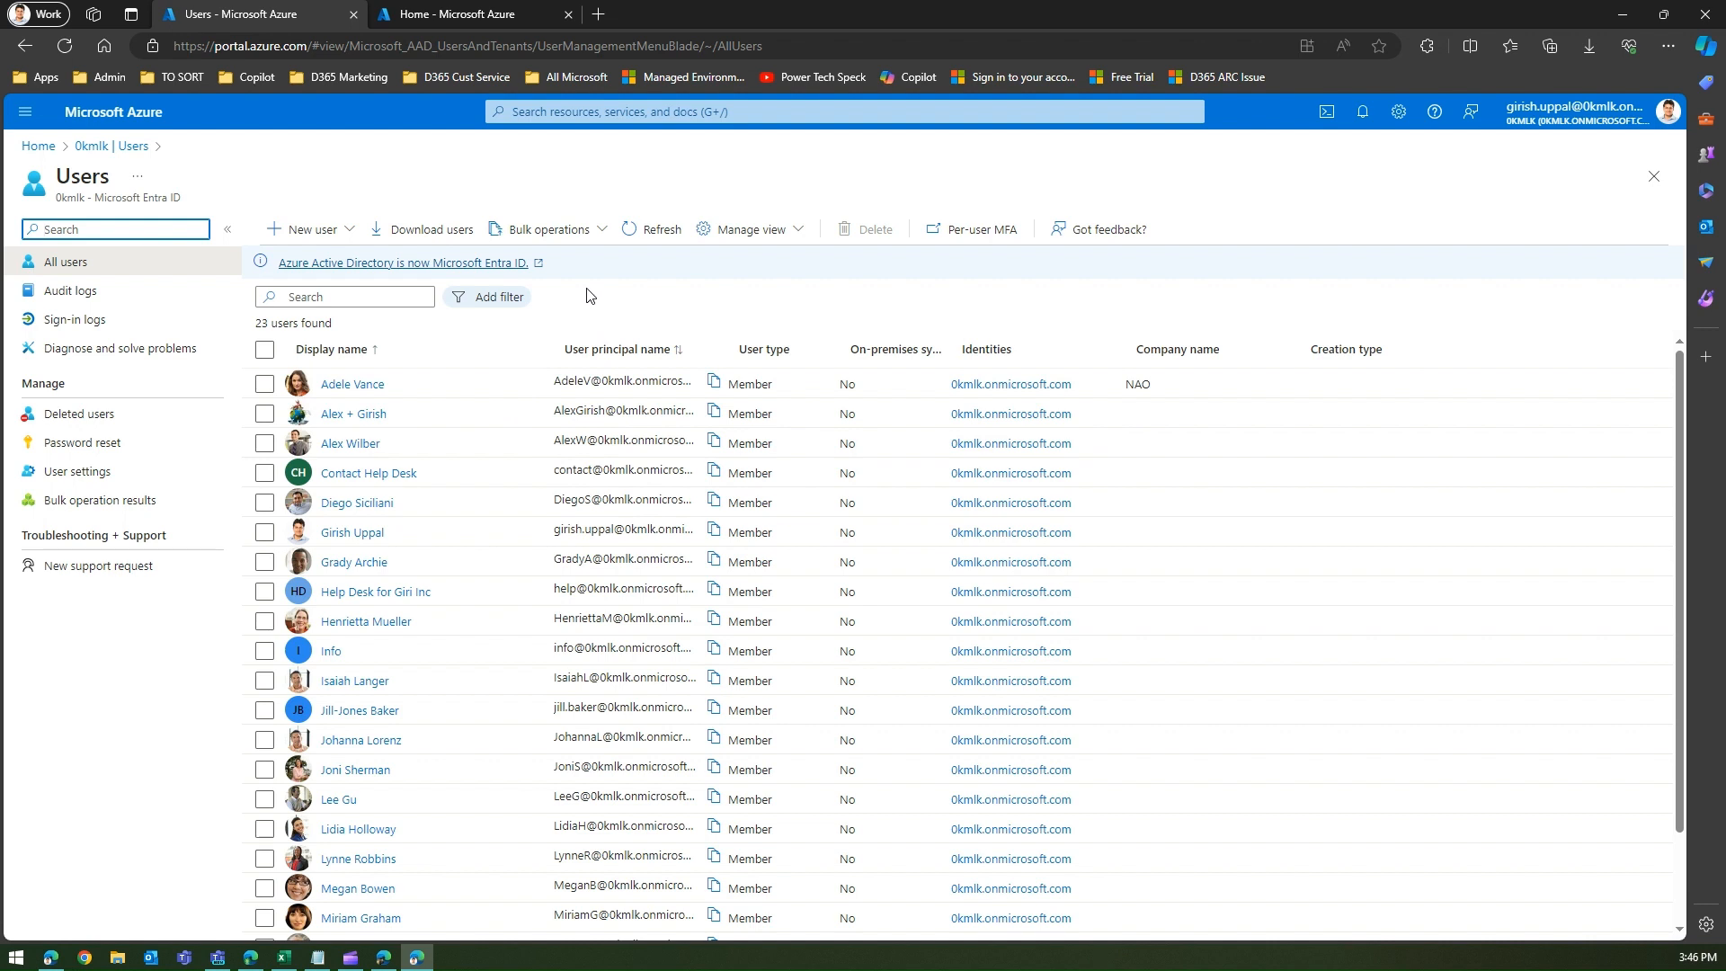
mouse_move(432, 229)
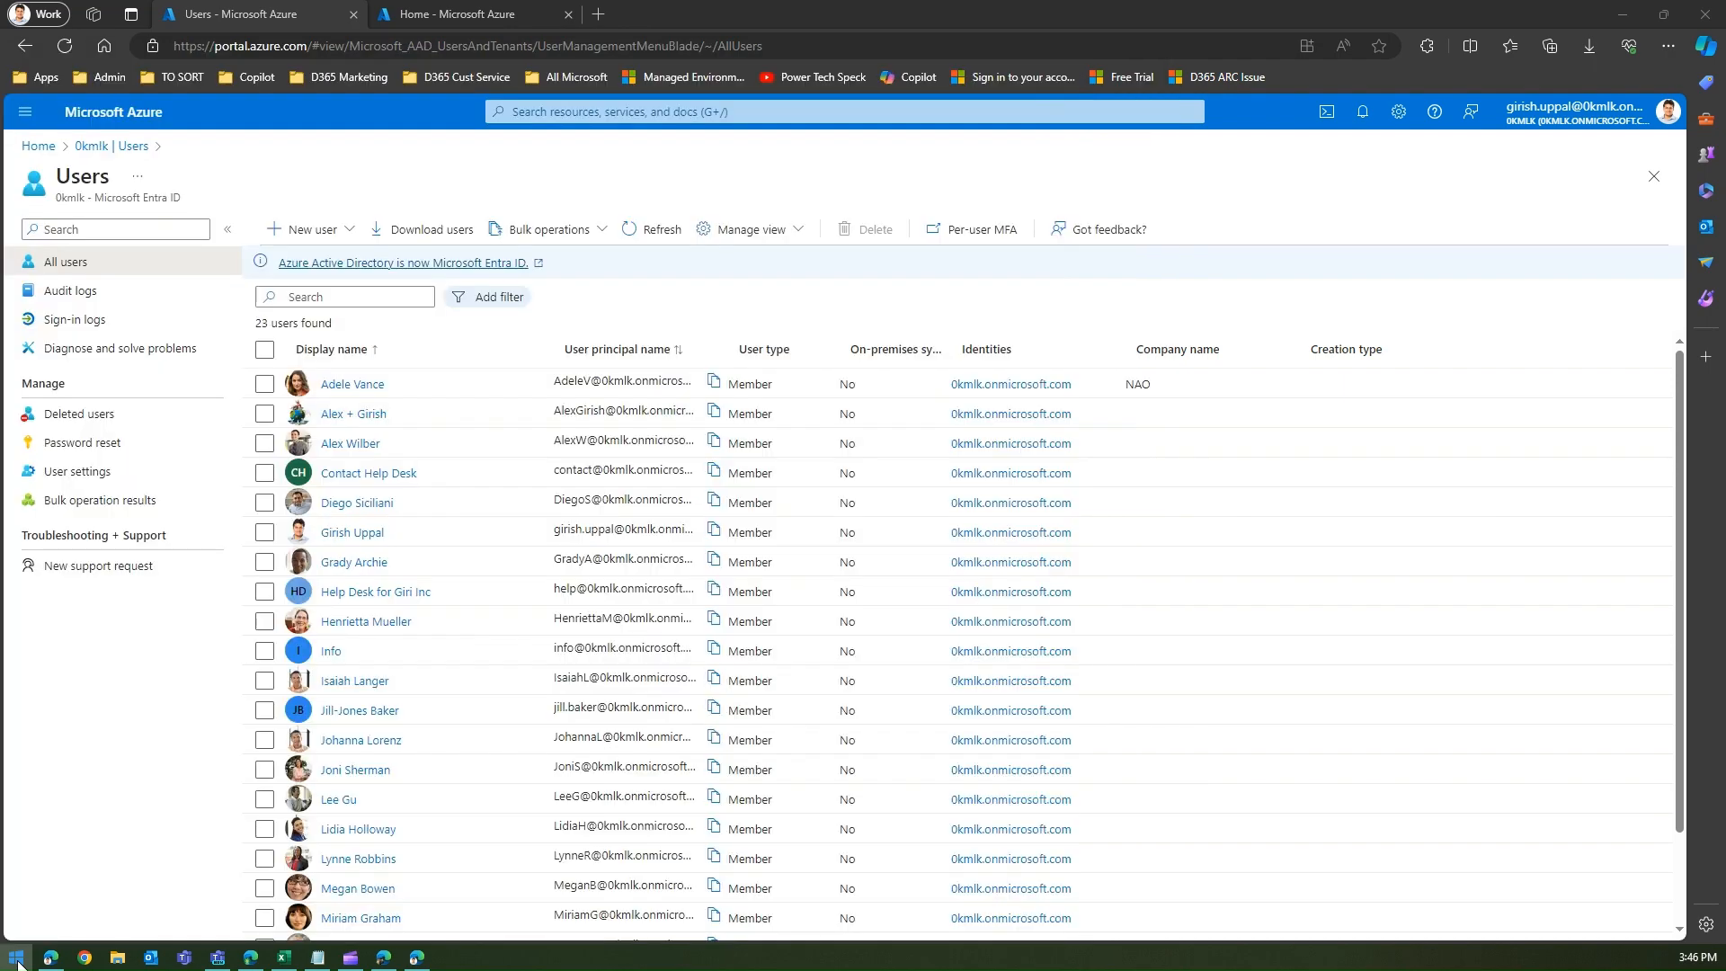
Search Start for 'powershell' to launch an administrator PowerShell window
text(powe)
text(cd\)
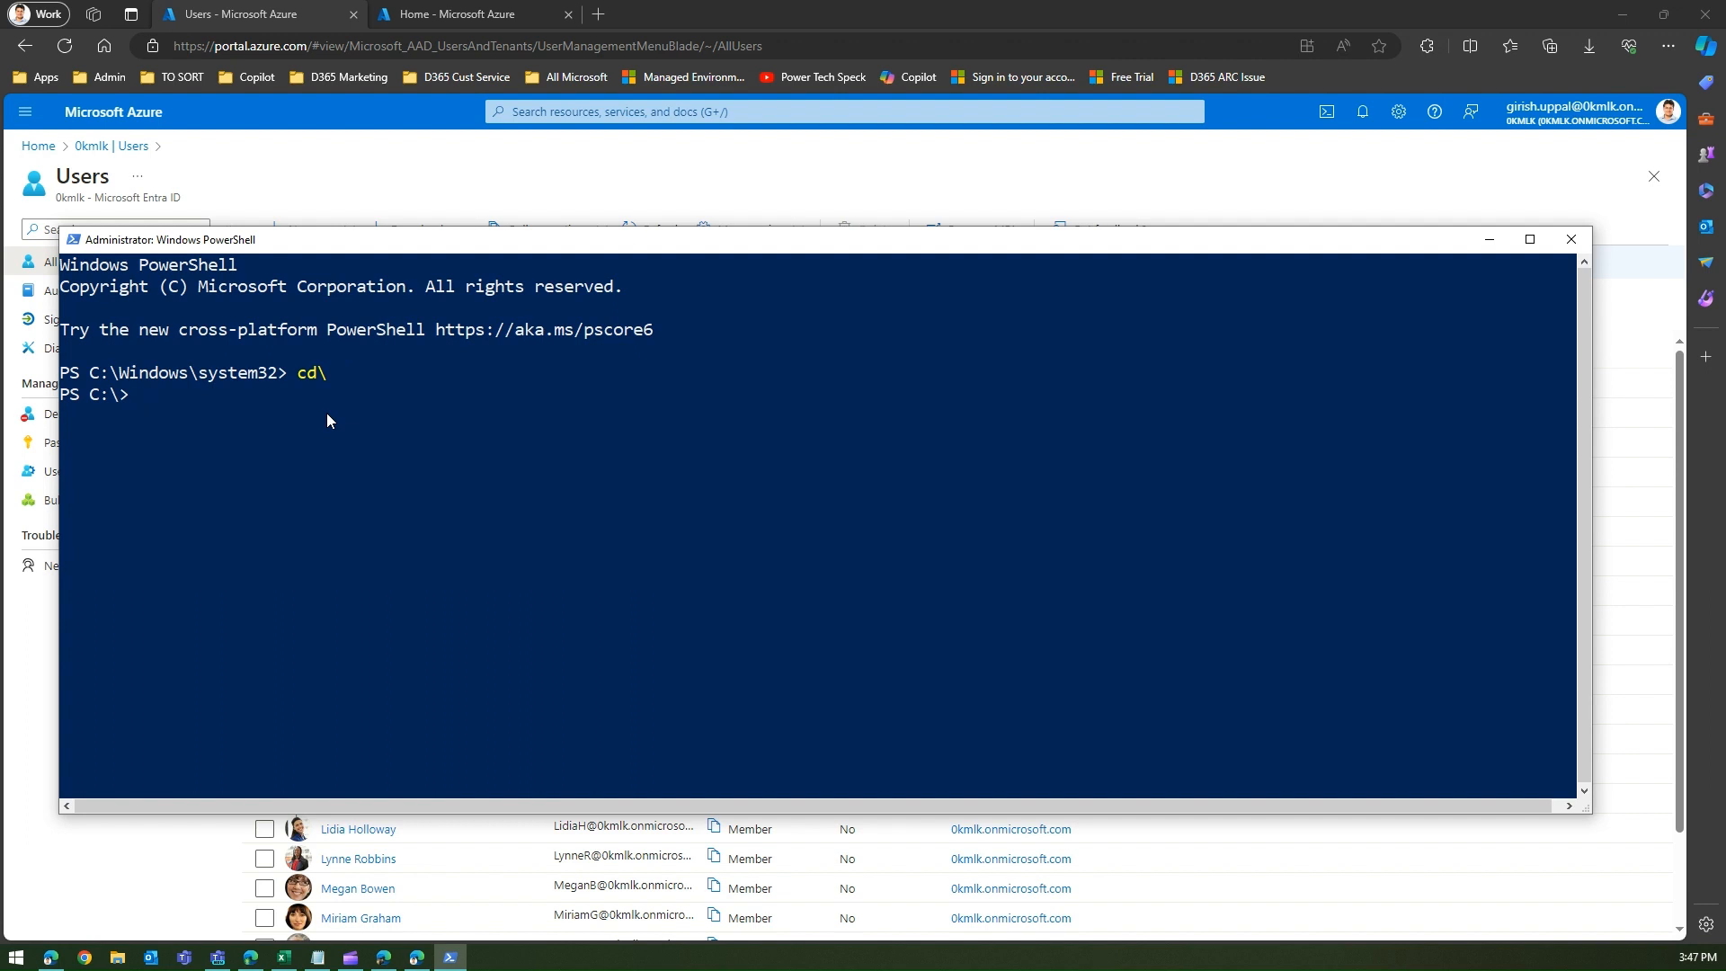
Run Install-Module -Name AzureAD, which reports version 2.0.2.140 already installed
text(Install)
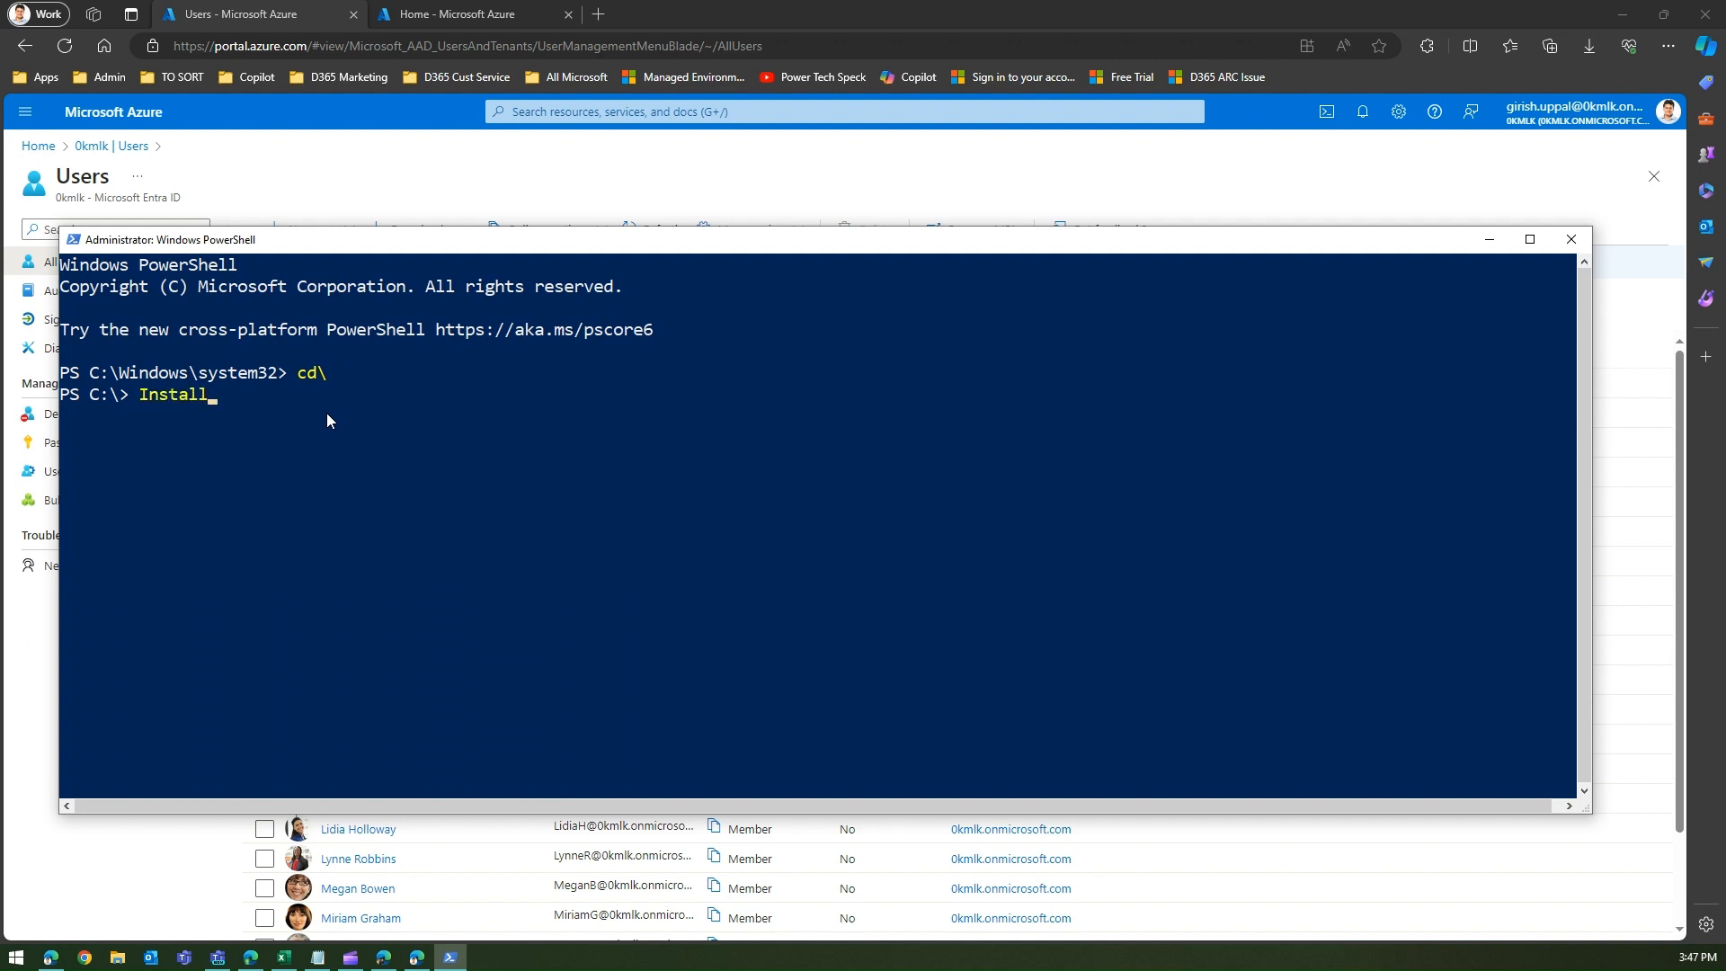
text(-Module -)
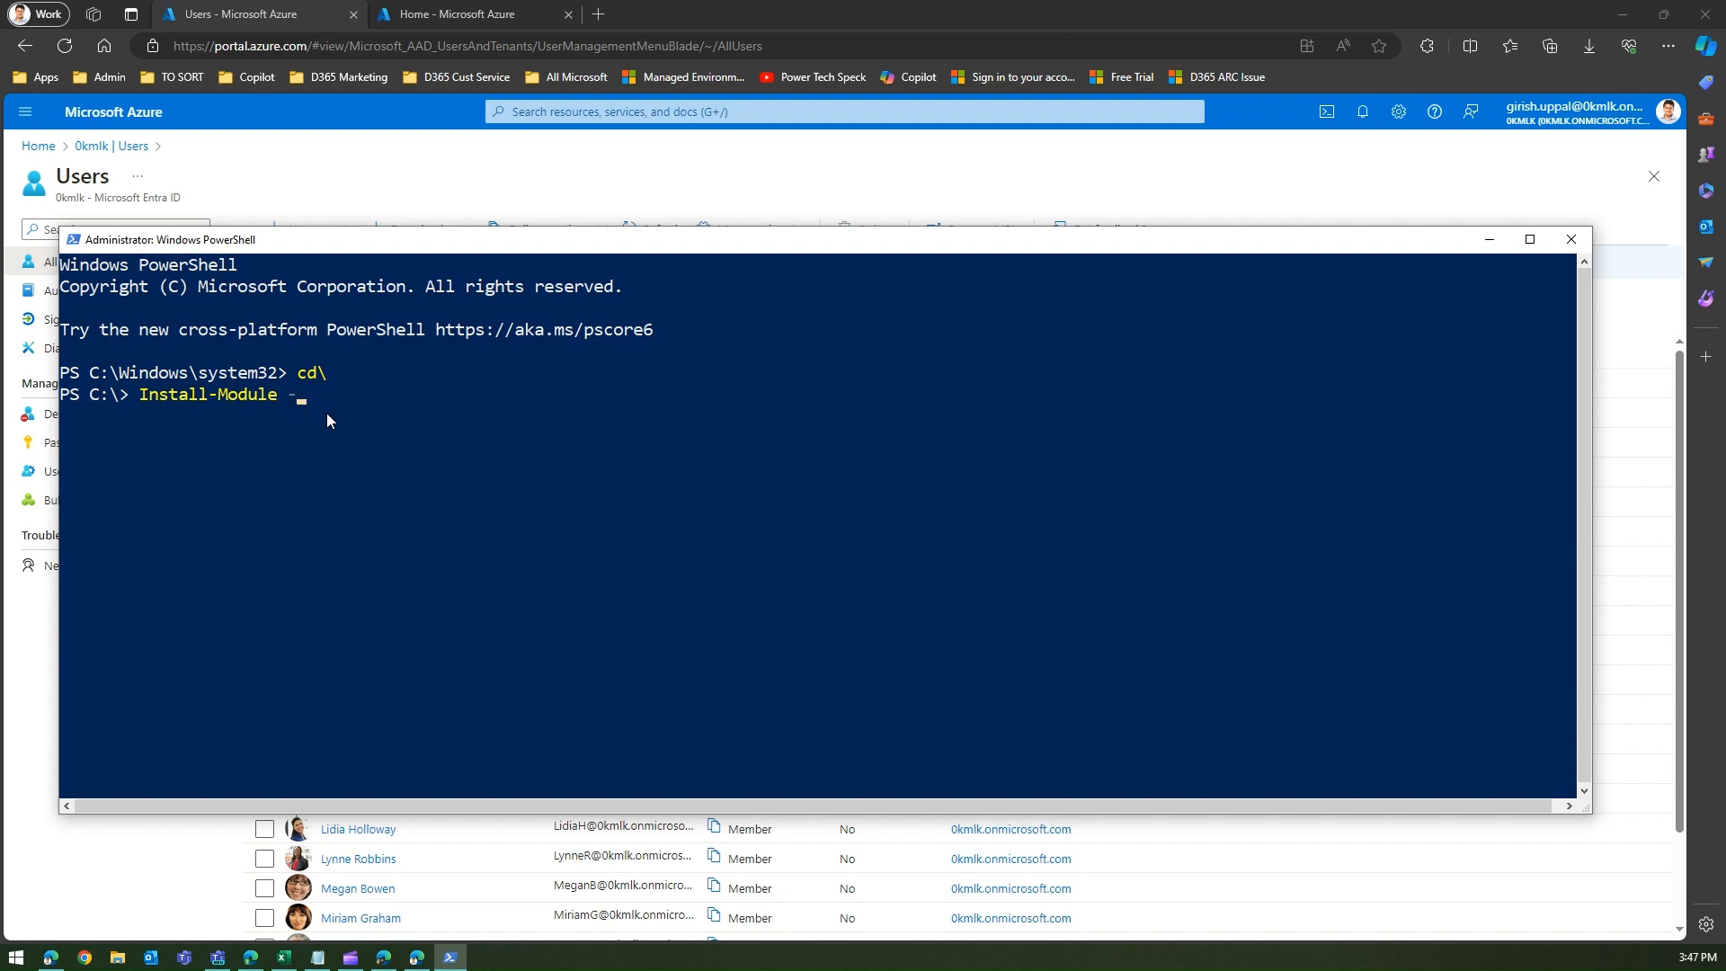
text(Name Az)
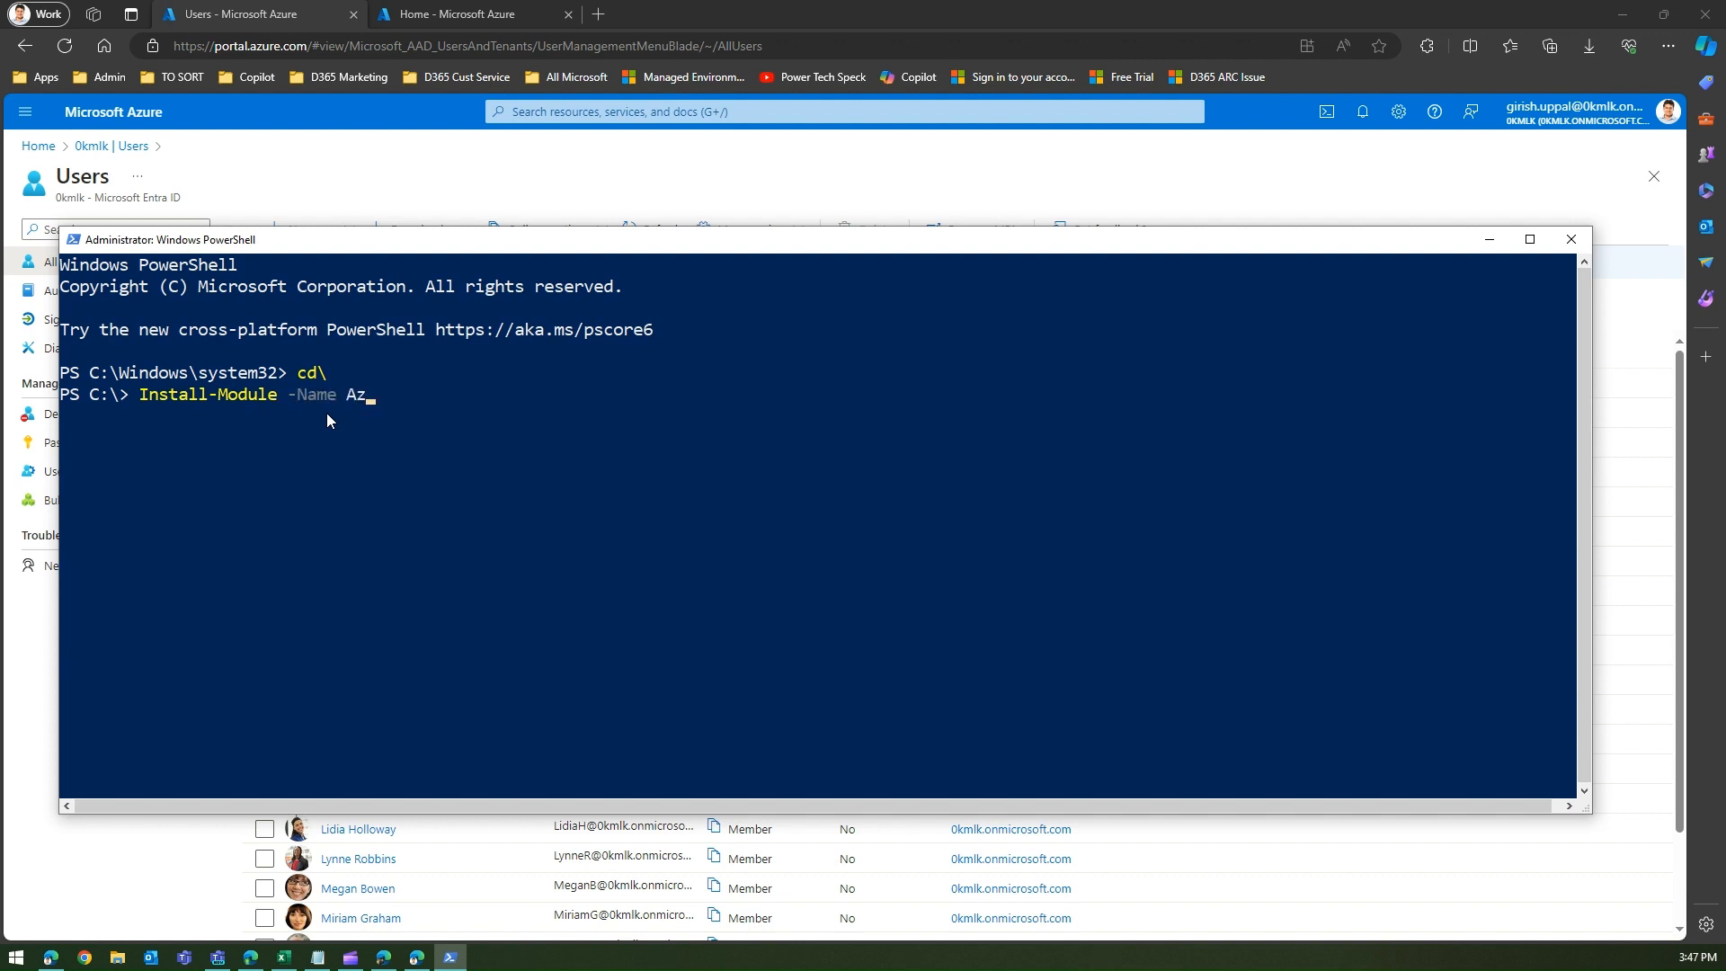
text(ureAd)
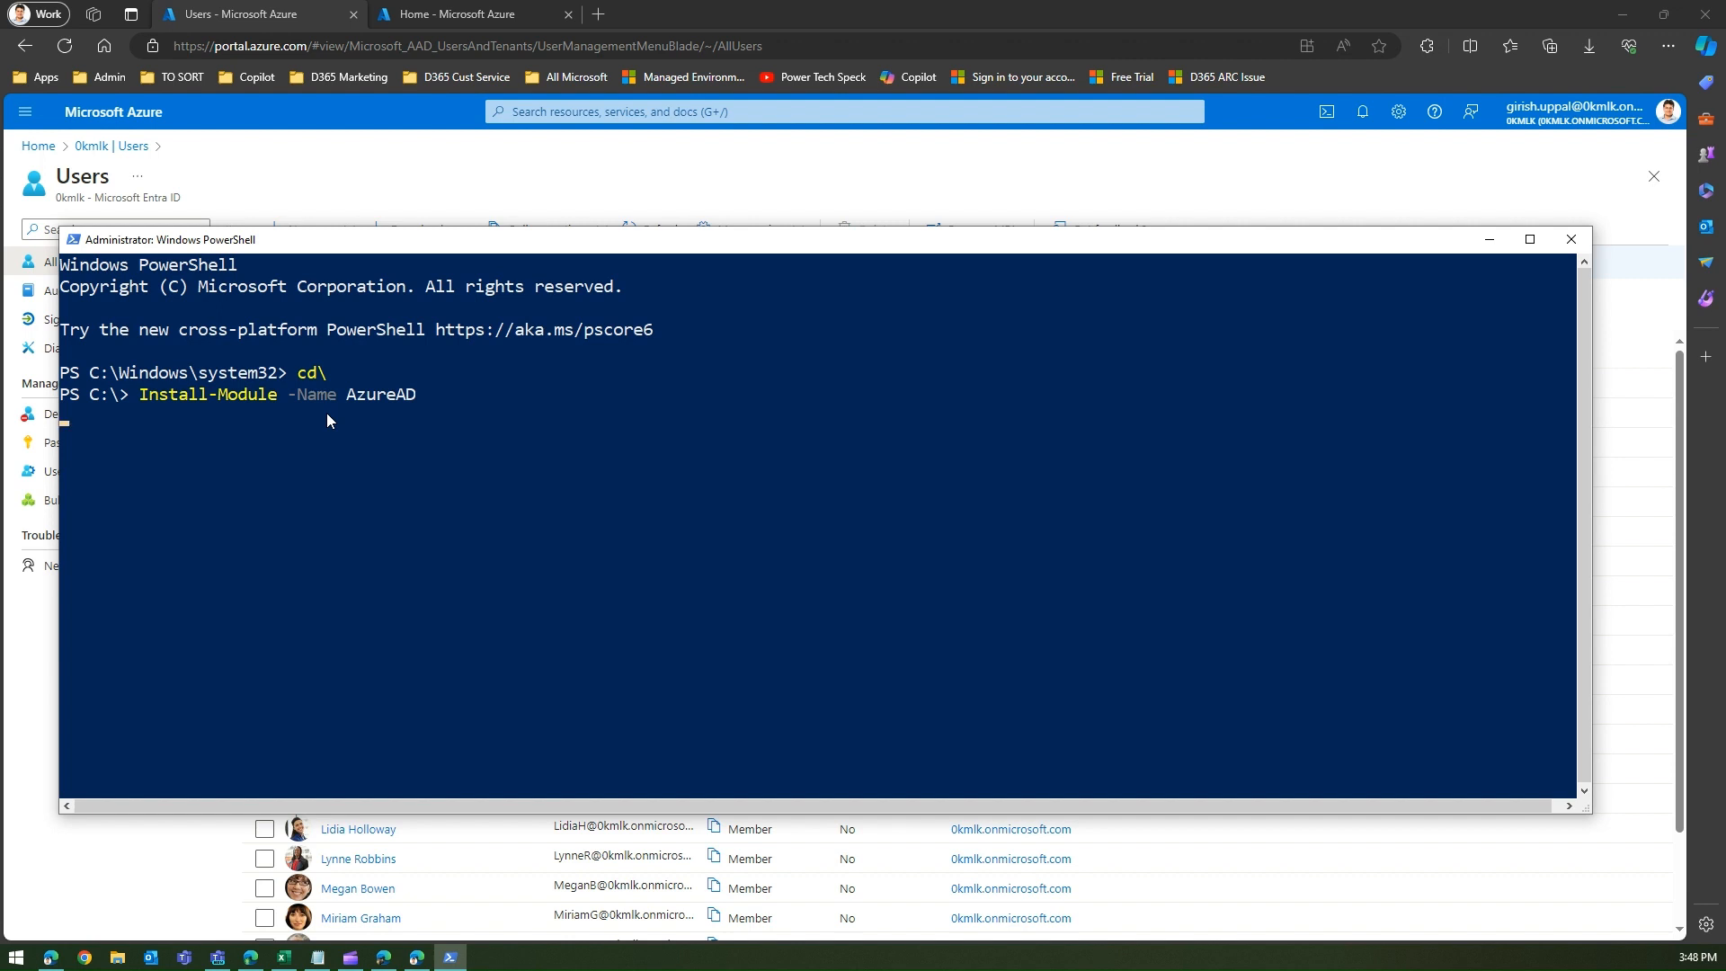
key(enter)
text(a)
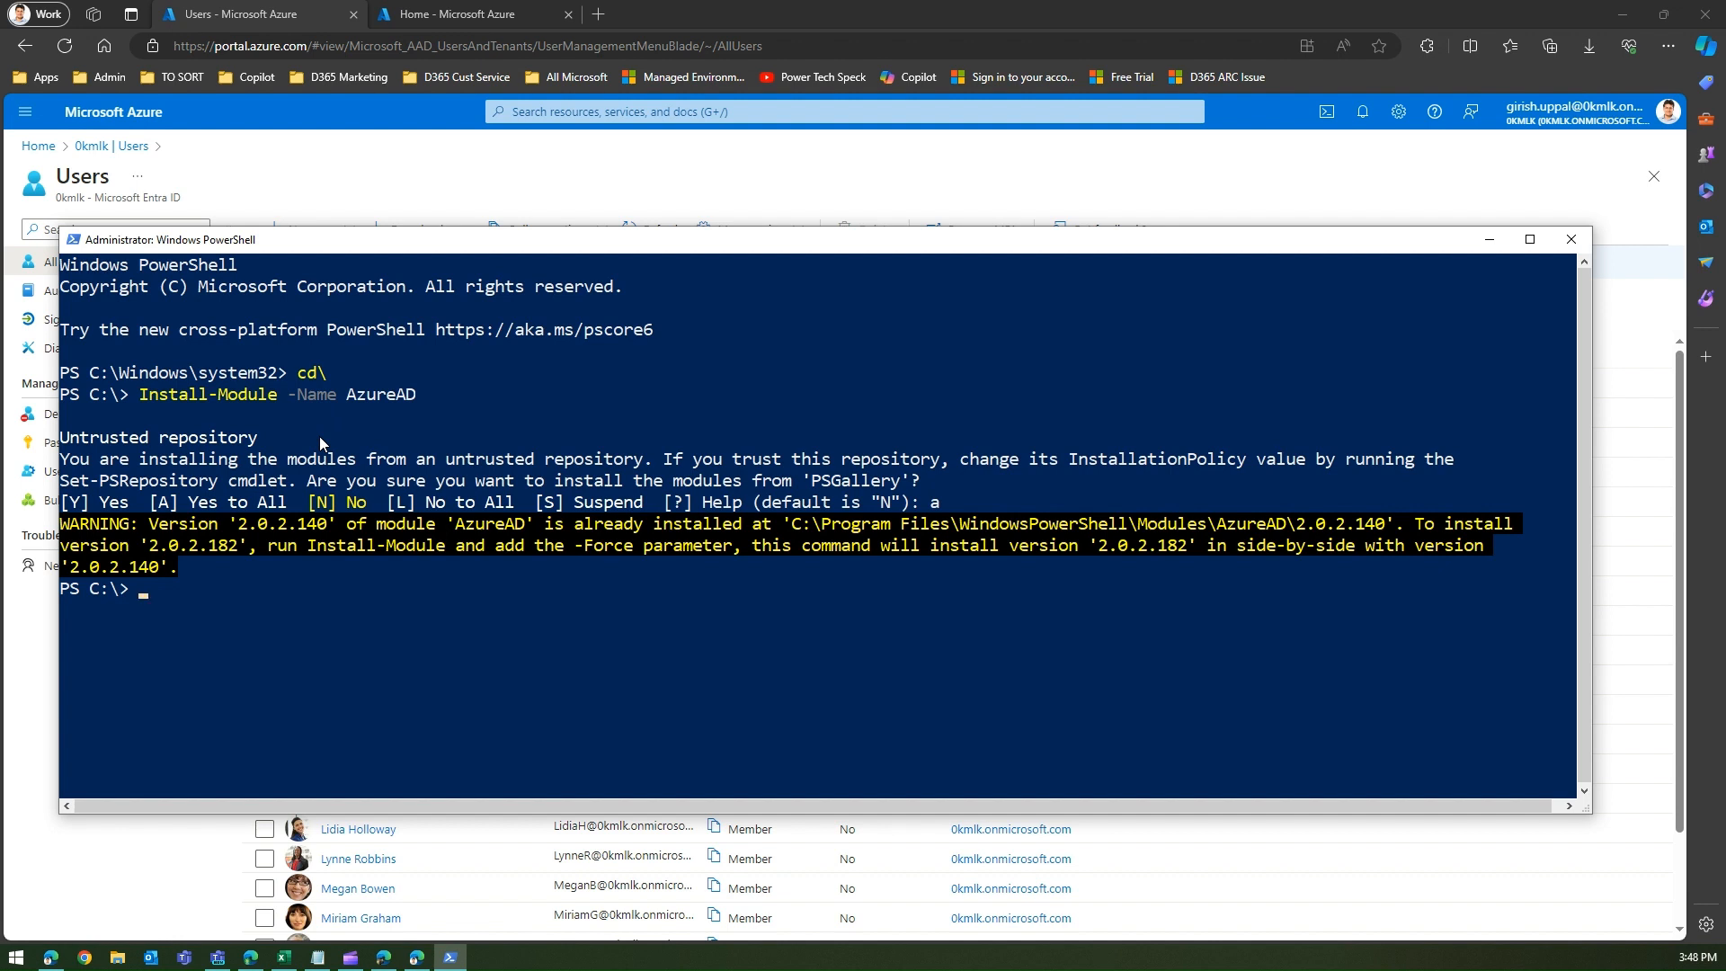
Enter the Connect-AzureAD command at the prompt to sign in to the tenant
text(Connect-Azure)
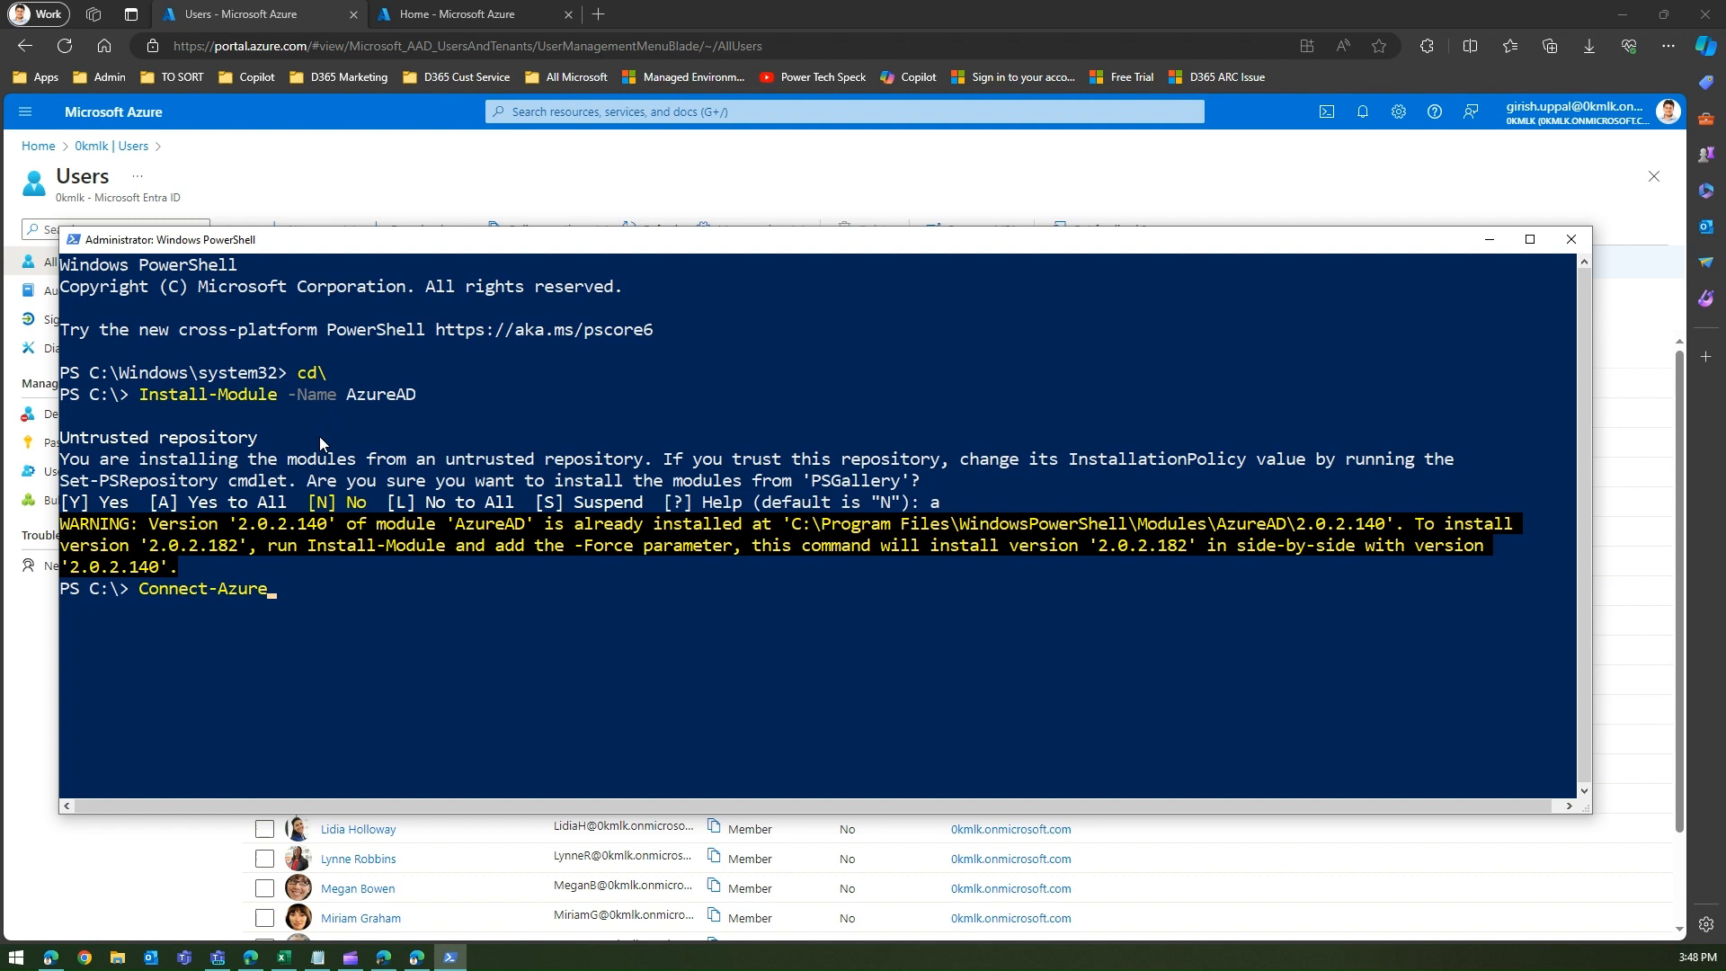
text(AD)
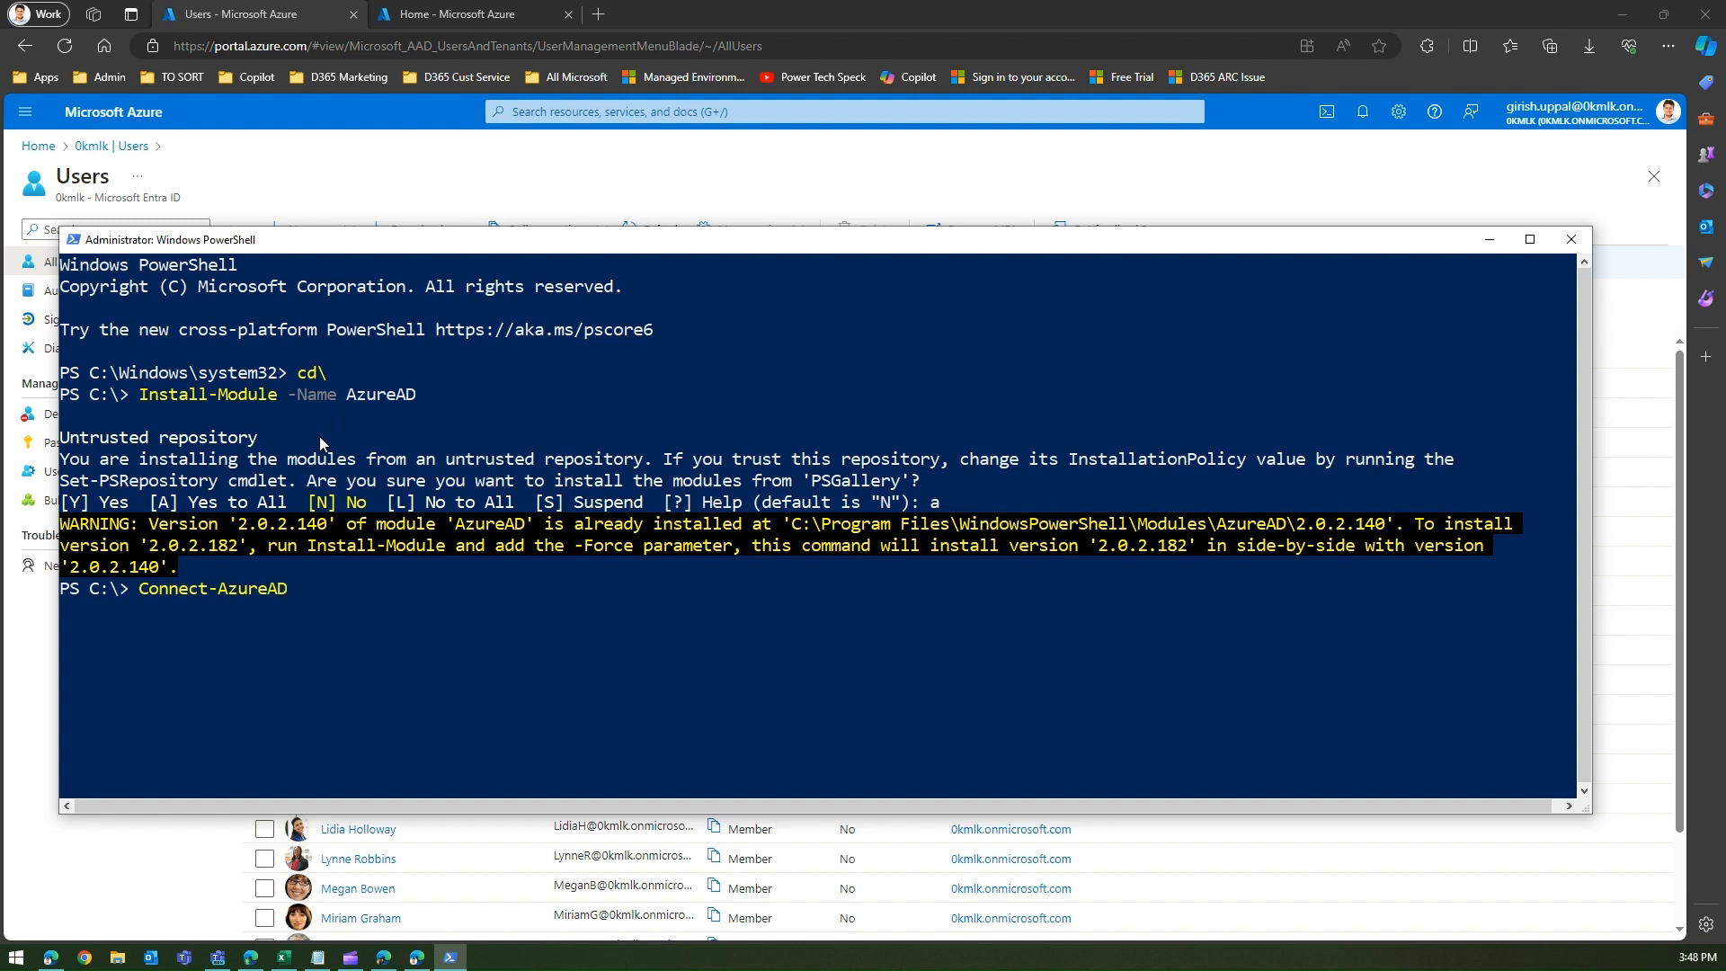
mouse_move(421, 464)
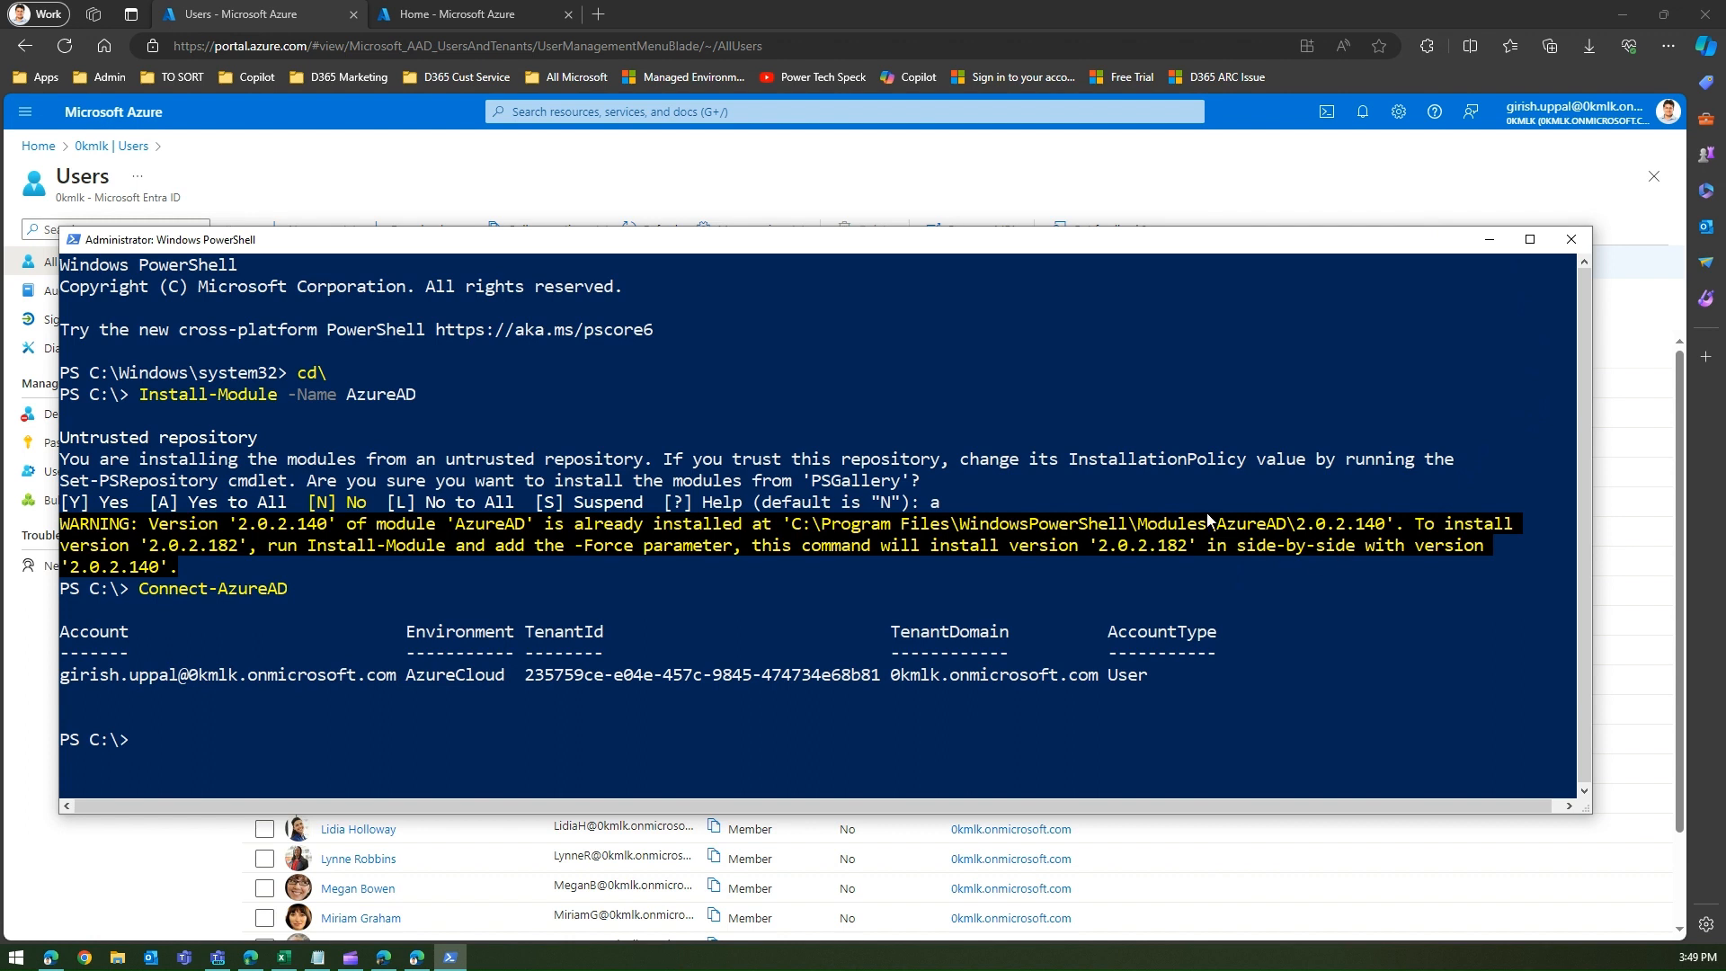
mouse_move(1144, 609)
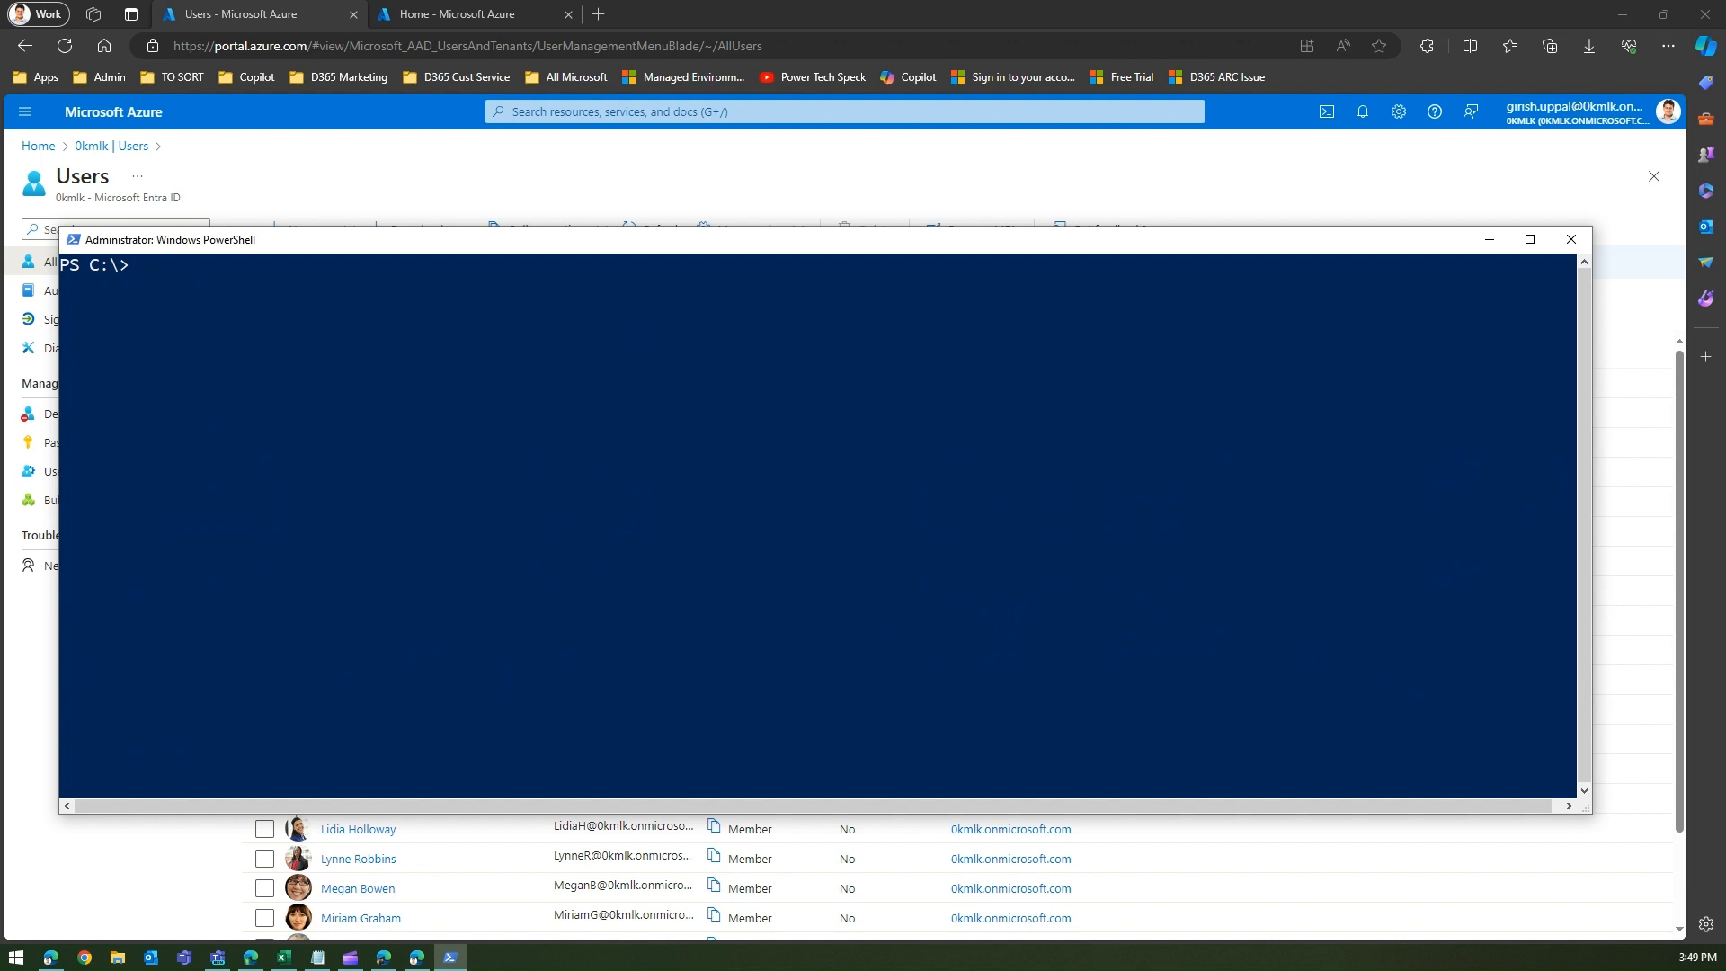
Enter Get-AzureADUser to list the tenant's users
text(Get-)
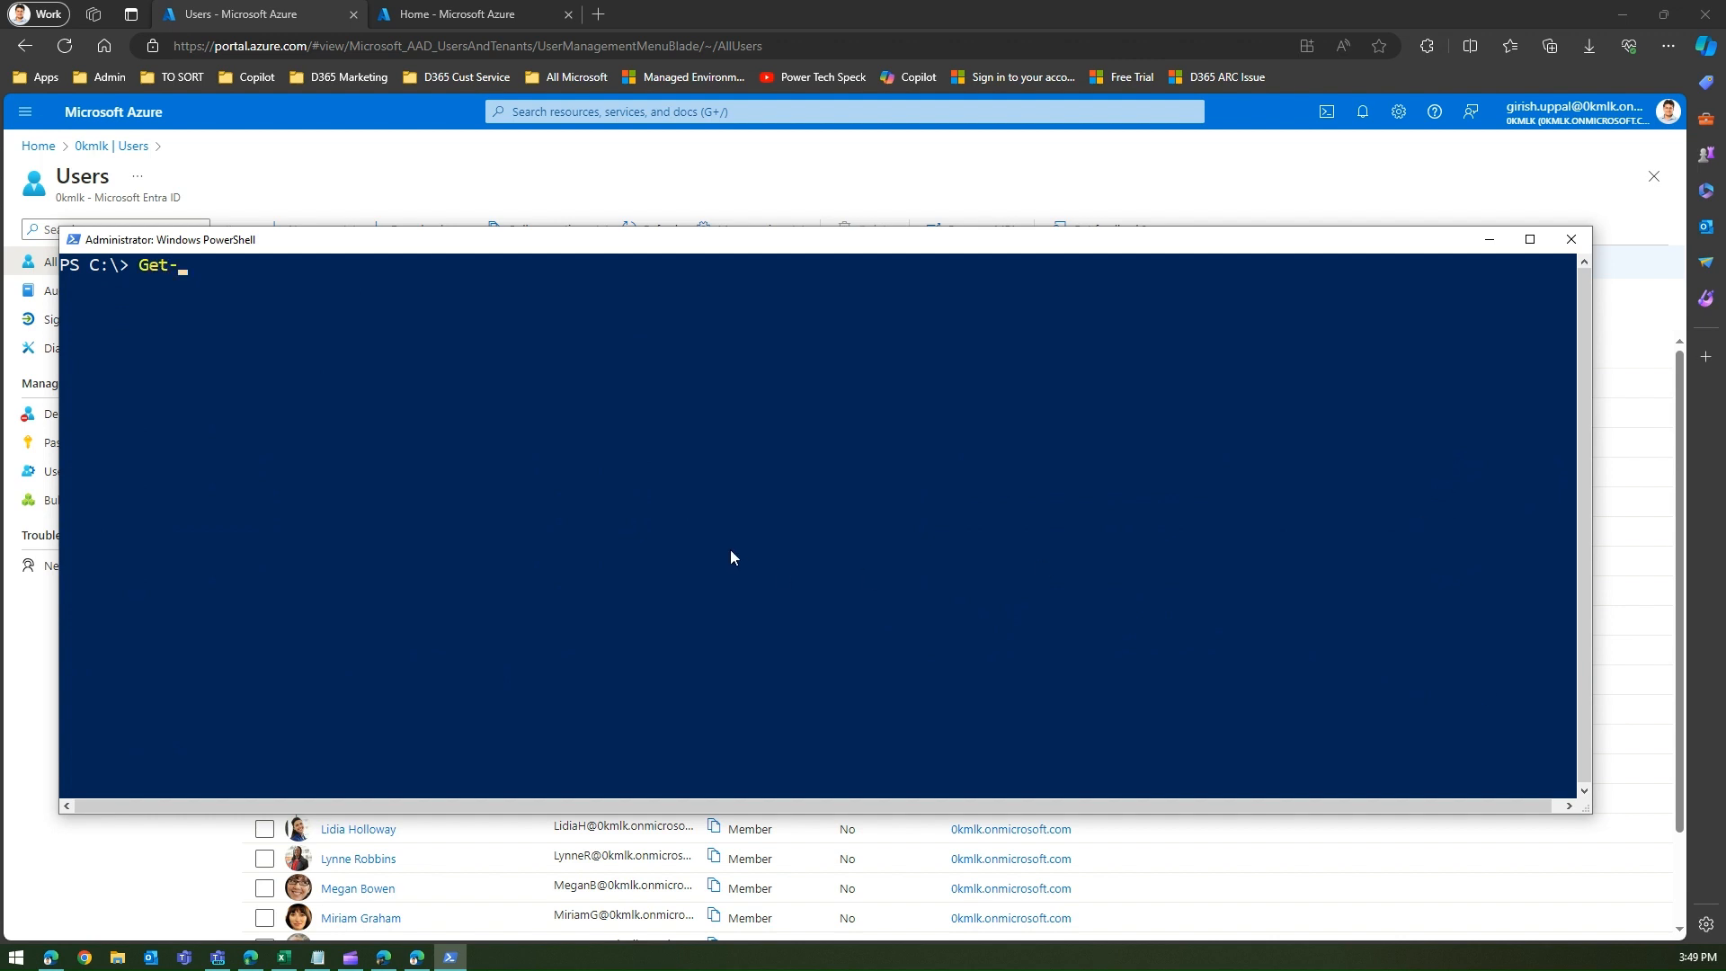
text(Azur)
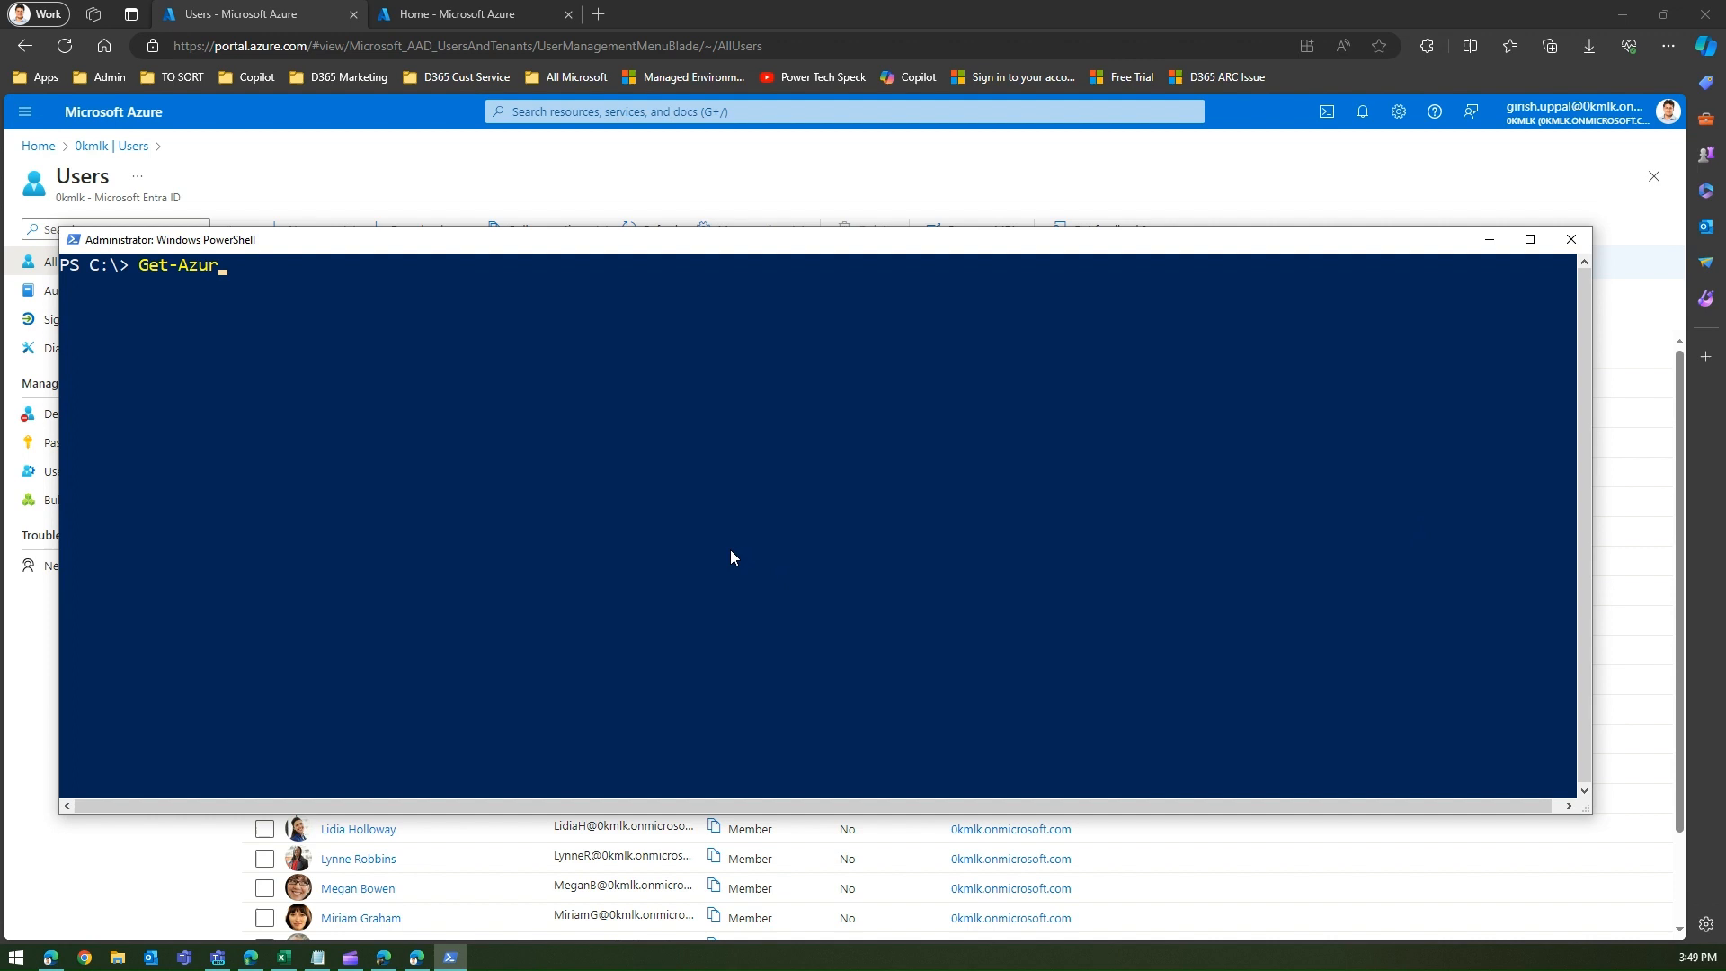
text(eADUse)
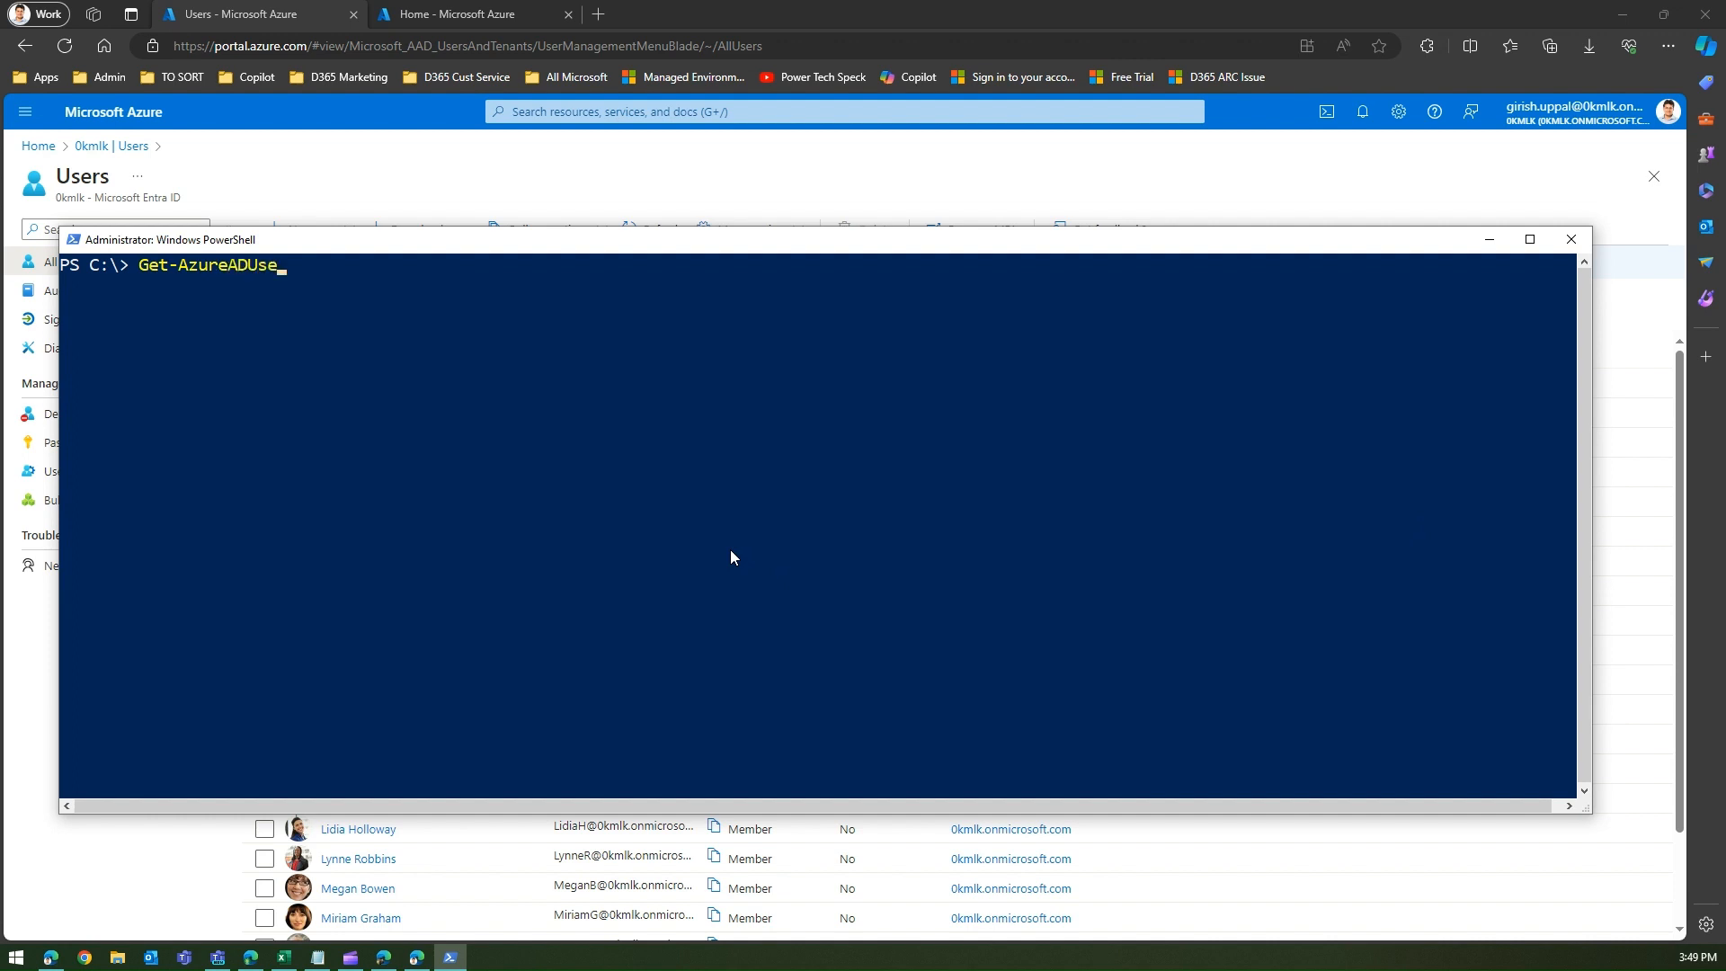
text(r)
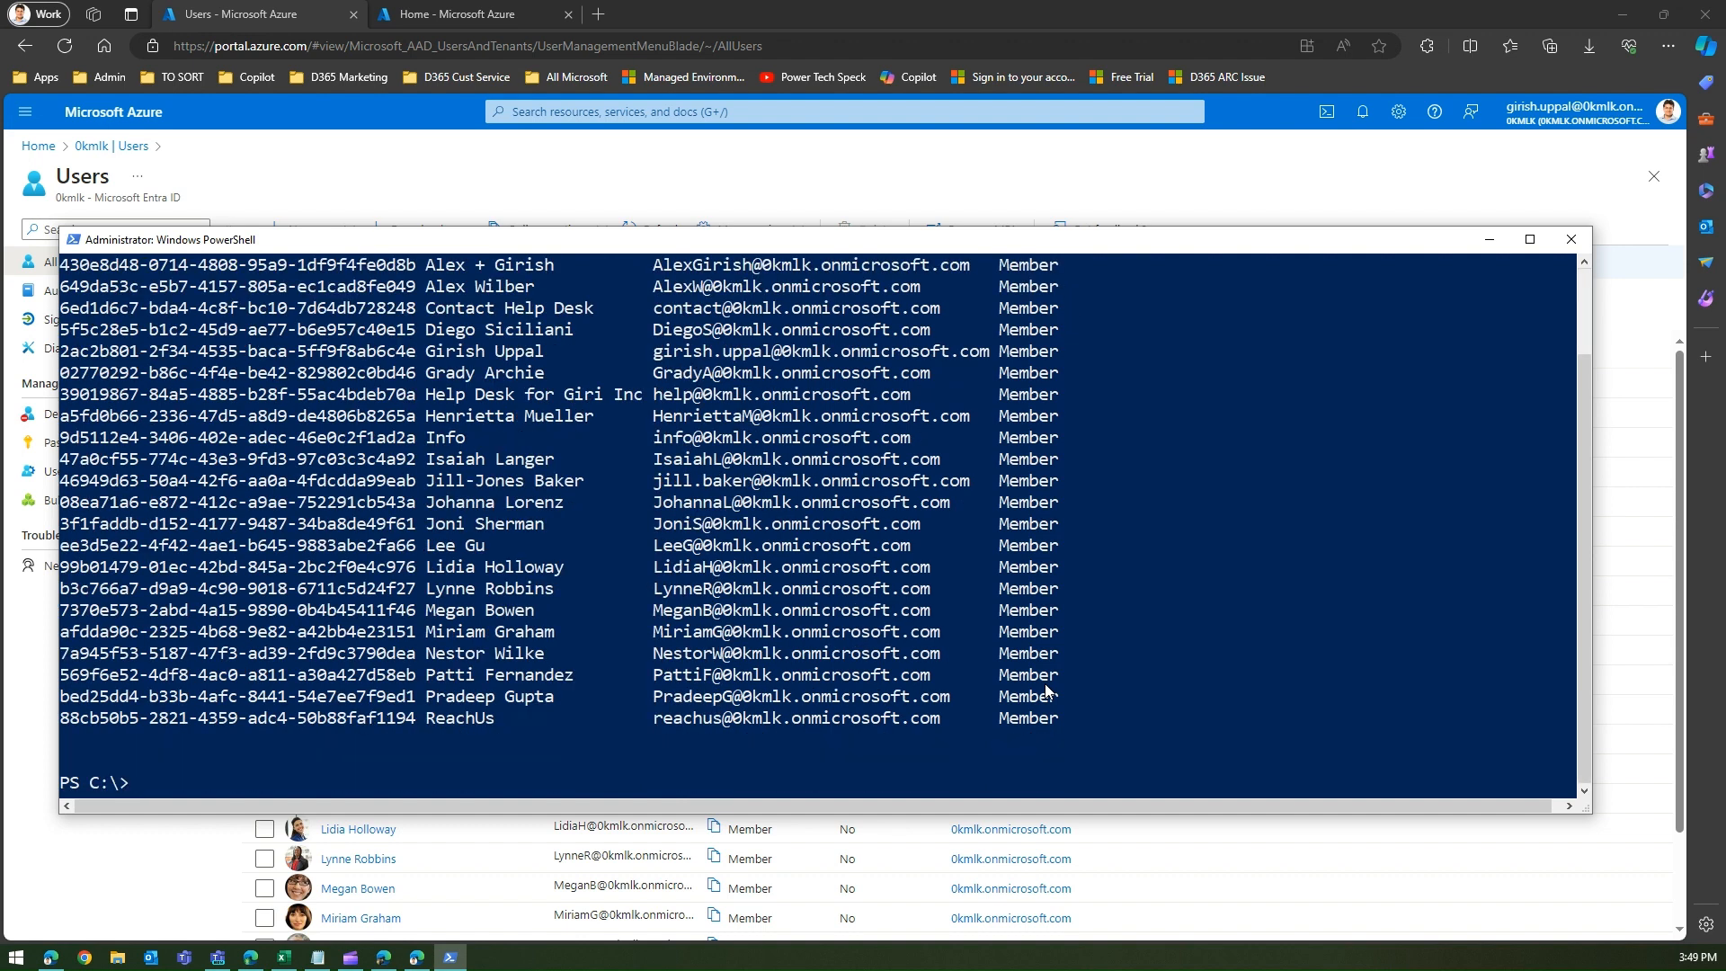
text(Get-AzureADUser | Export-)
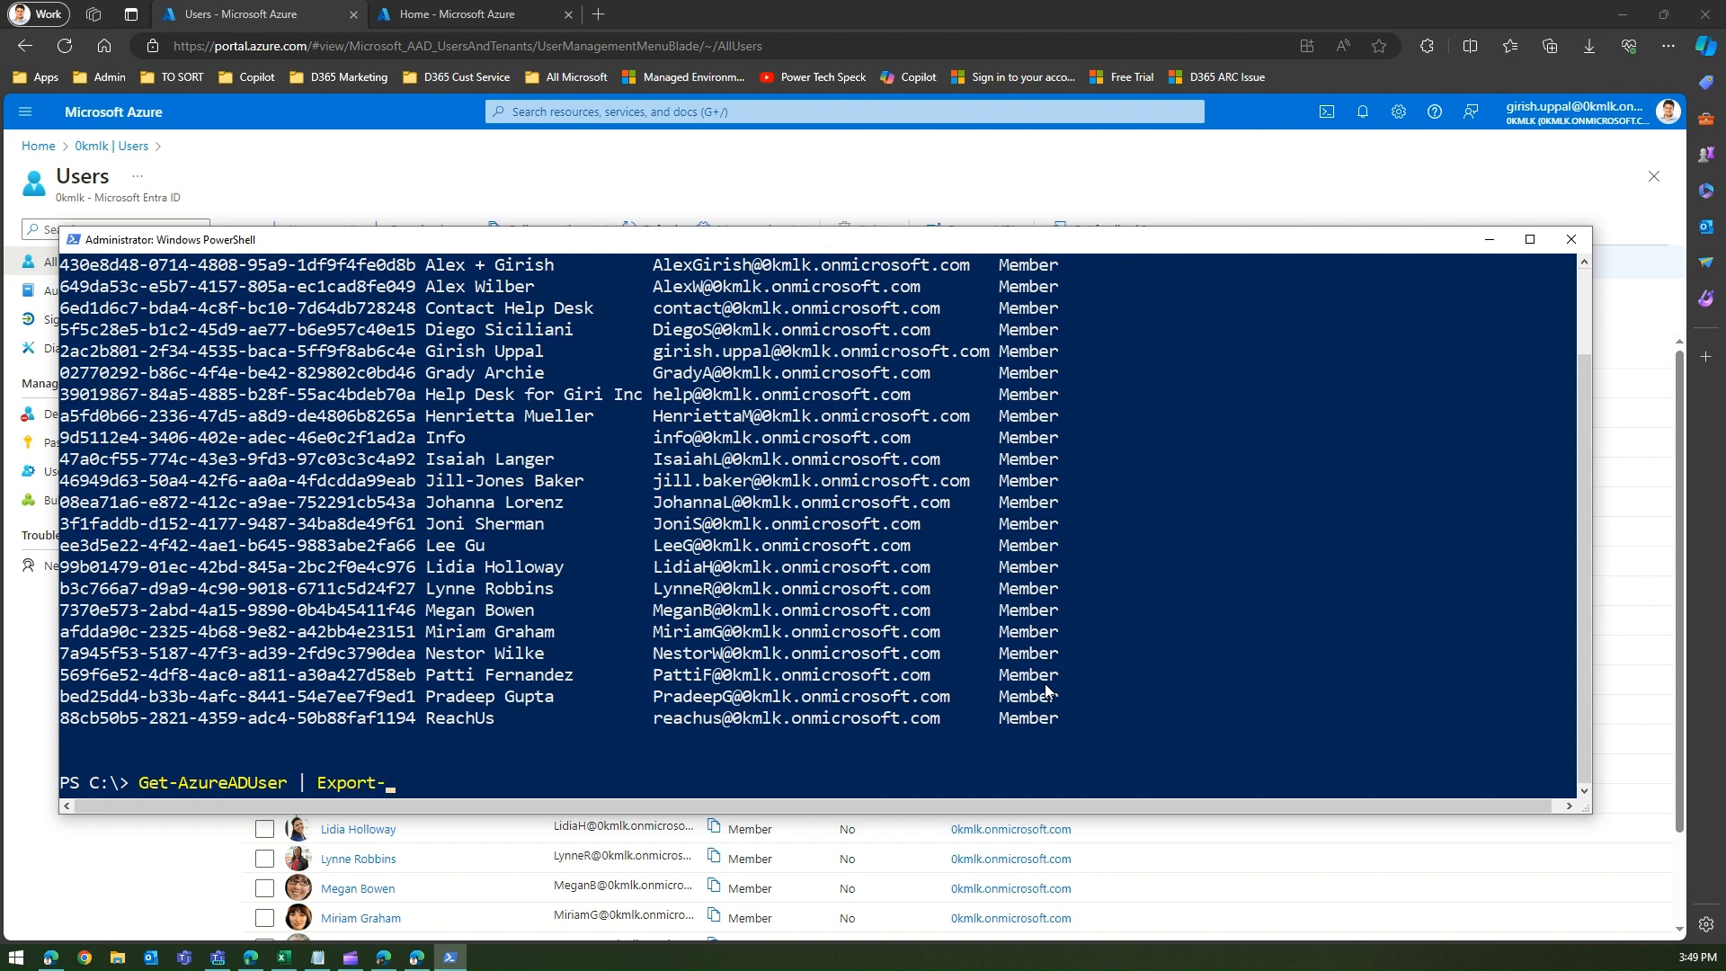
Pipe the users to Export-Csv saving them as c:\AllADUsers.csv
text(Csv)
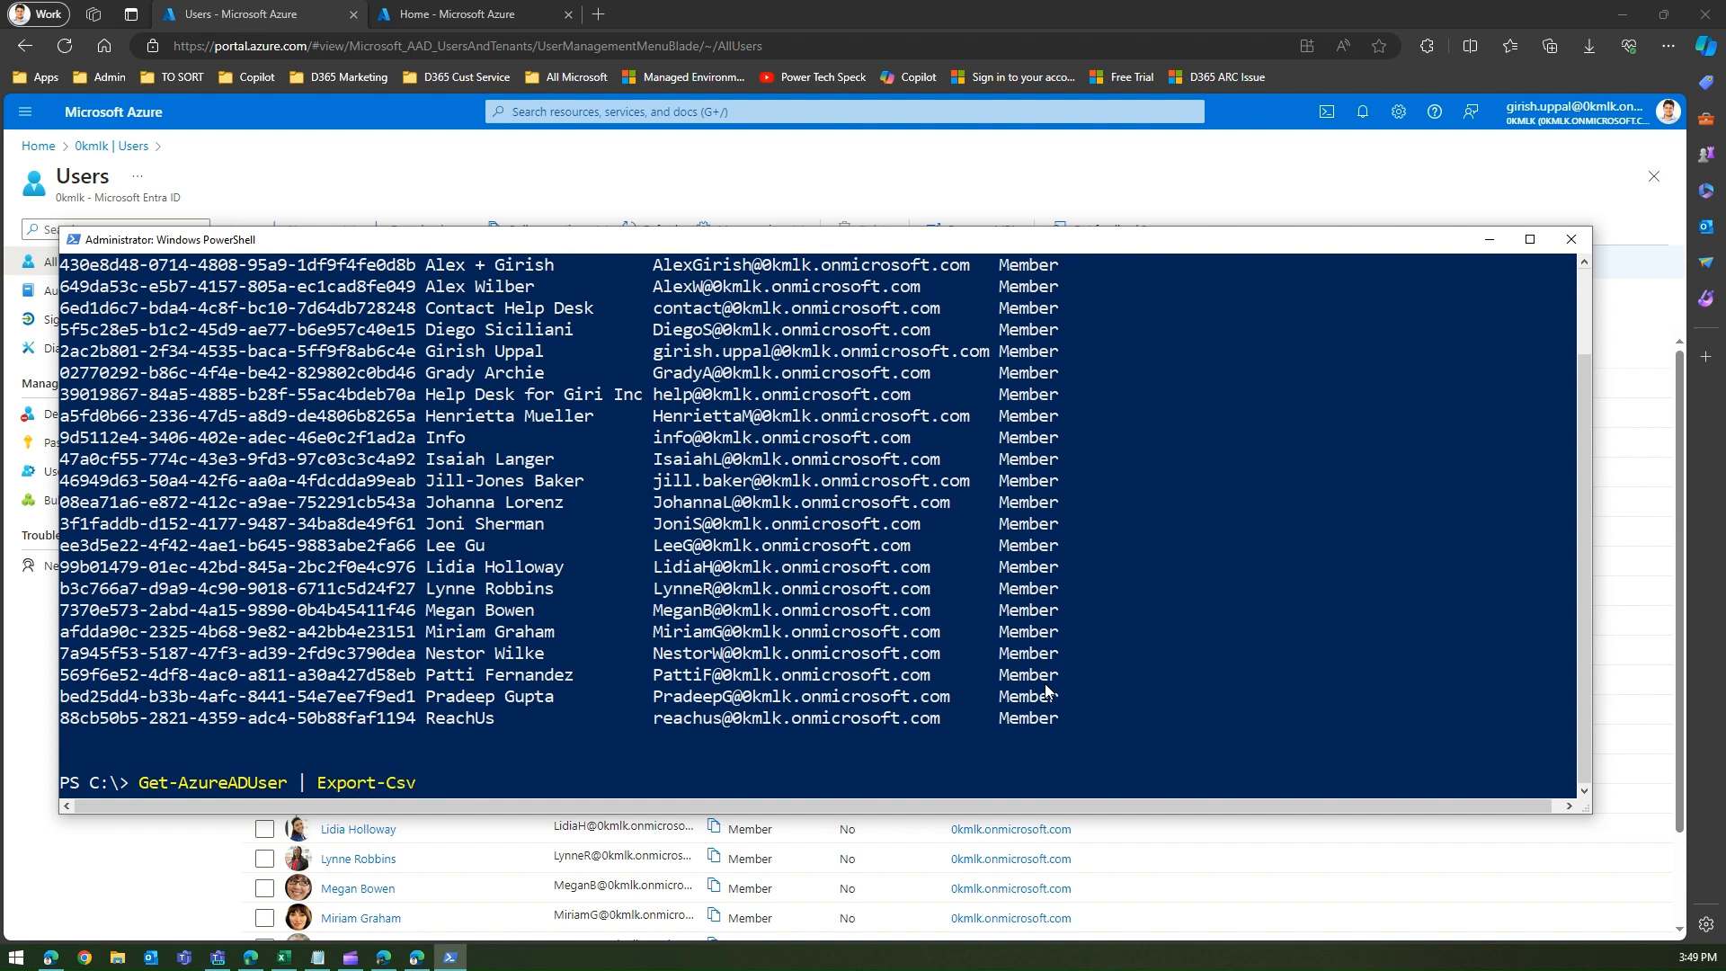
text(c:\)
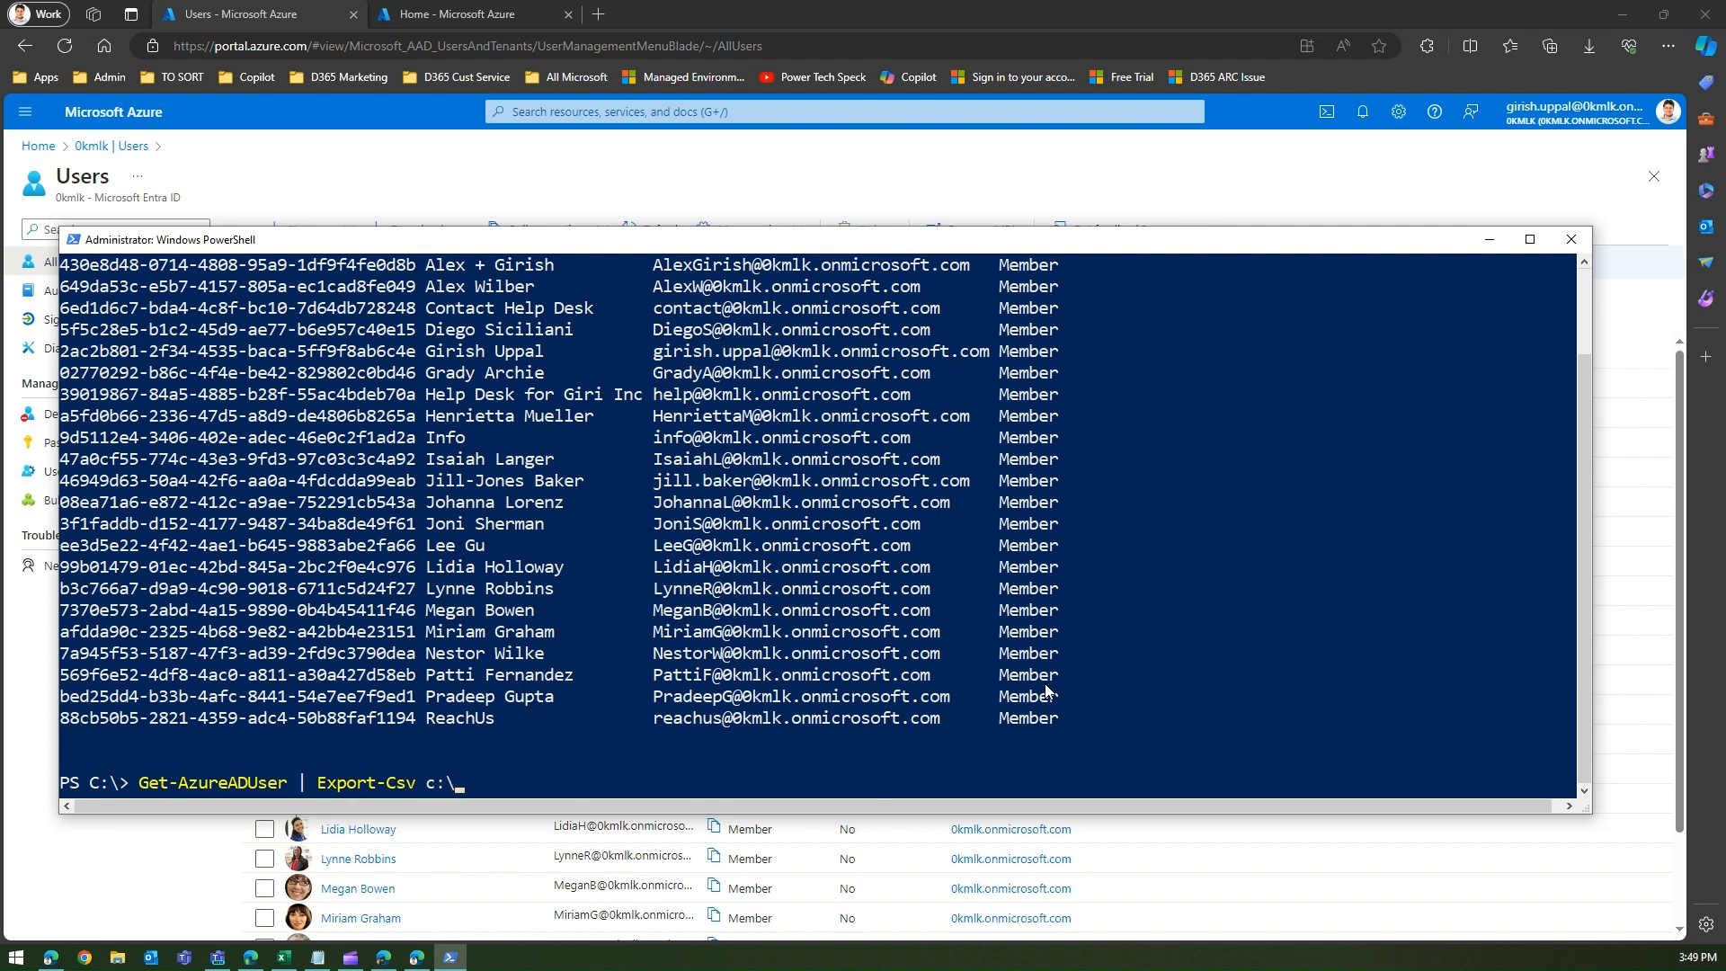
text(AllADU)
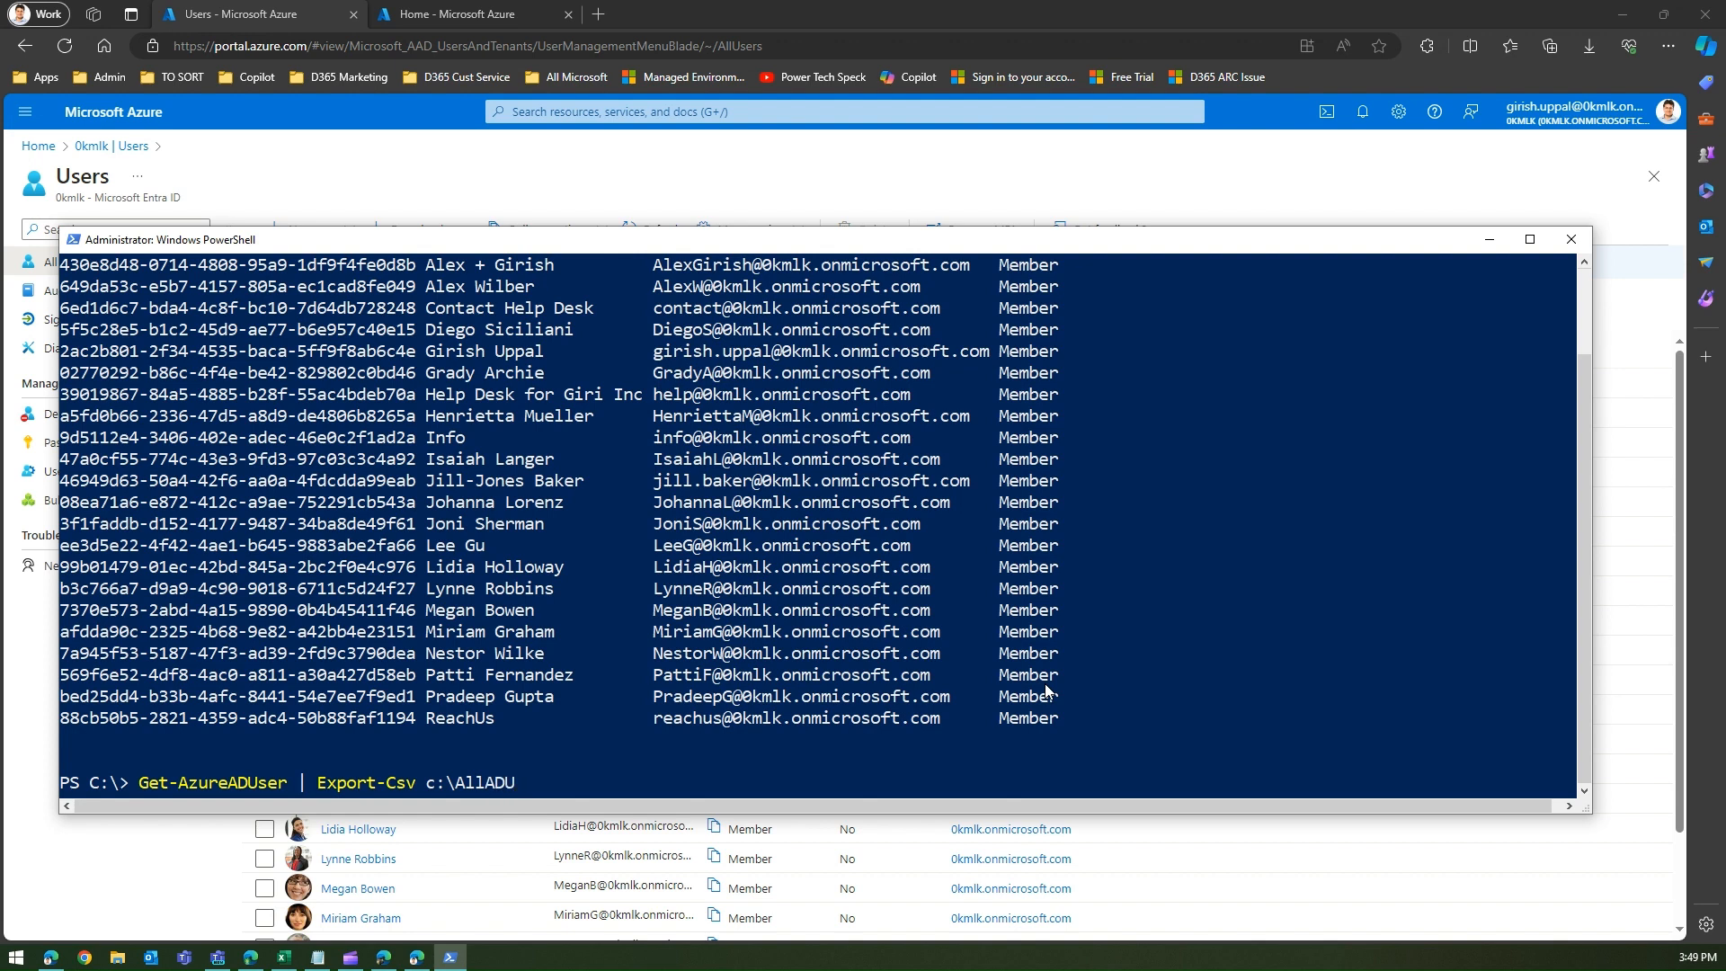
text(sers.cs)
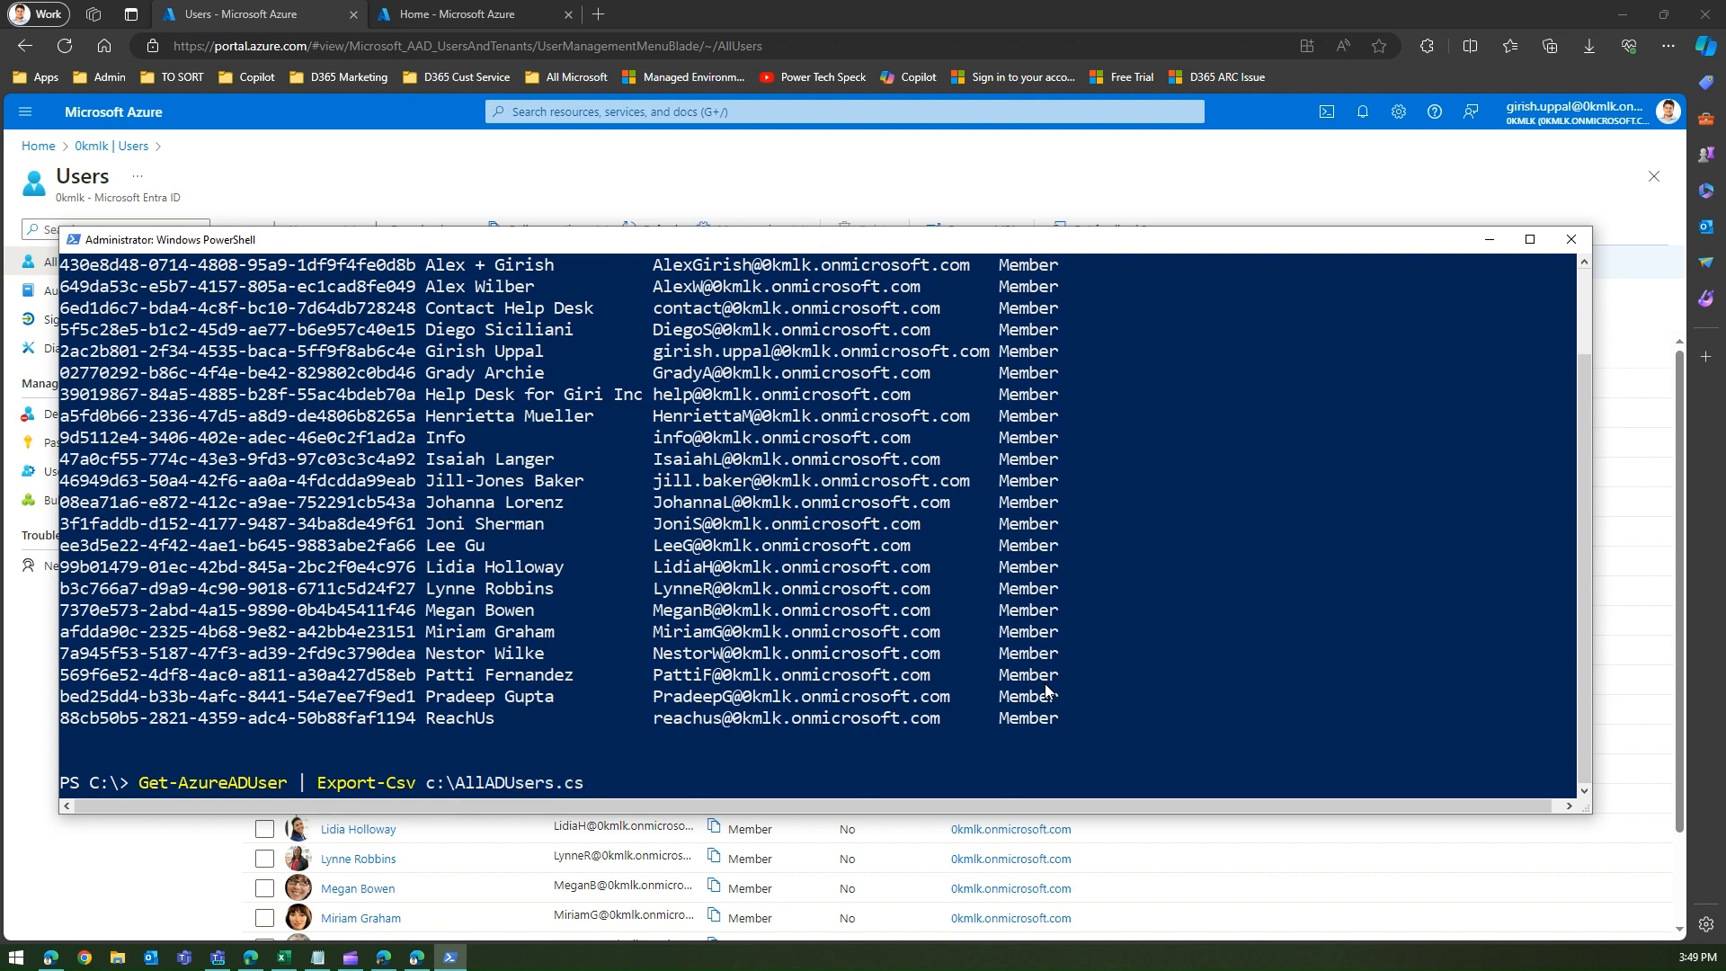
text(v)
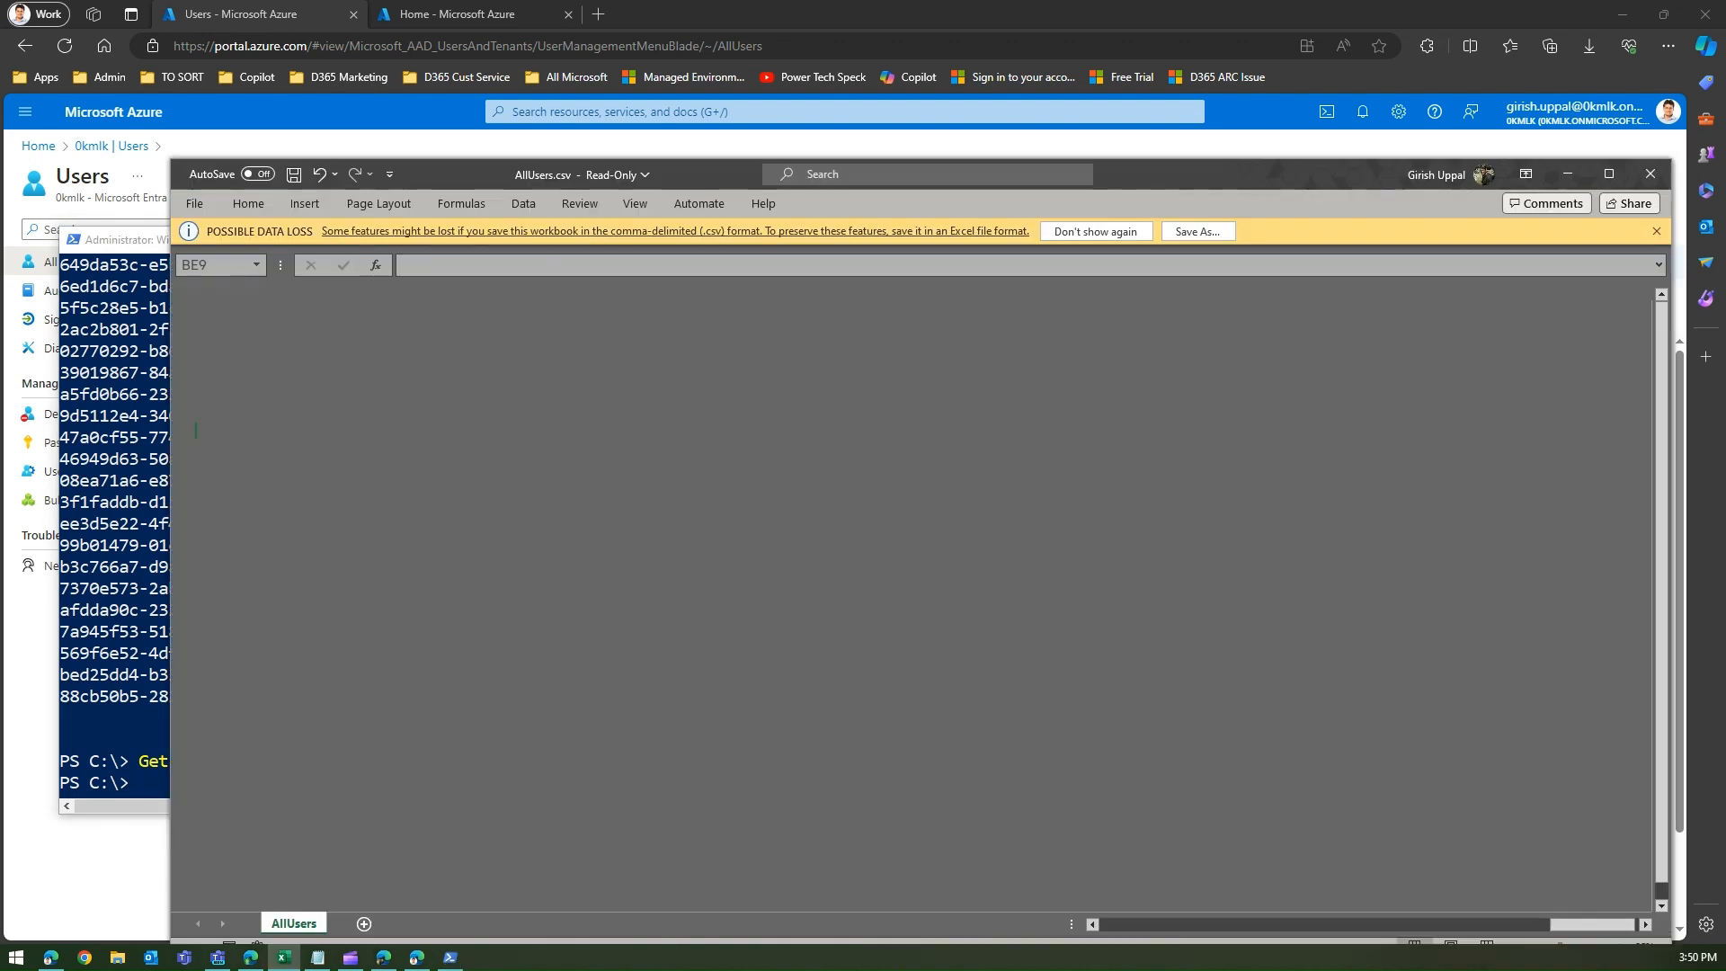
Select a cell in the exported user data and maximize the Excel window
scroll(right, 3)
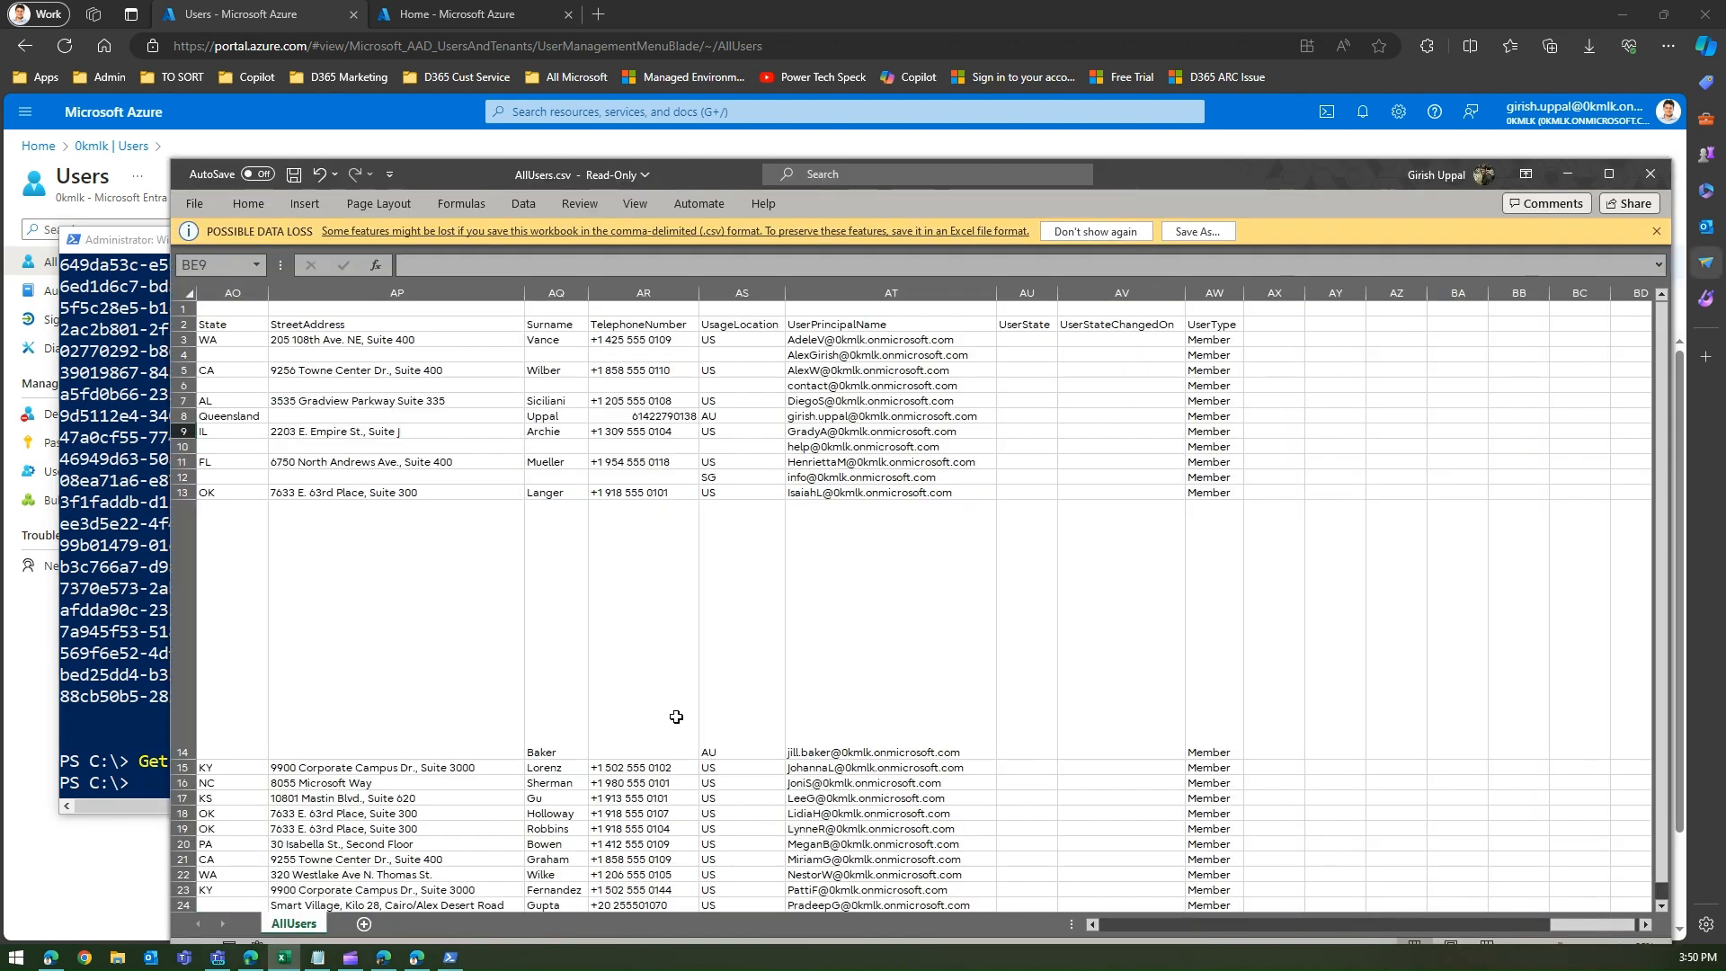
click(556, 874)
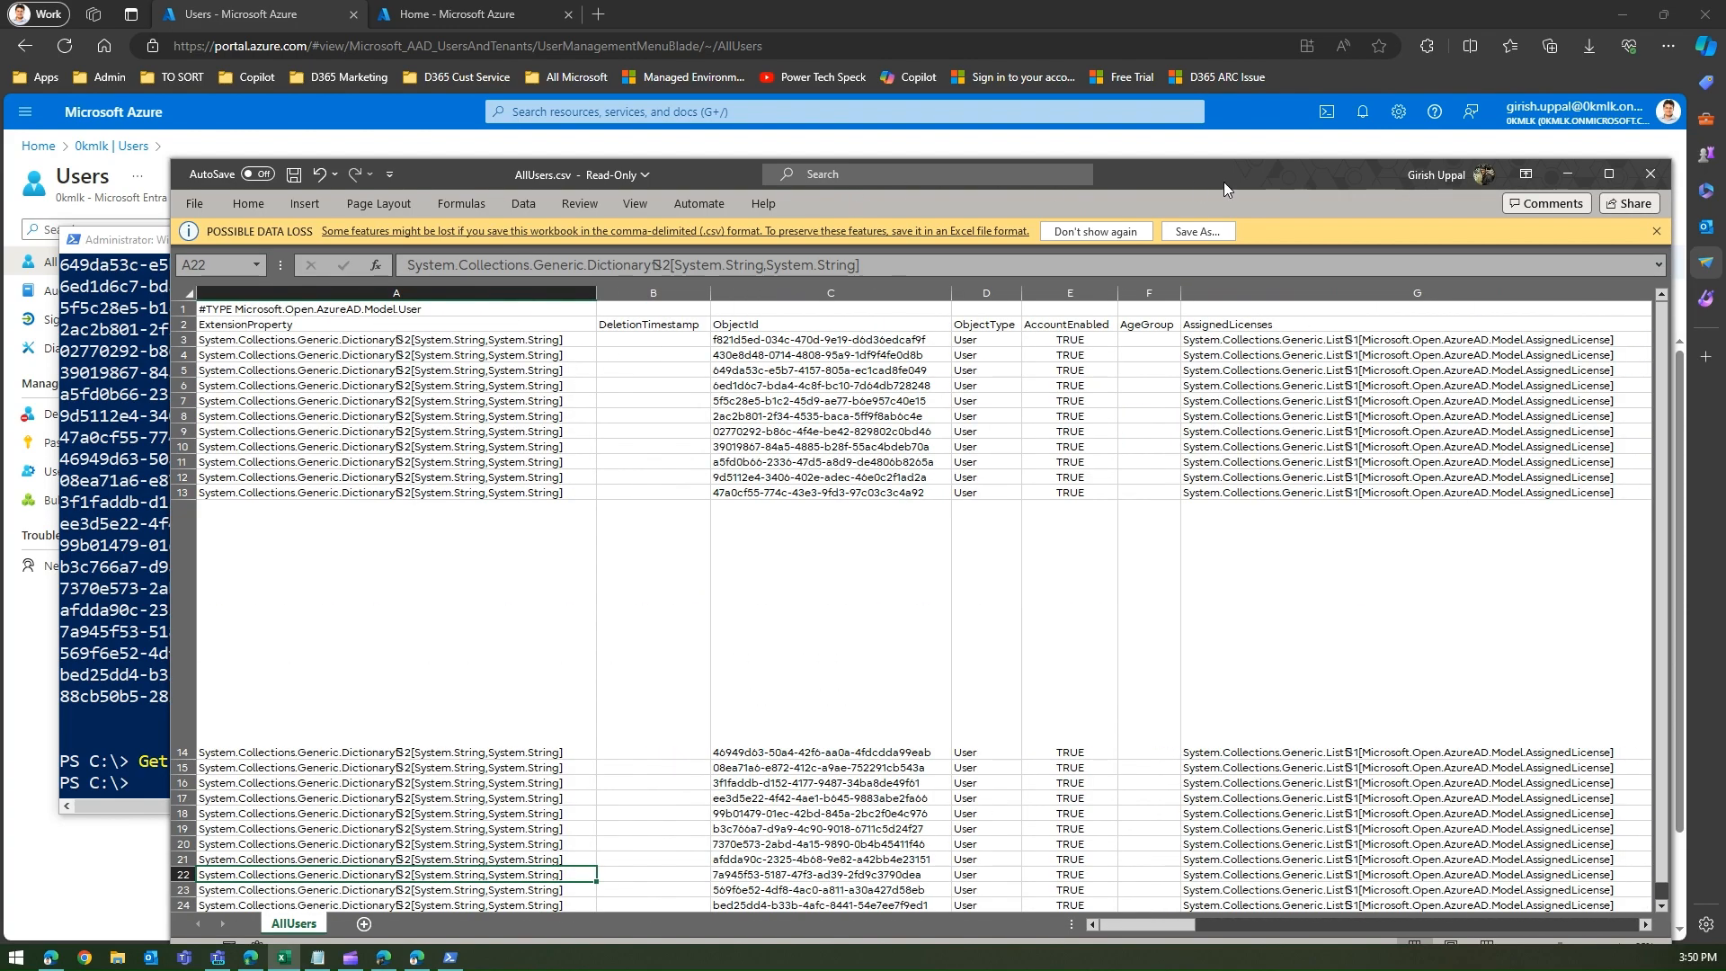
click(1606, 174)
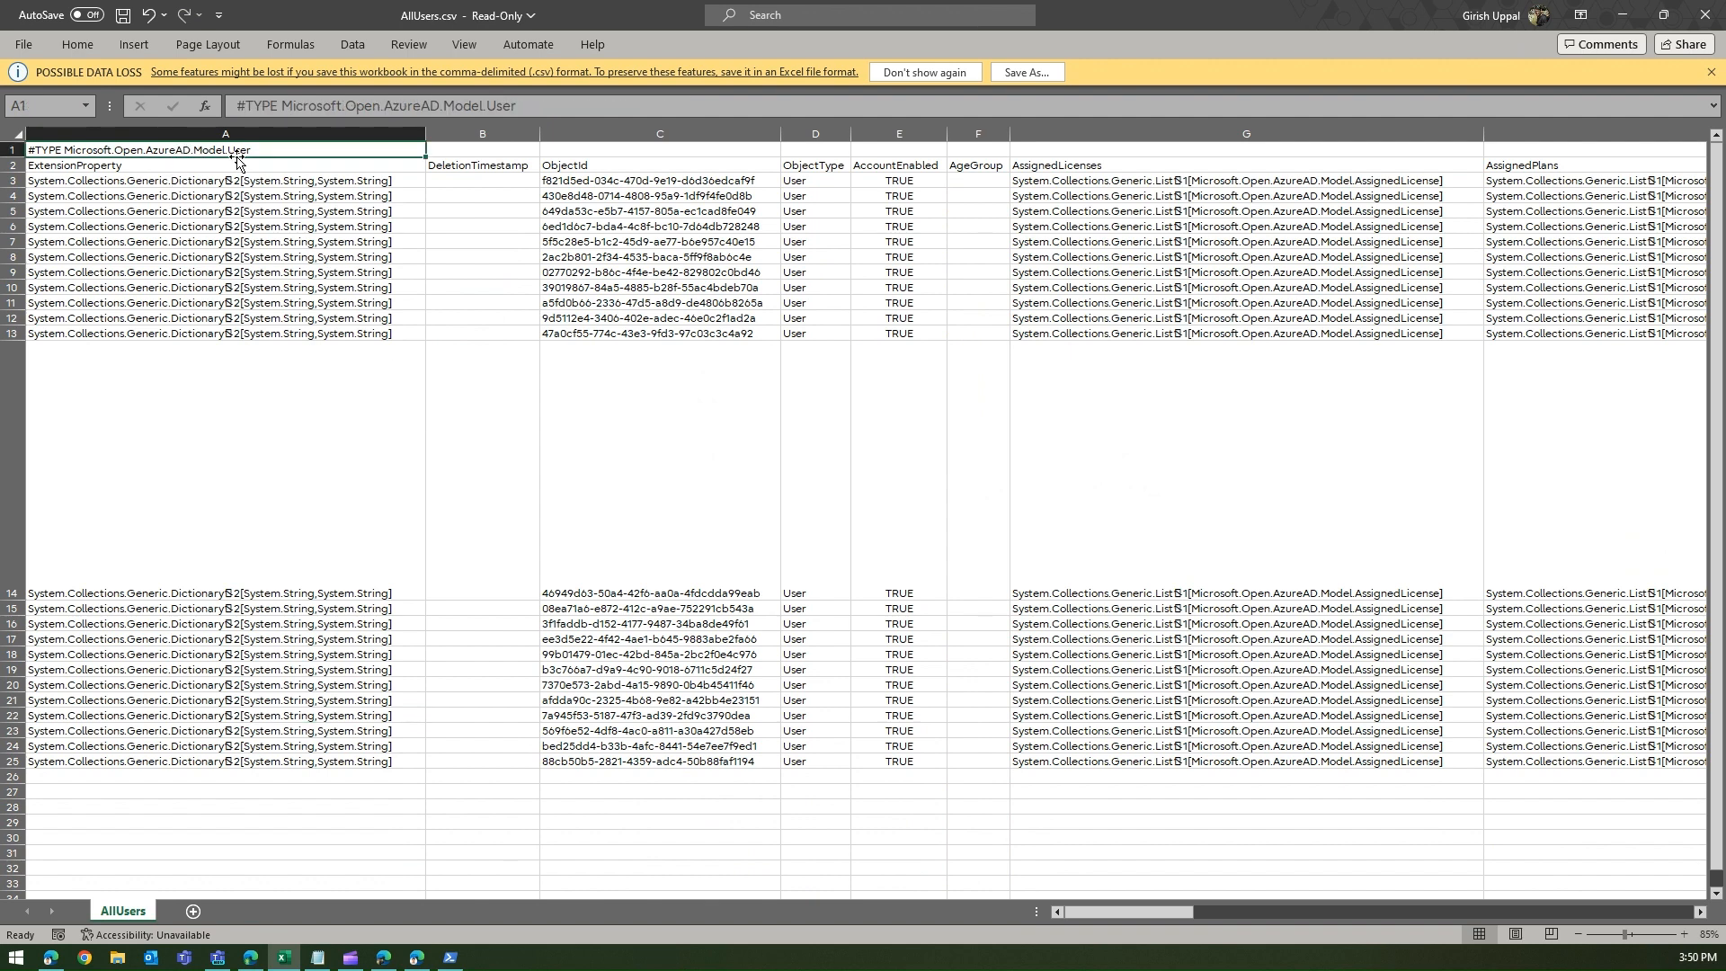
mouse_move(313, 176)
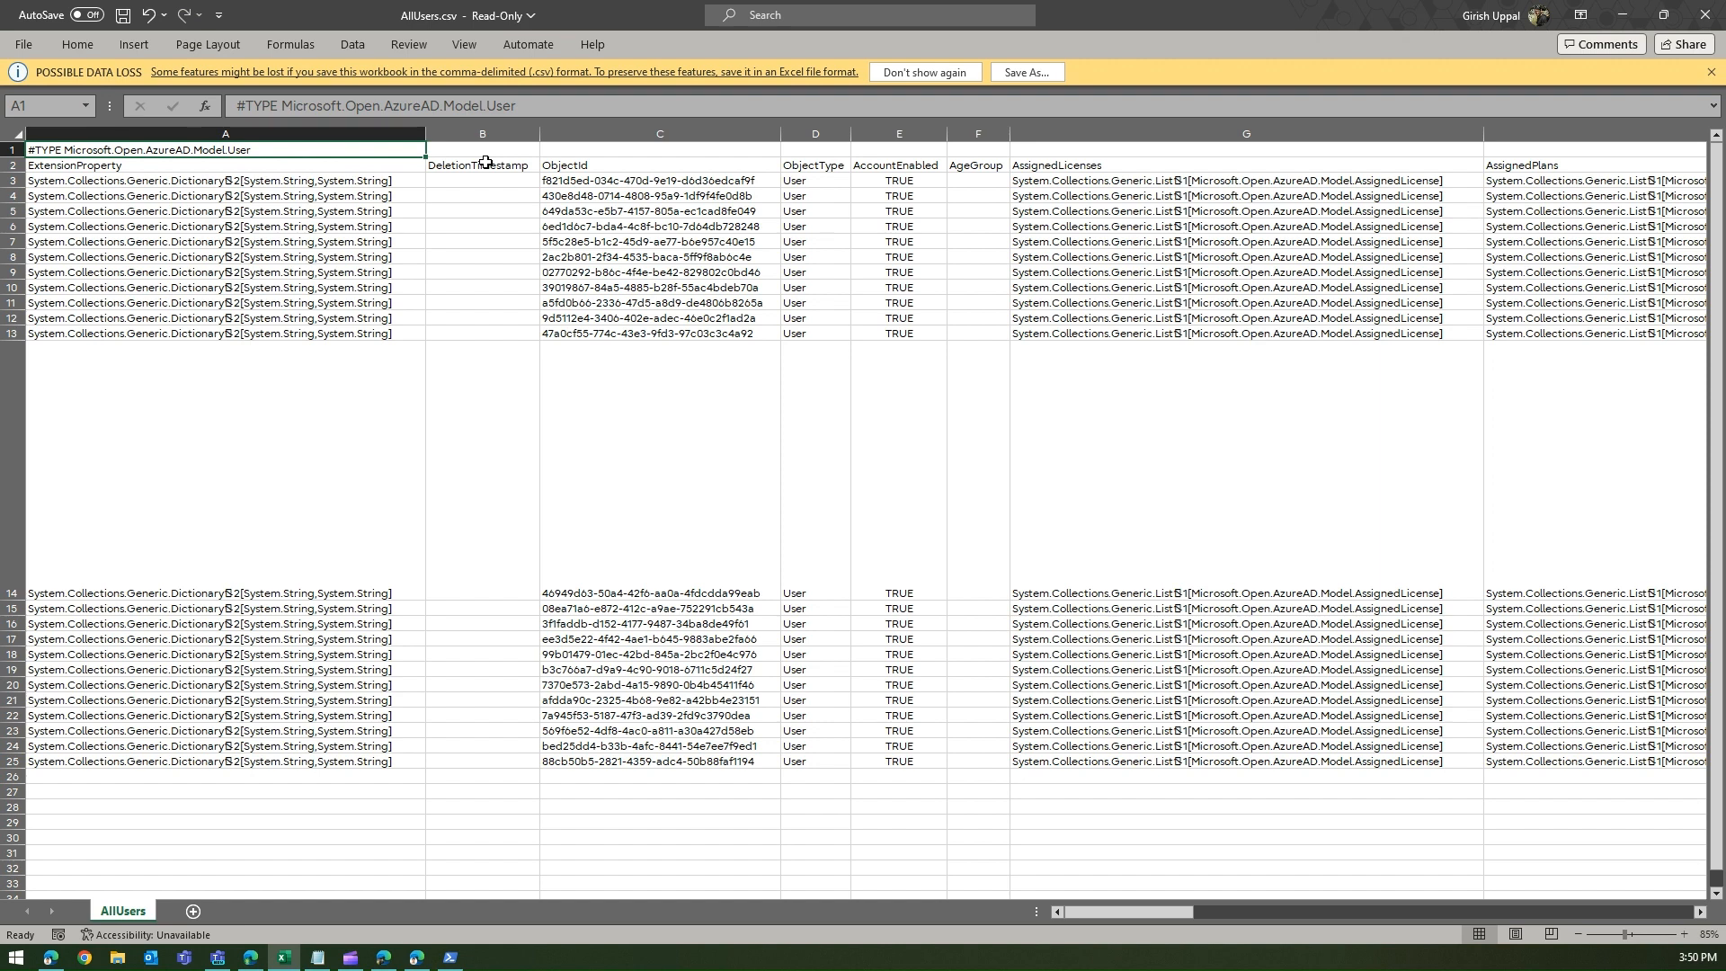
click(899, 149)
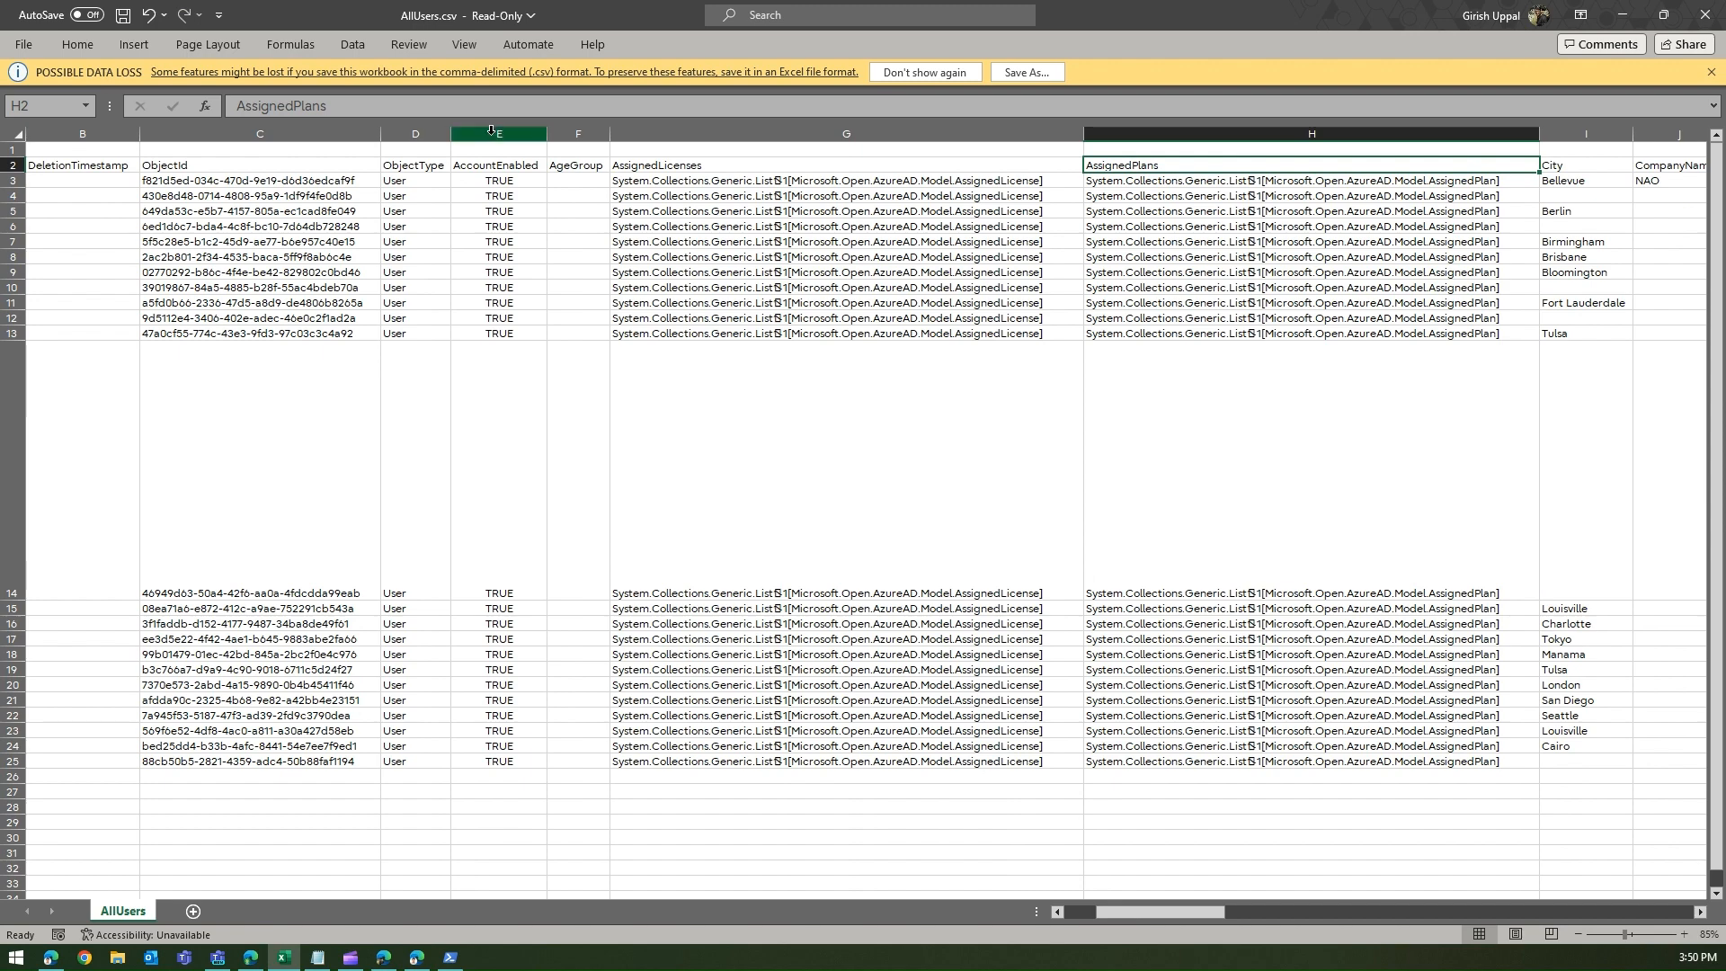
click(1311, 150)
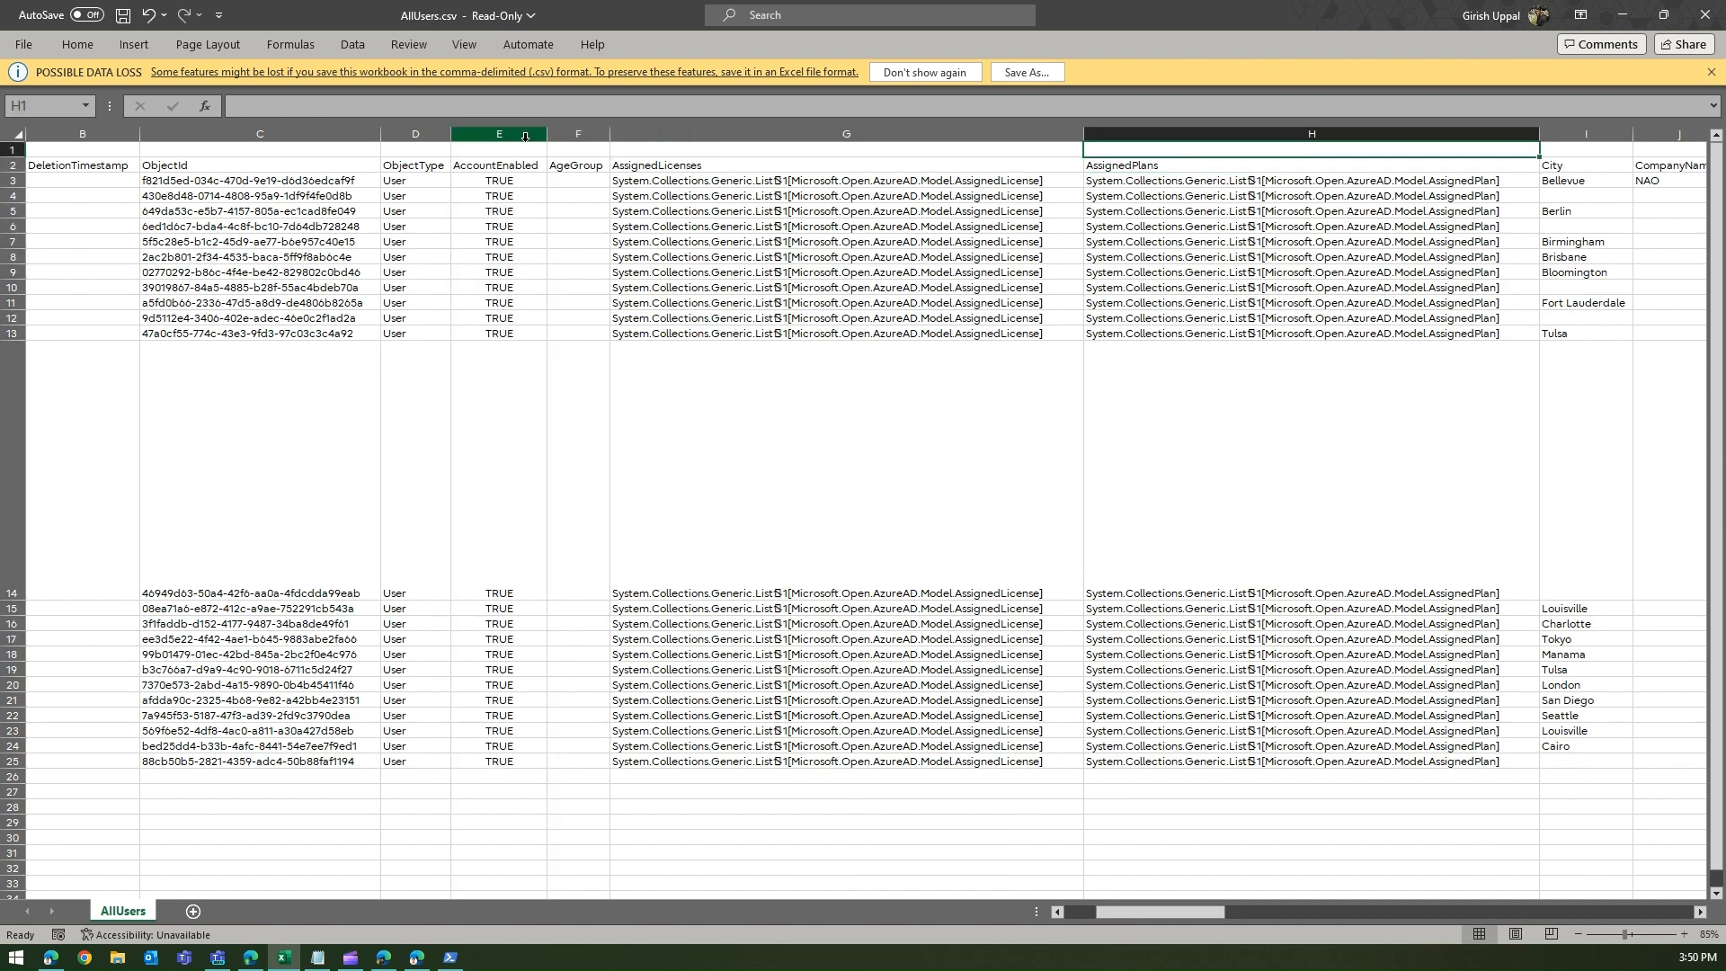
scroll(right, 3)
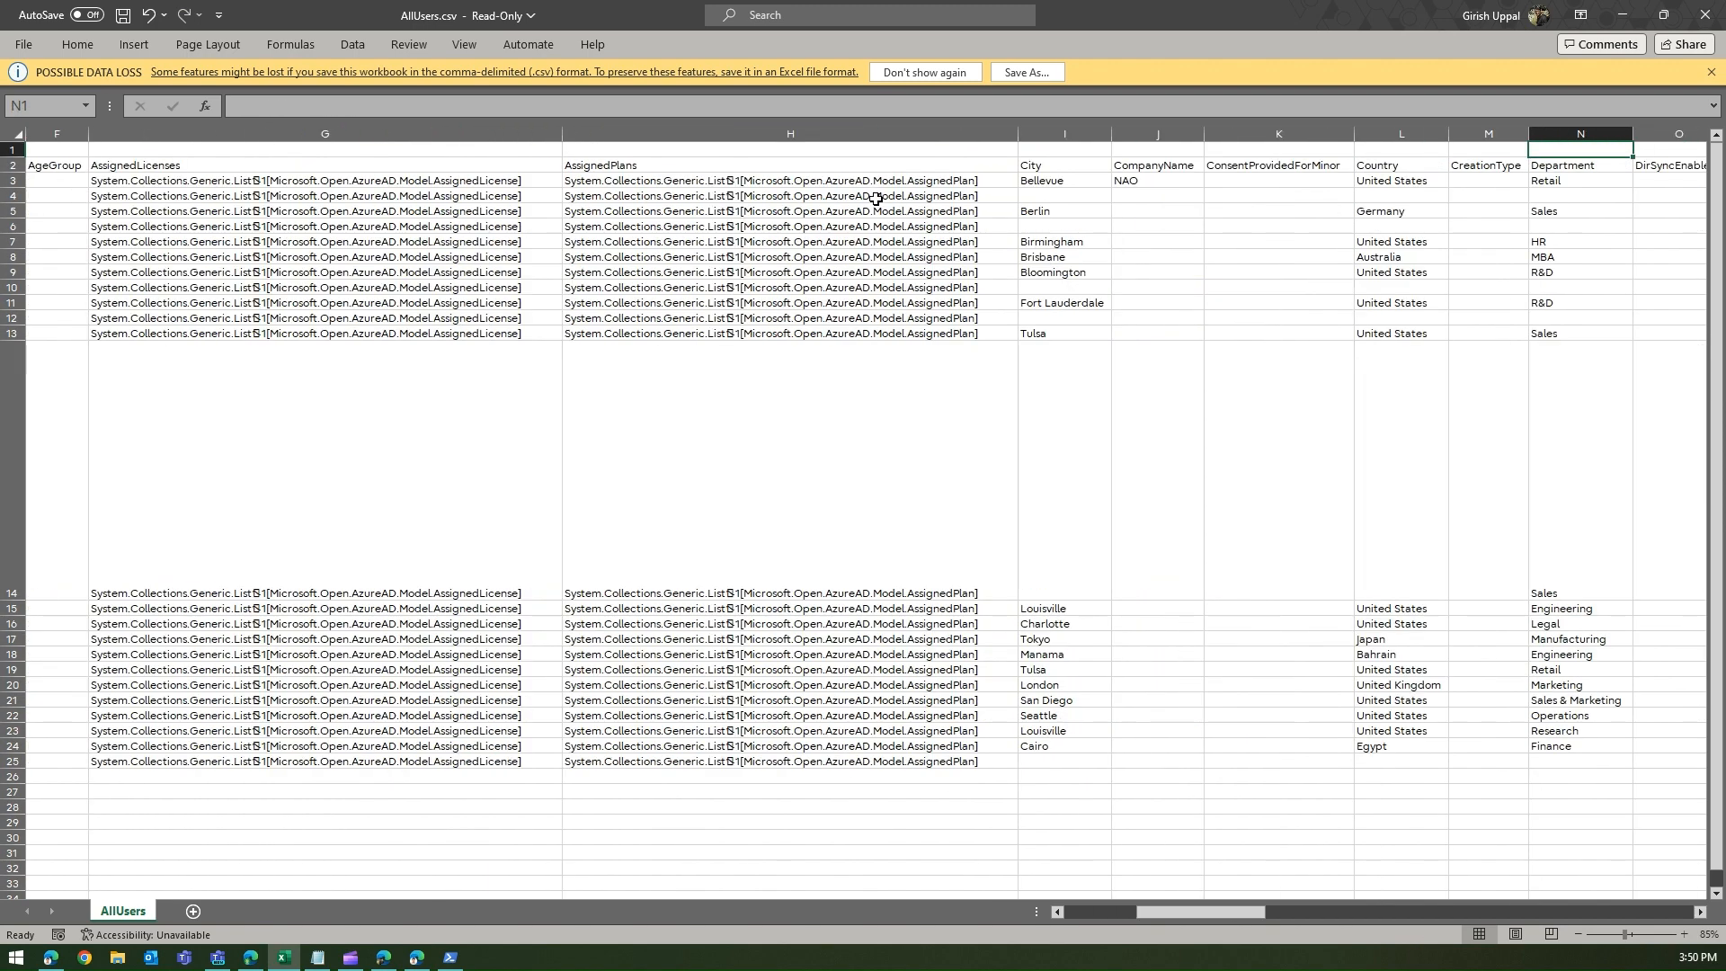
mouse_move(876, 119)
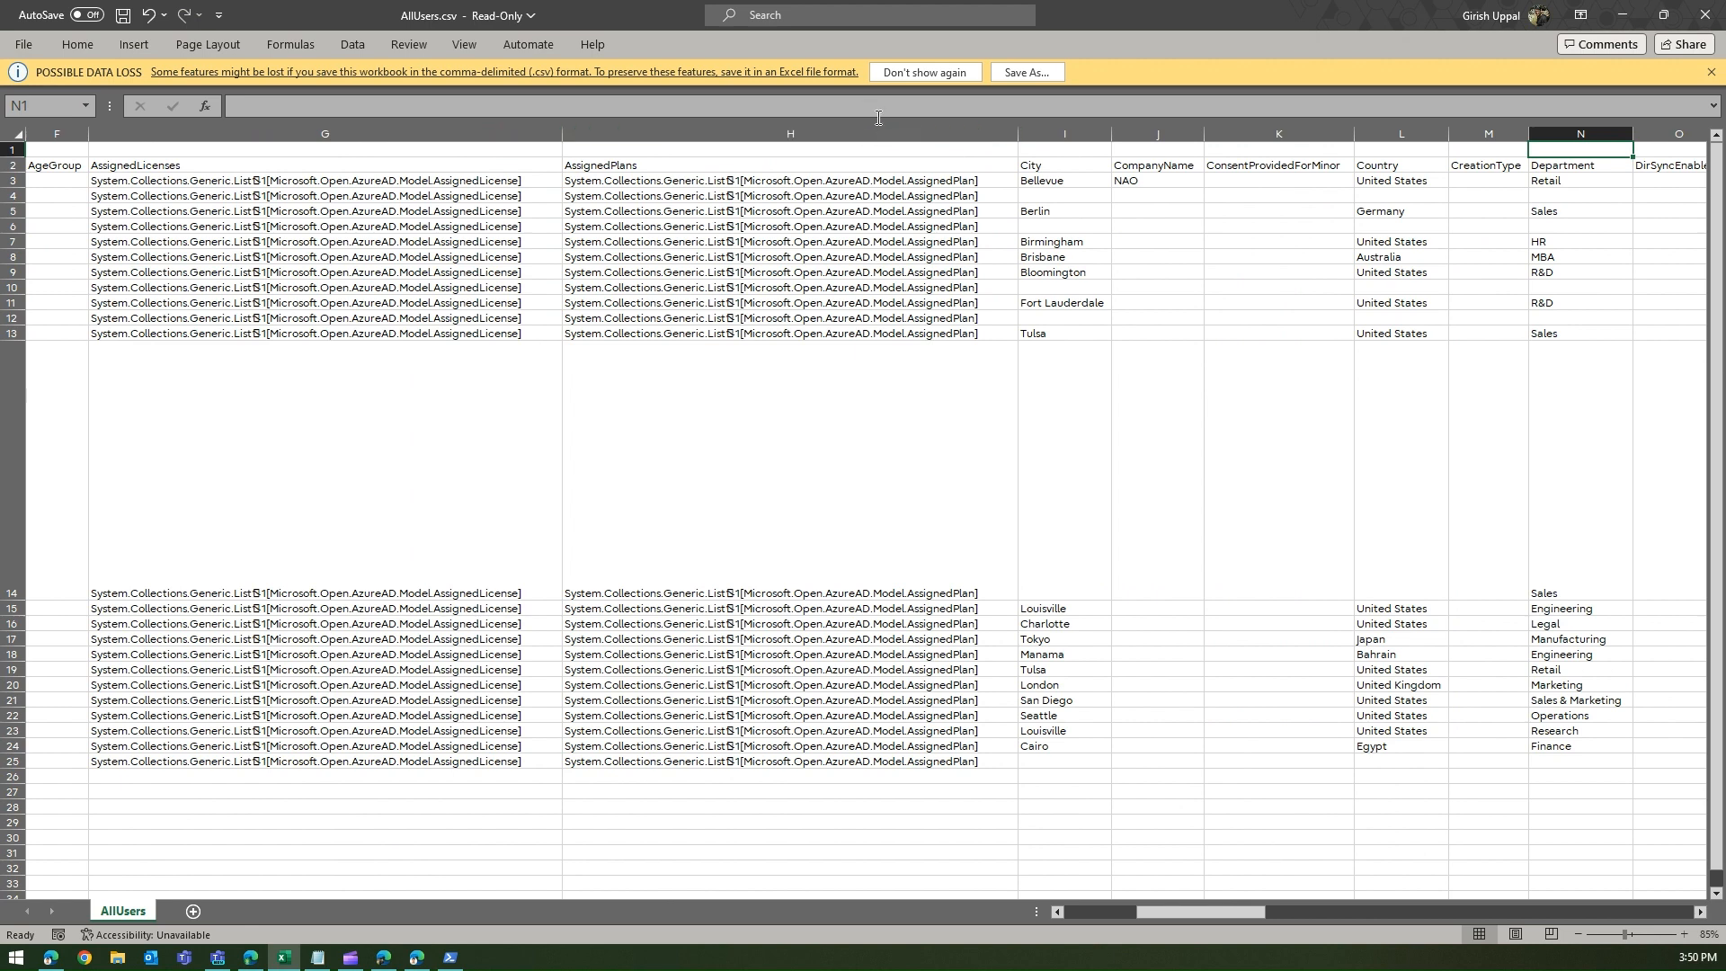
click(1063, 149)
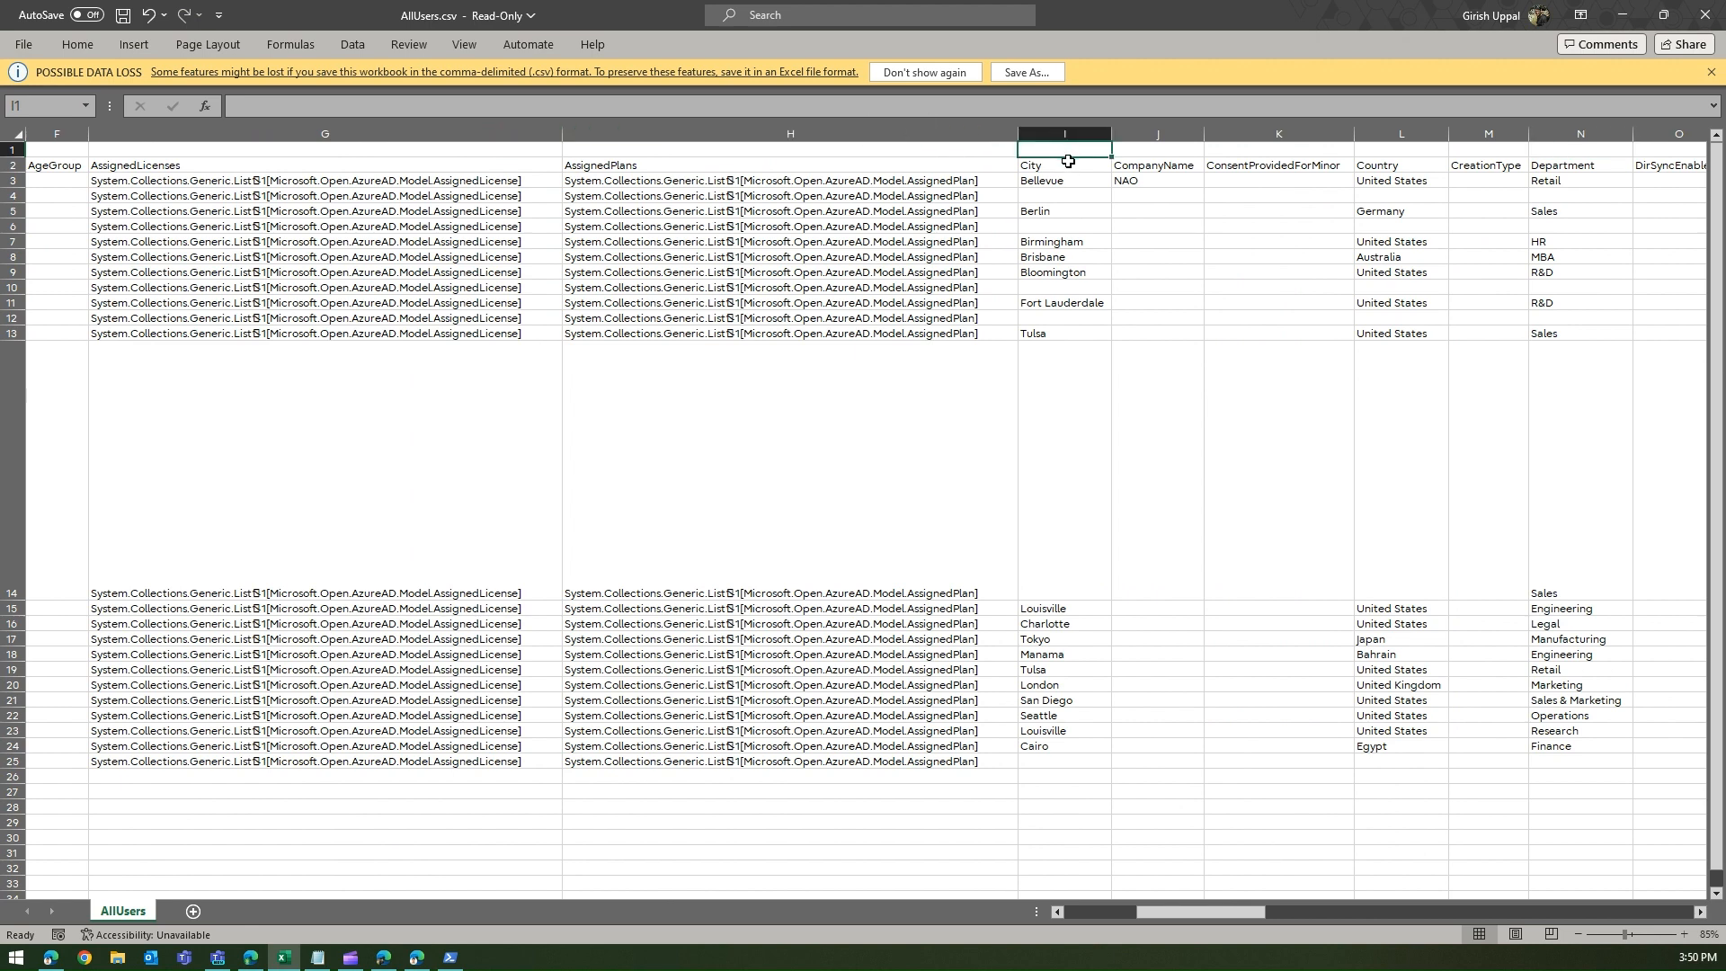
click(1401, 180)
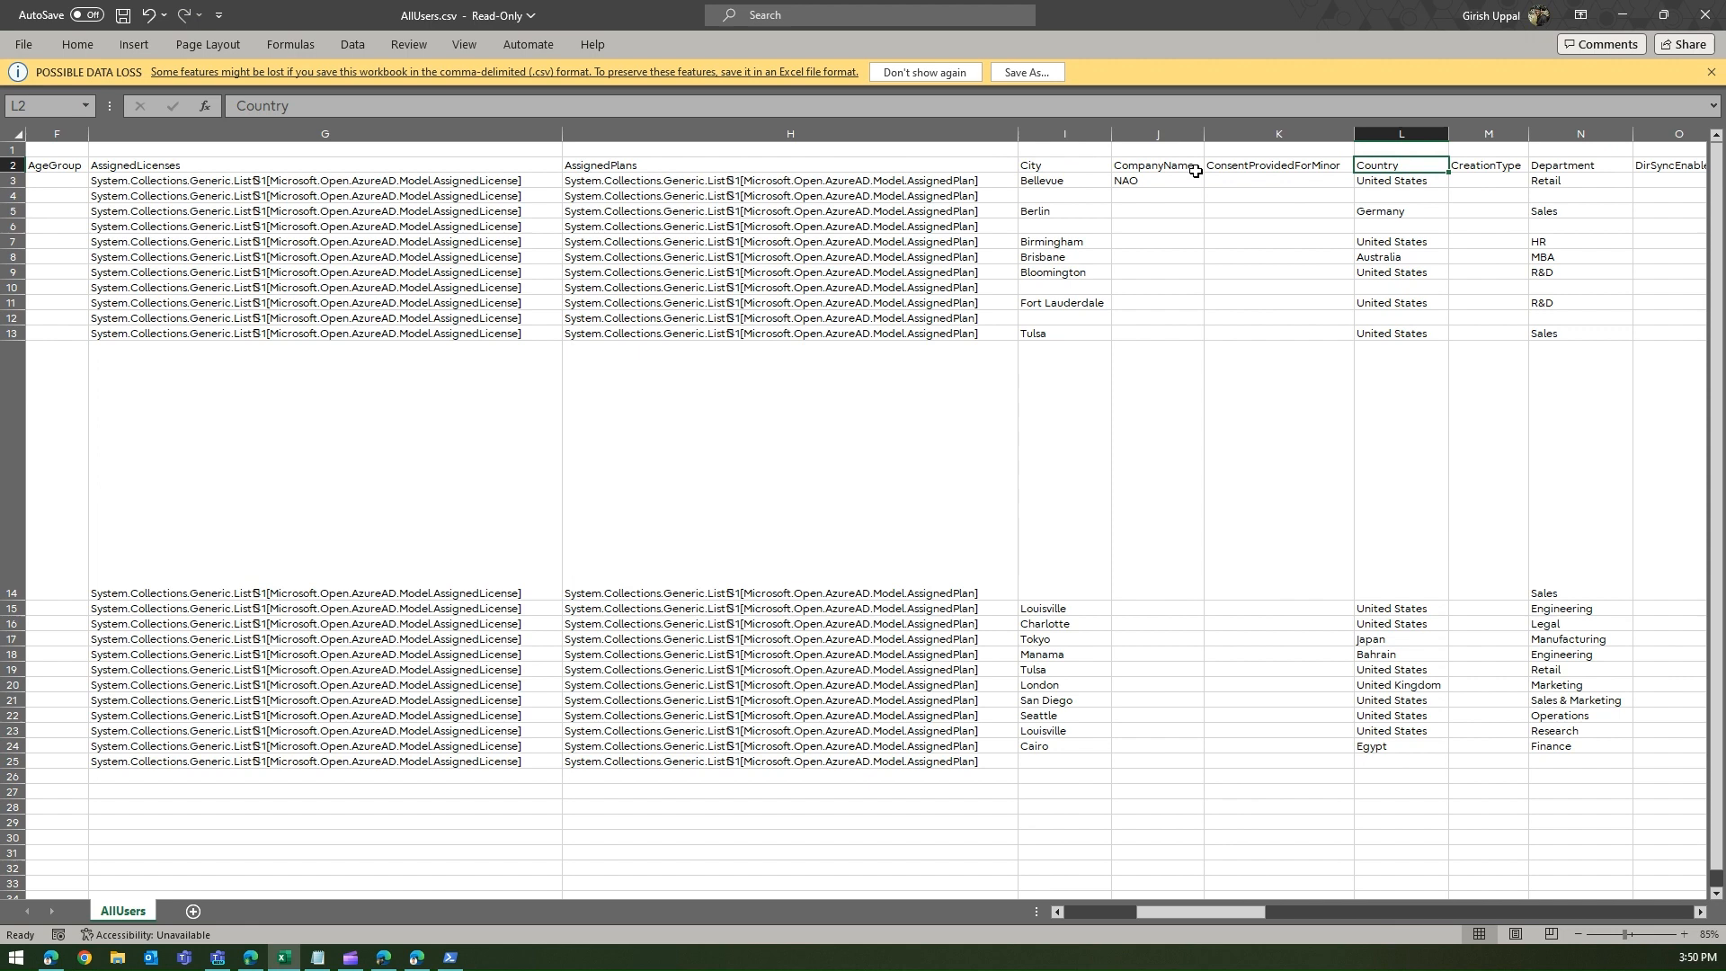
scroll(right, 3)
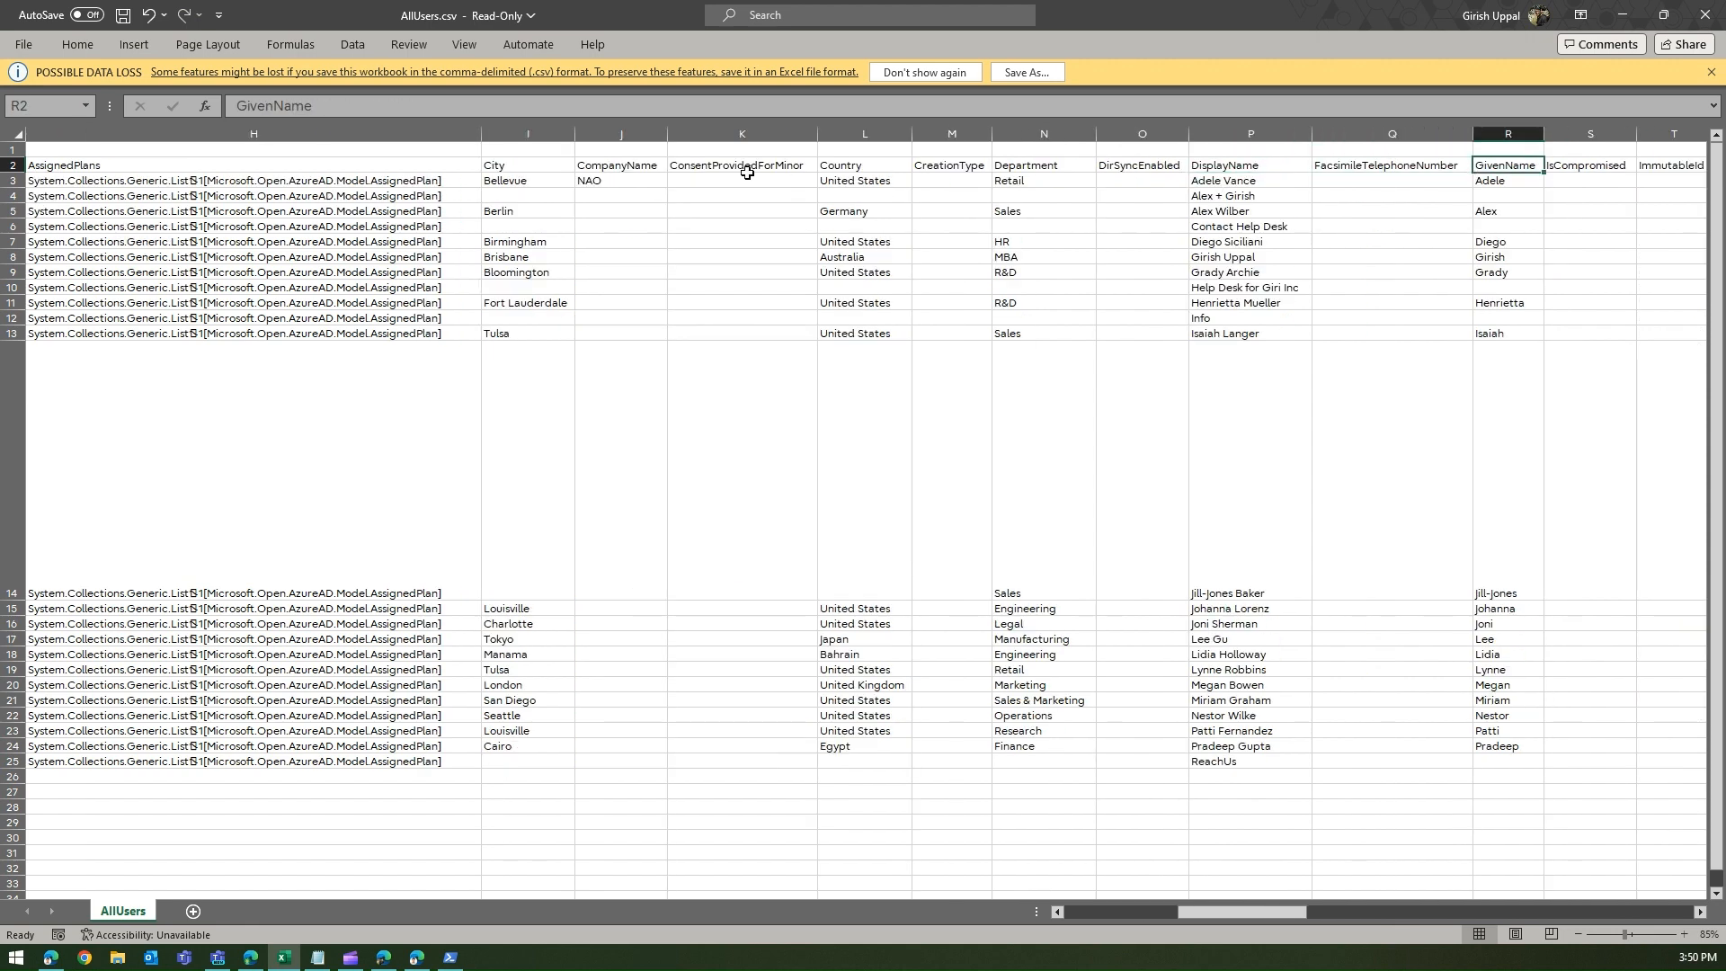
click(865, 180)
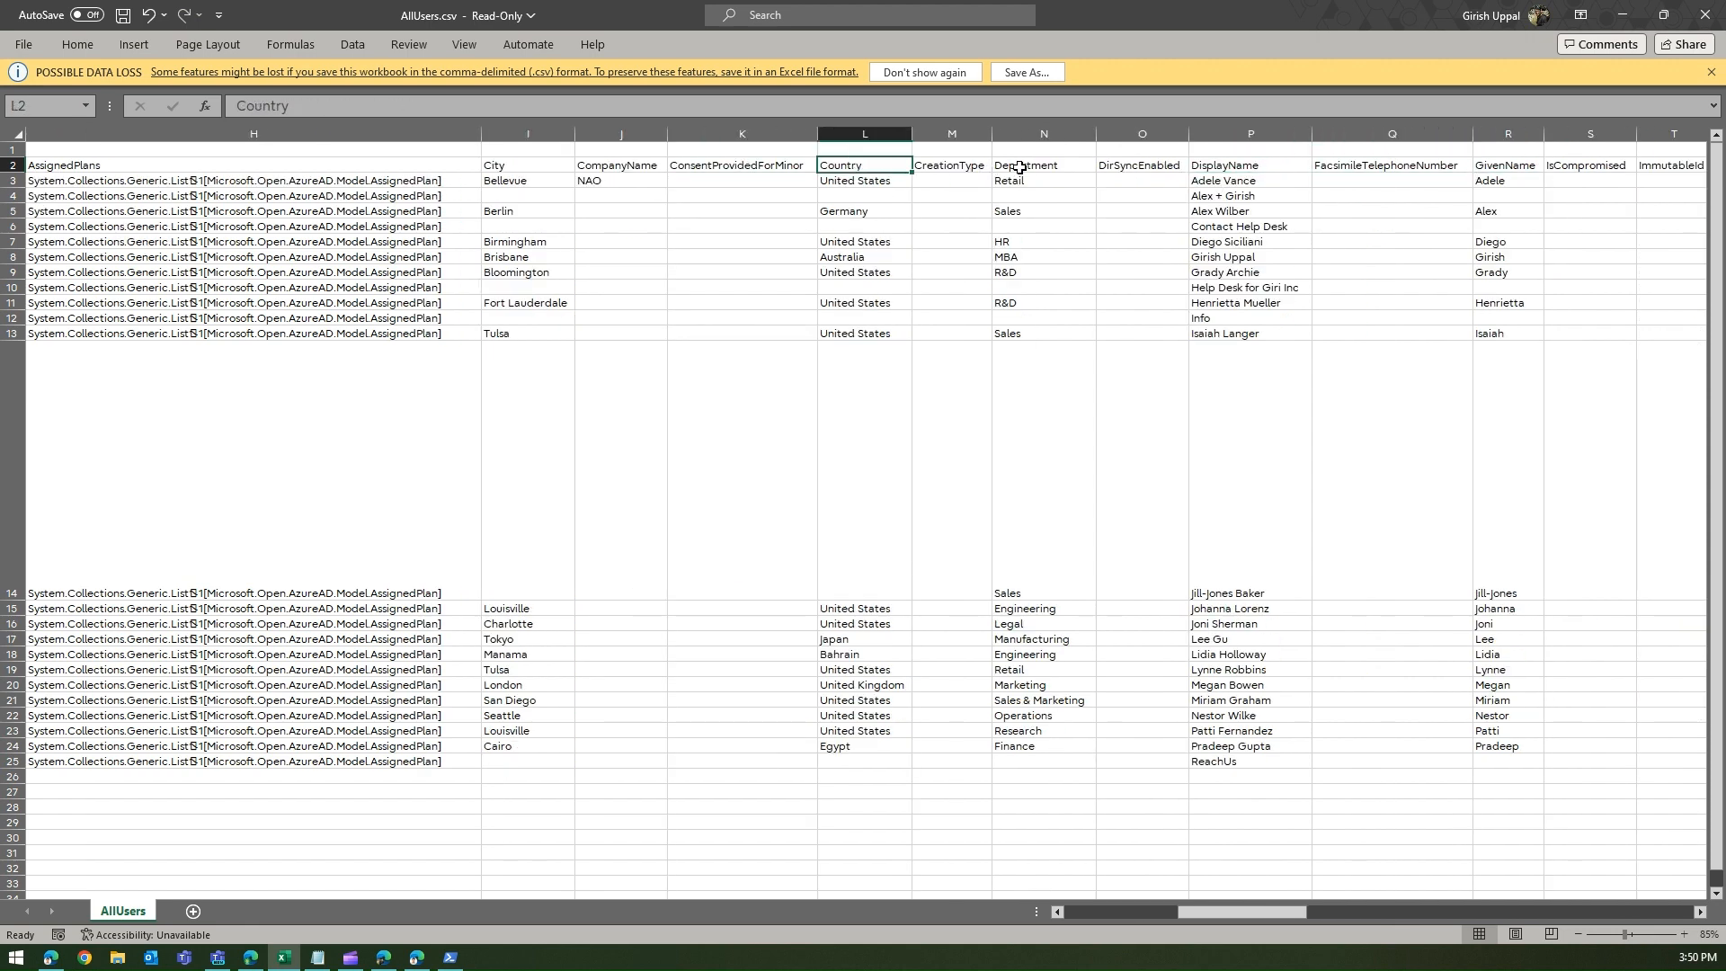
click(1142, 165)
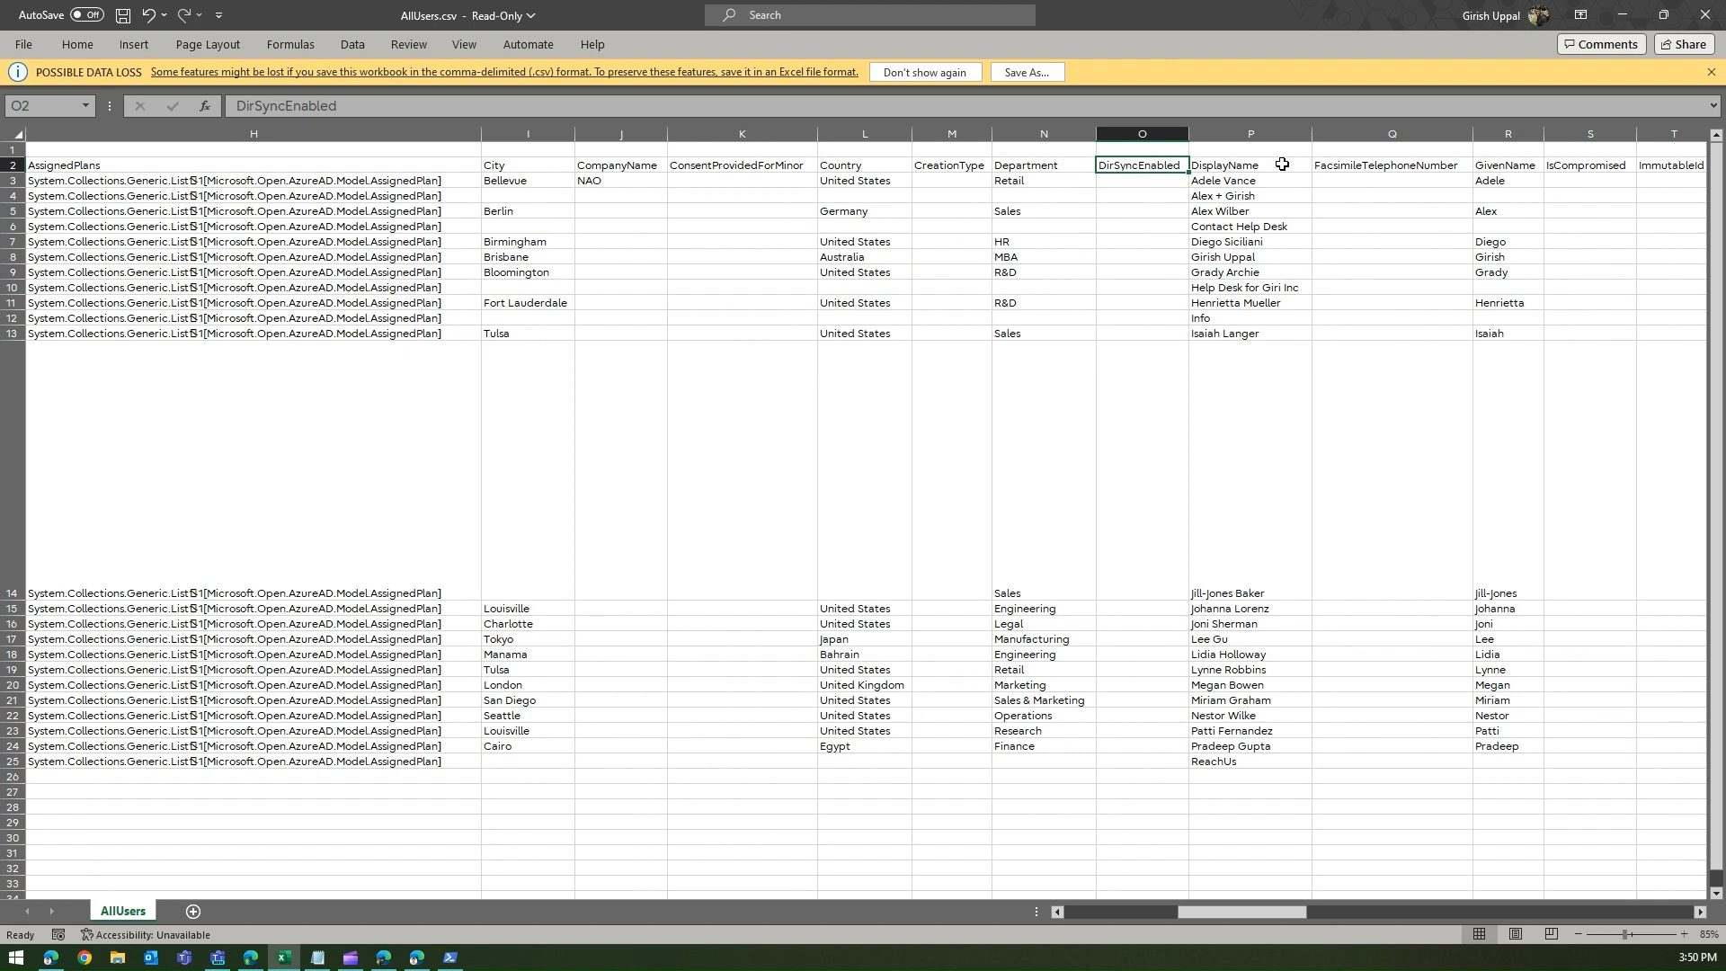
scroll(right, 3)
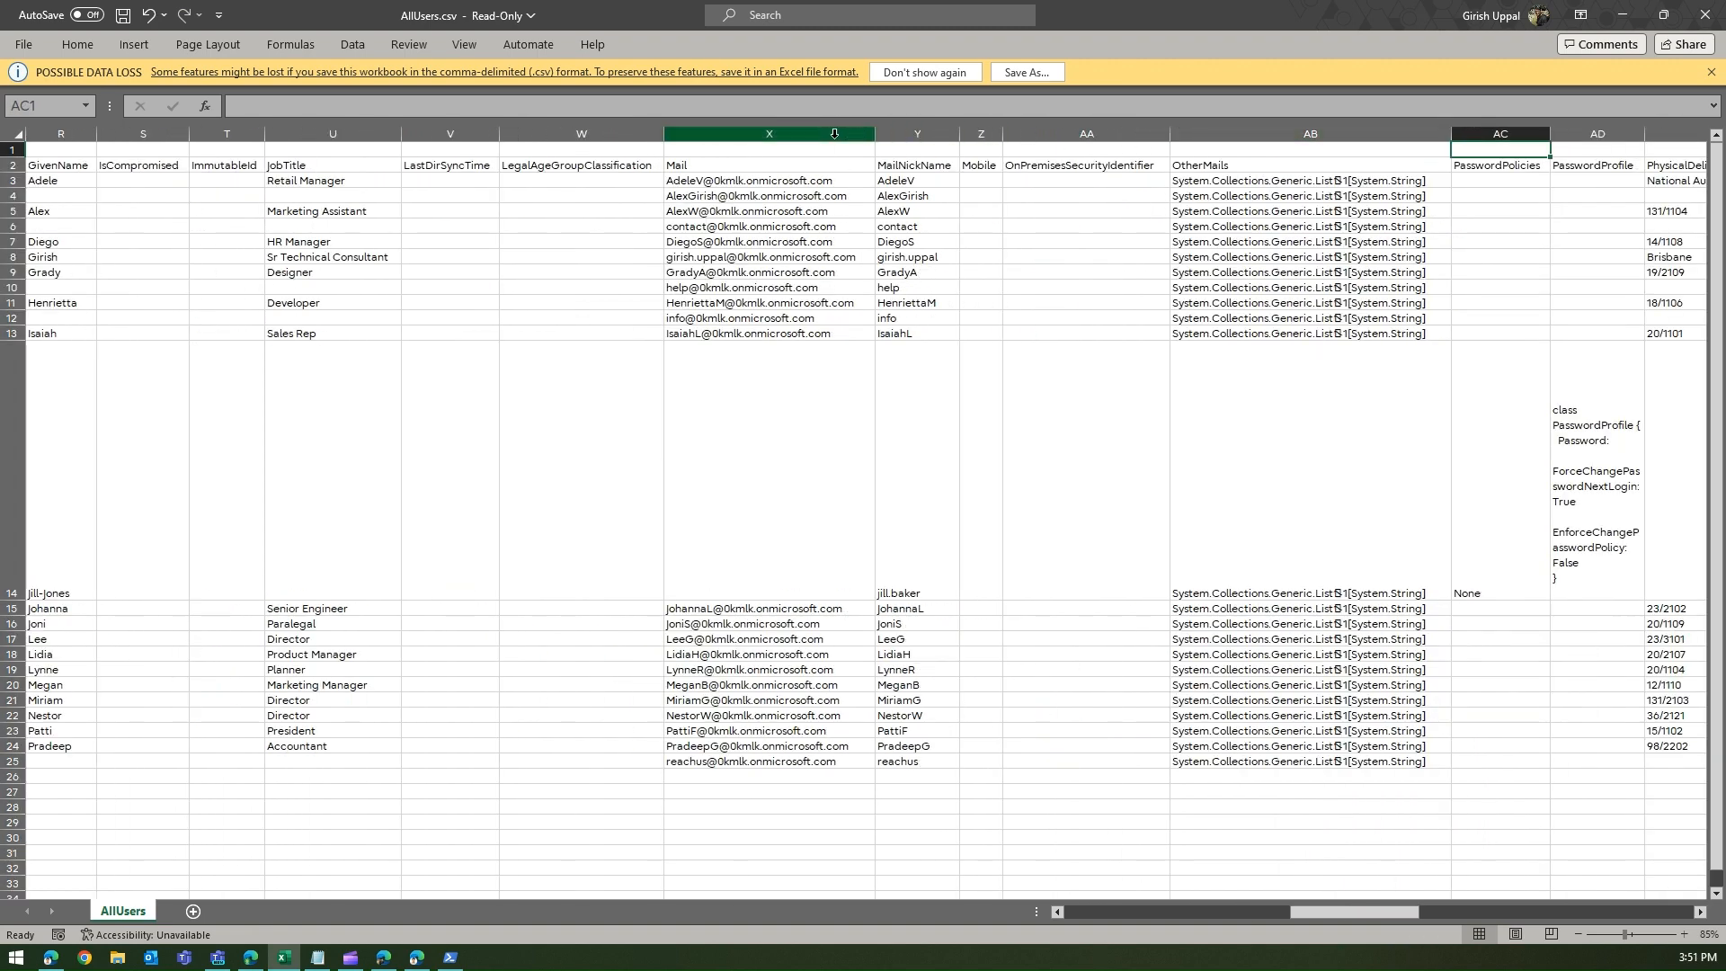
click(1595, 150)
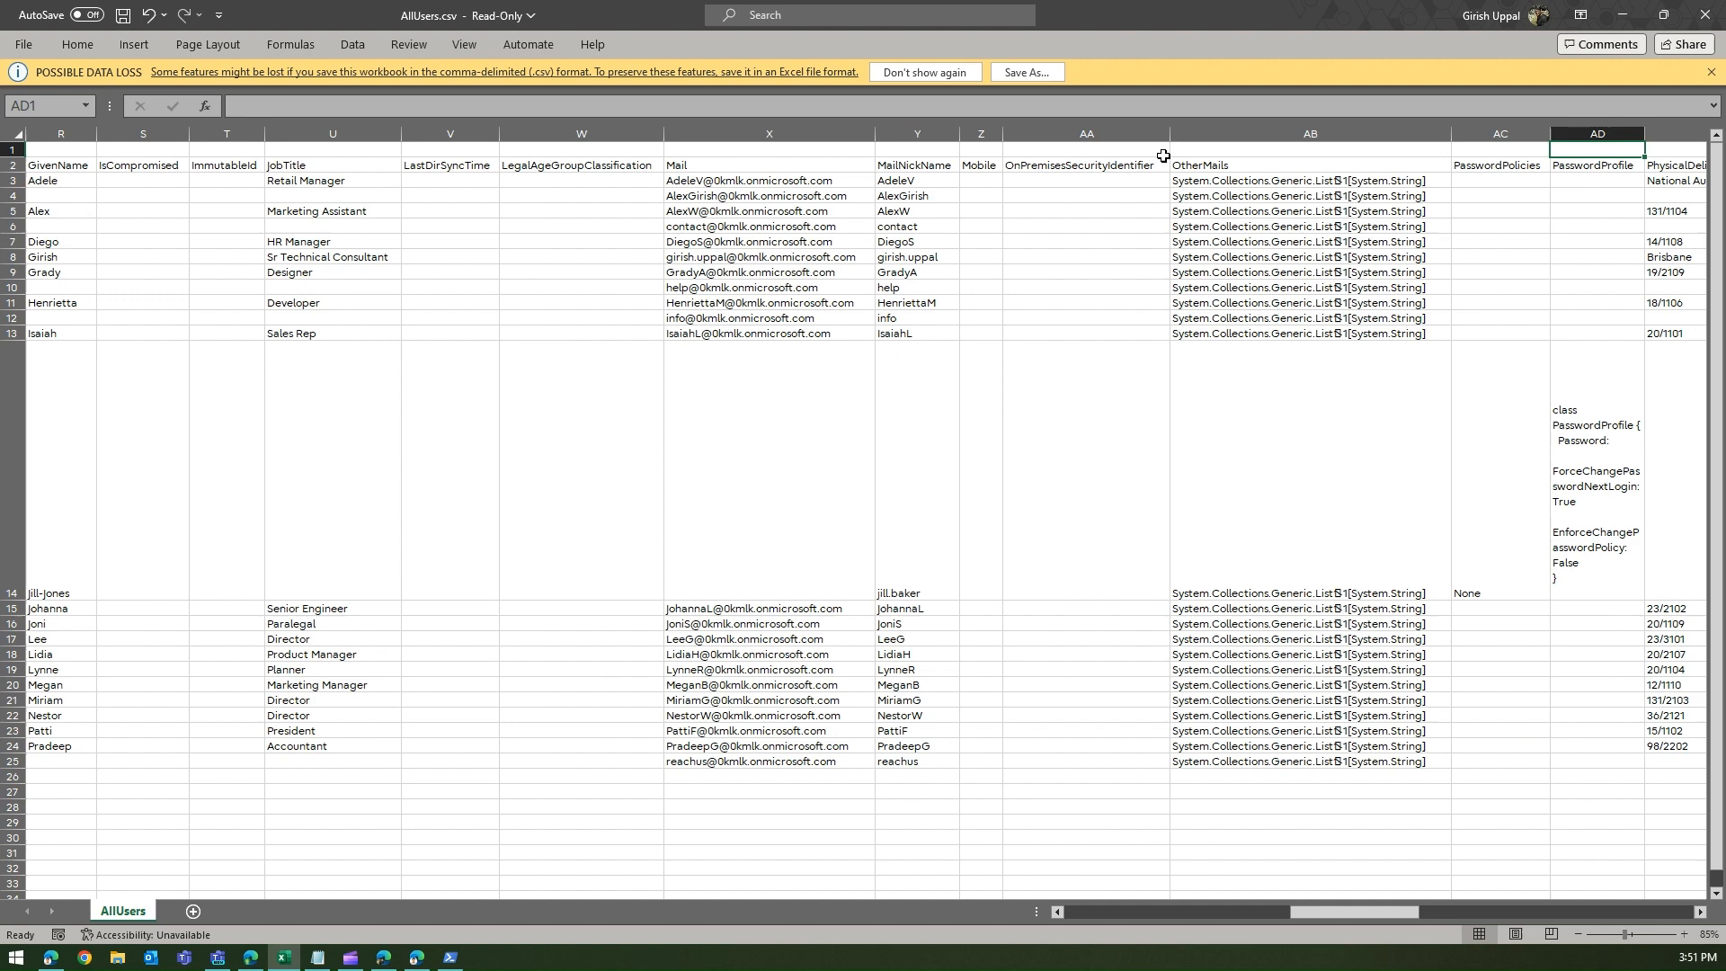
scroll(right, 3)
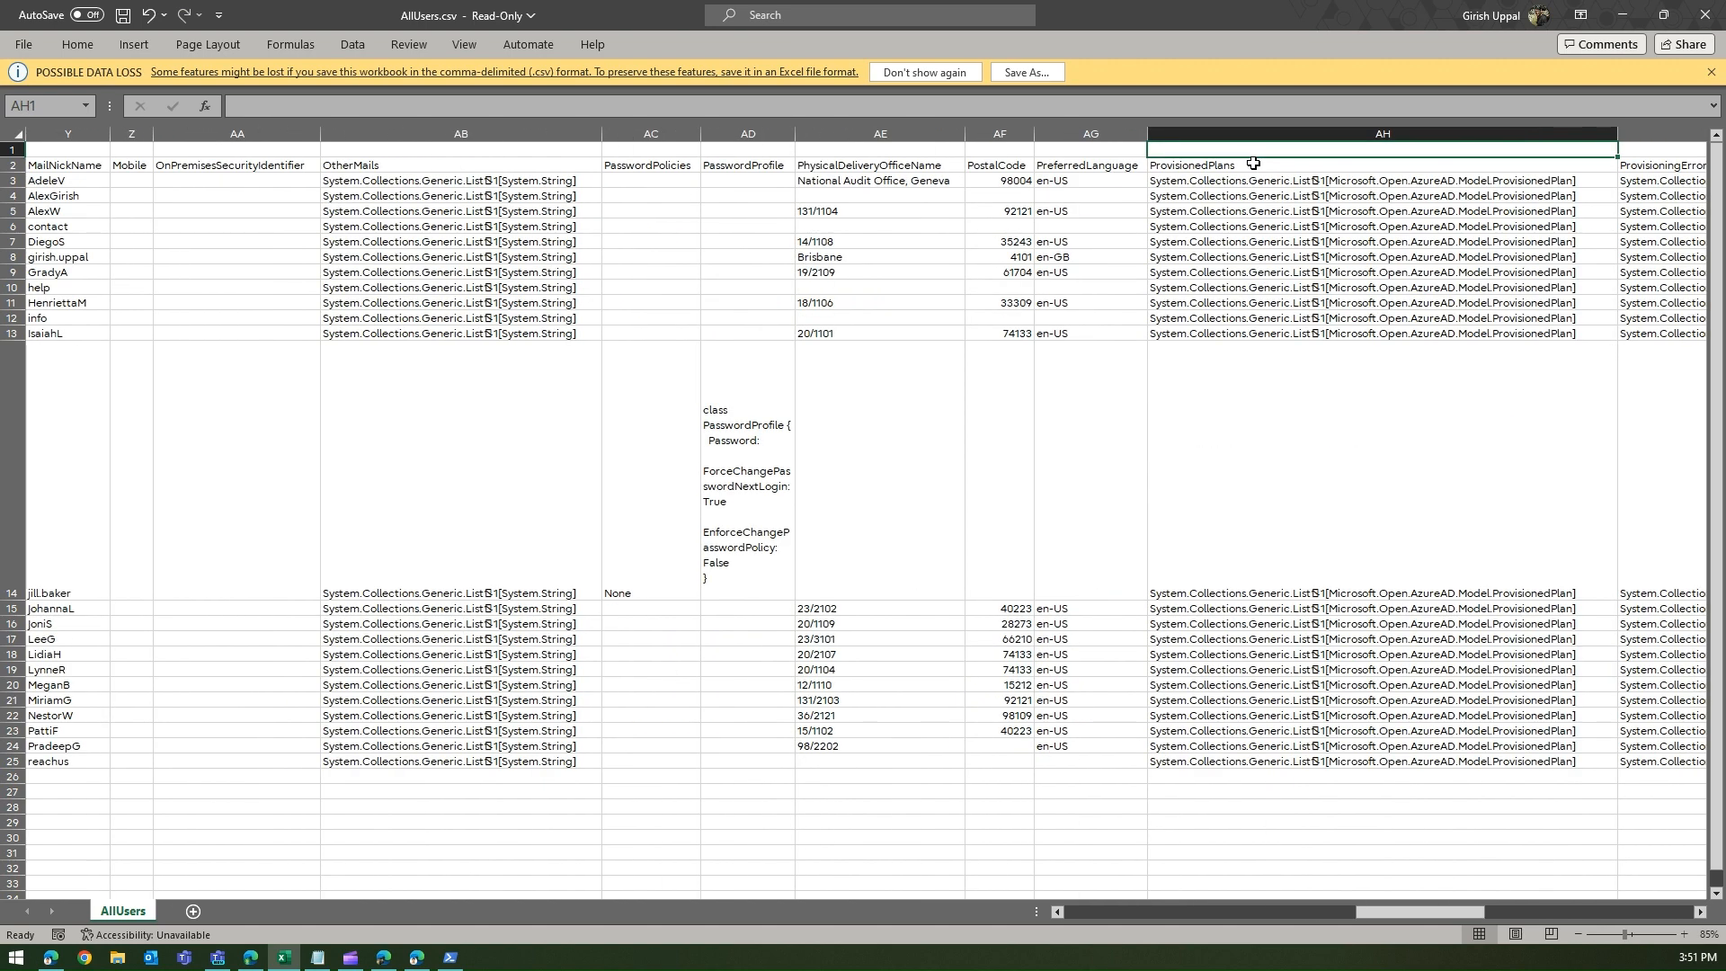
click(998, 133)
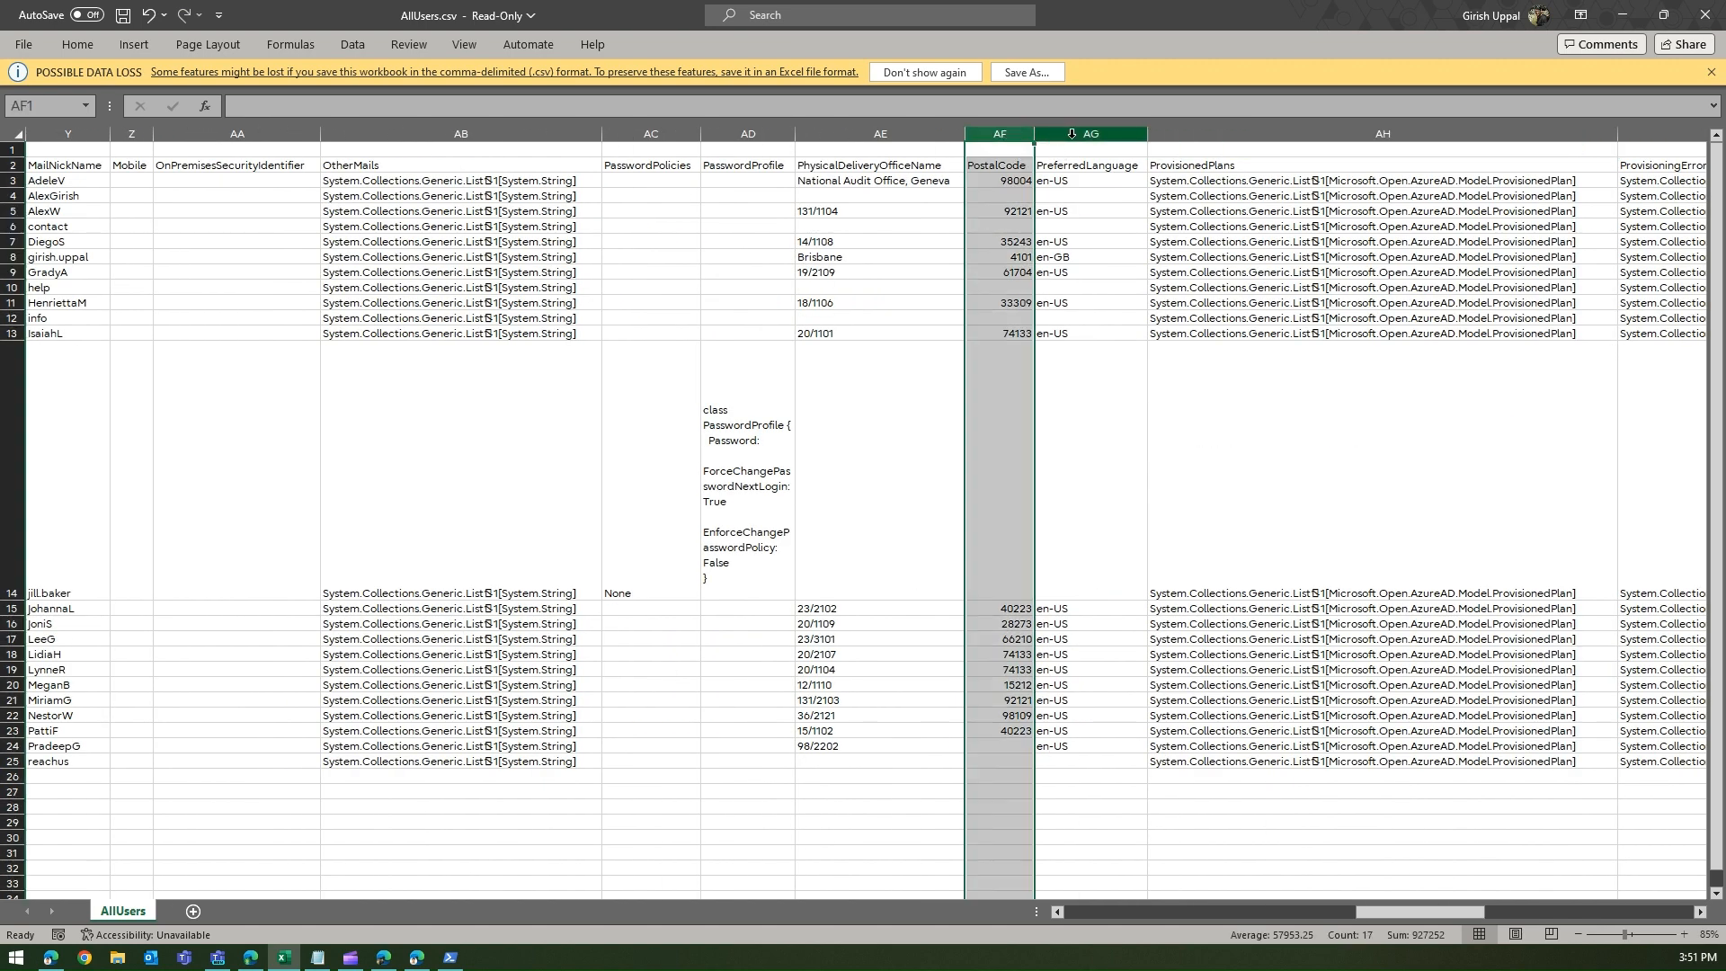
click(1090, 133)
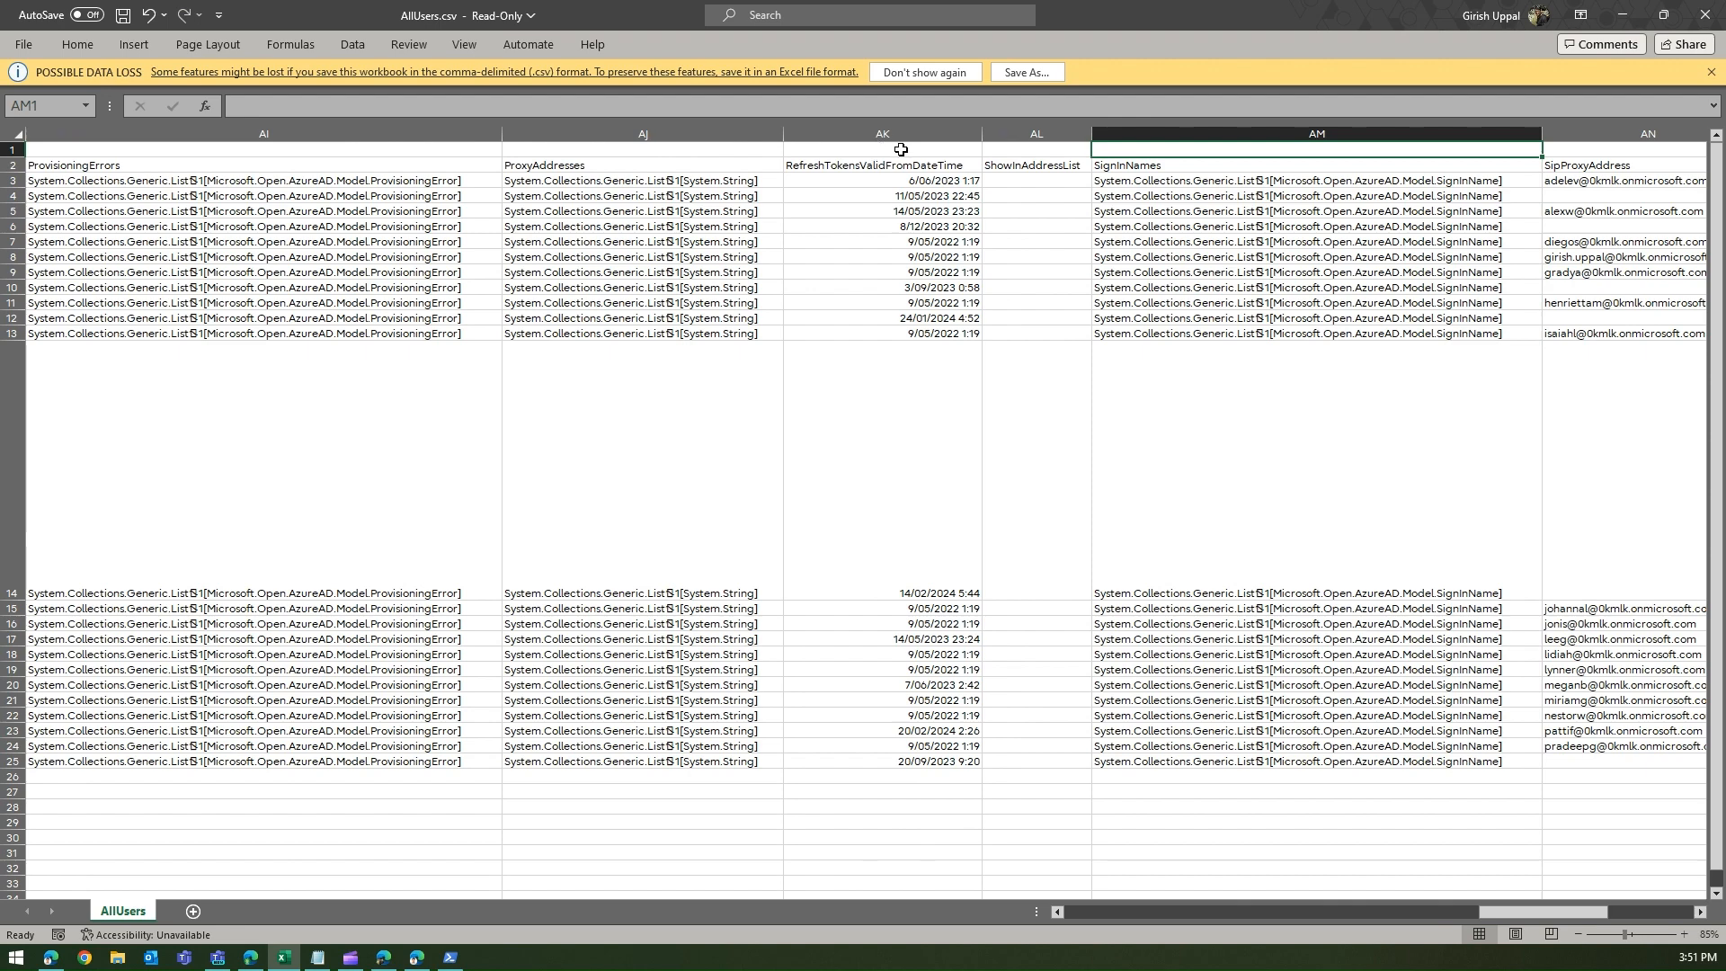
scroll(right, 3)
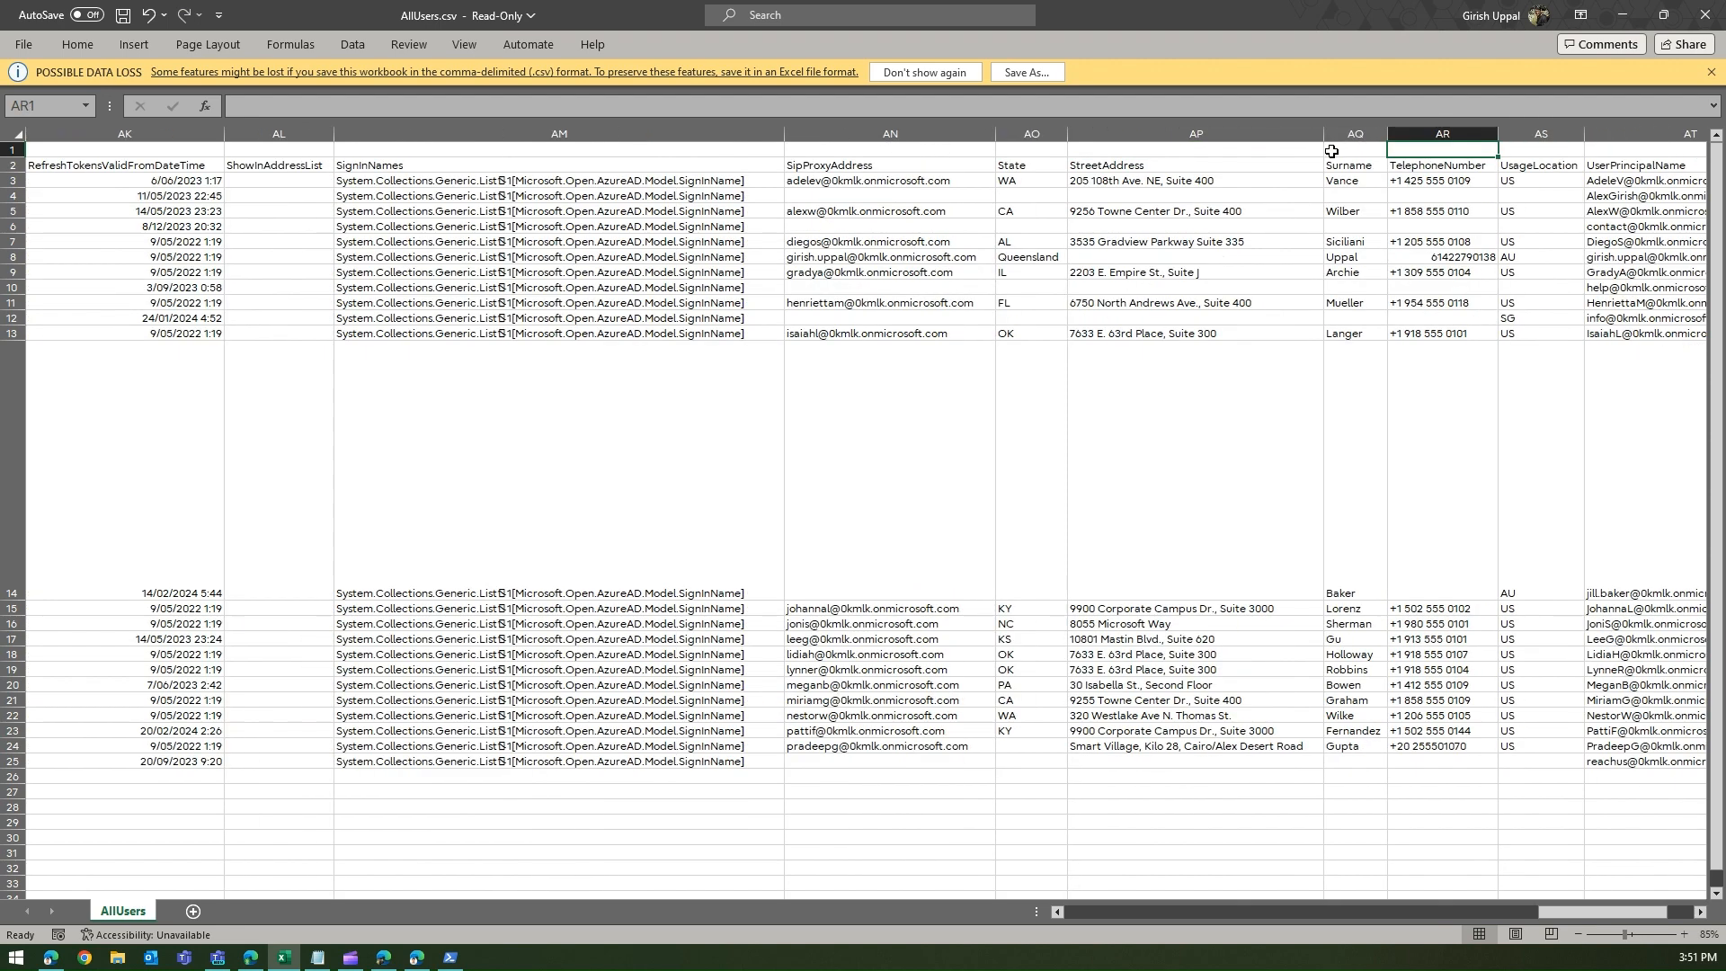
scroll(right, 3)
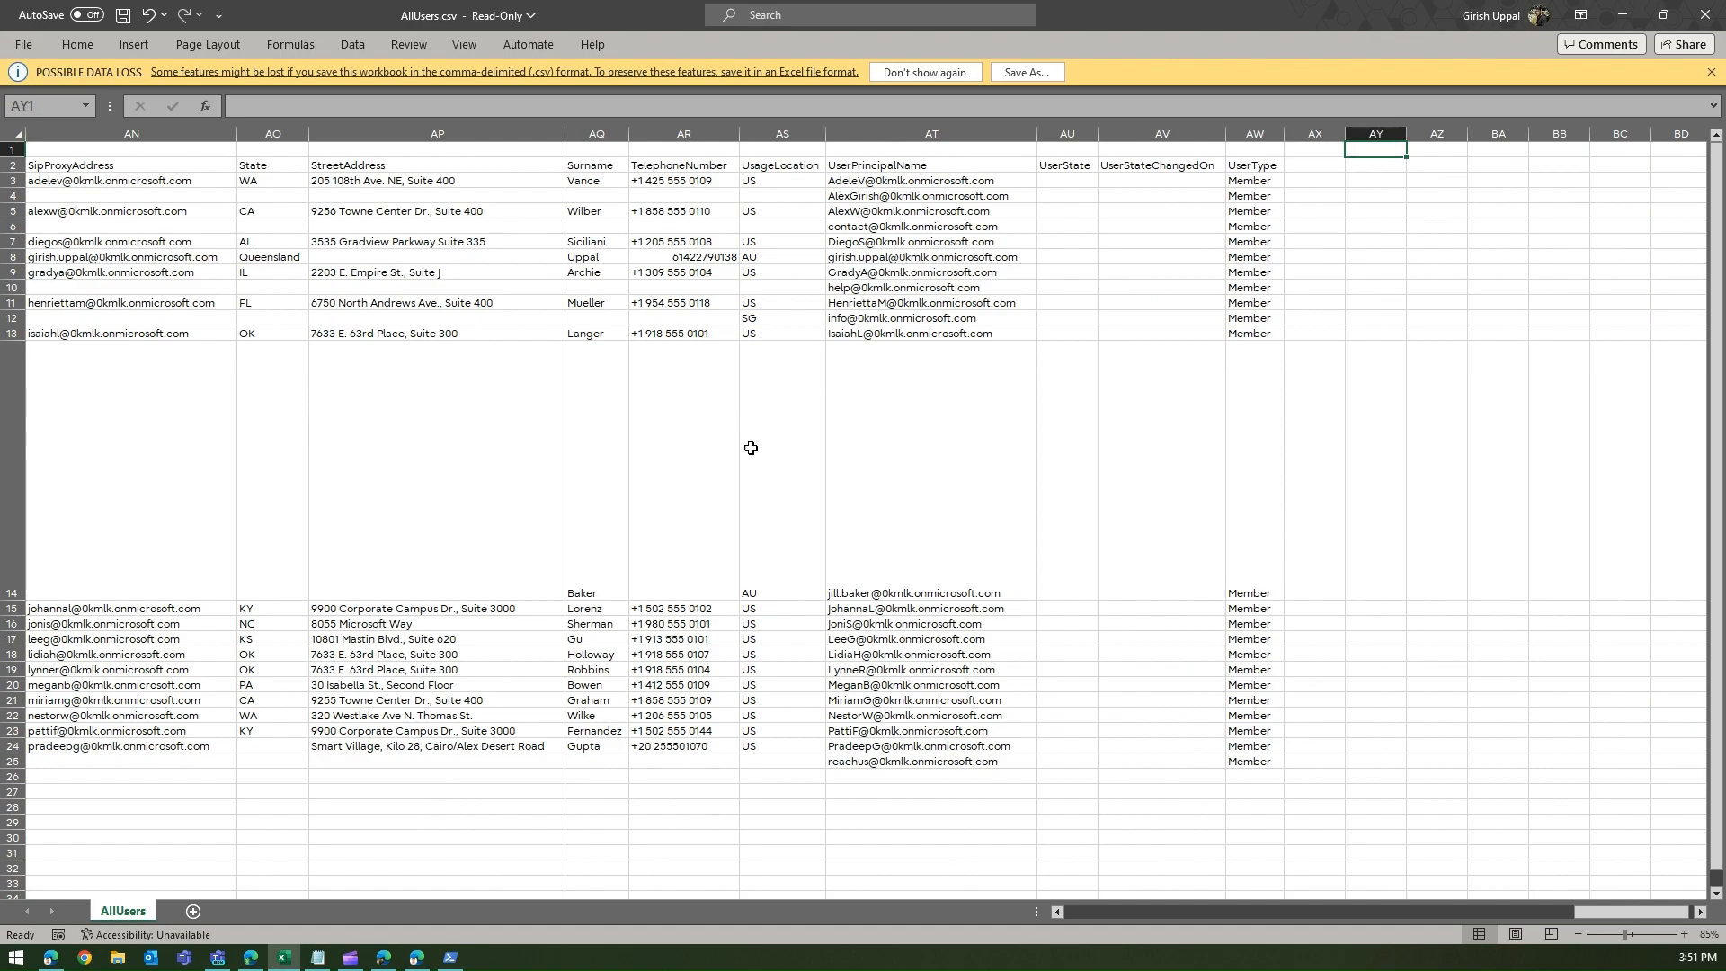
scroll(left, 3)
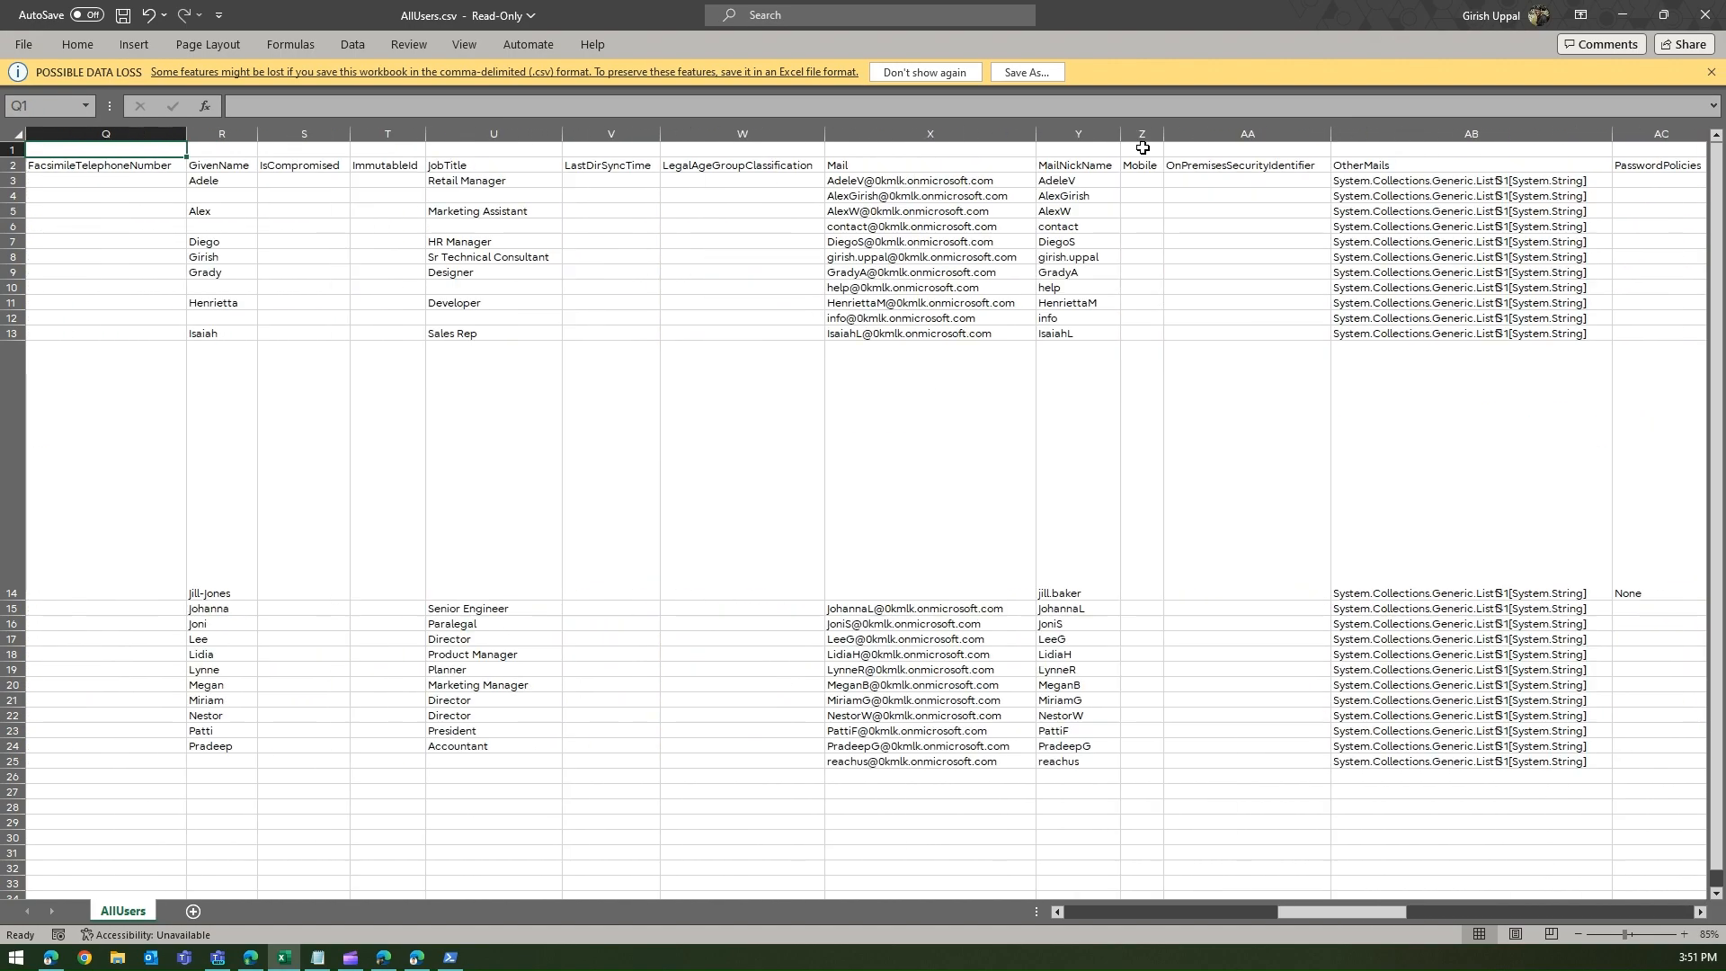
scroll(left, 3)
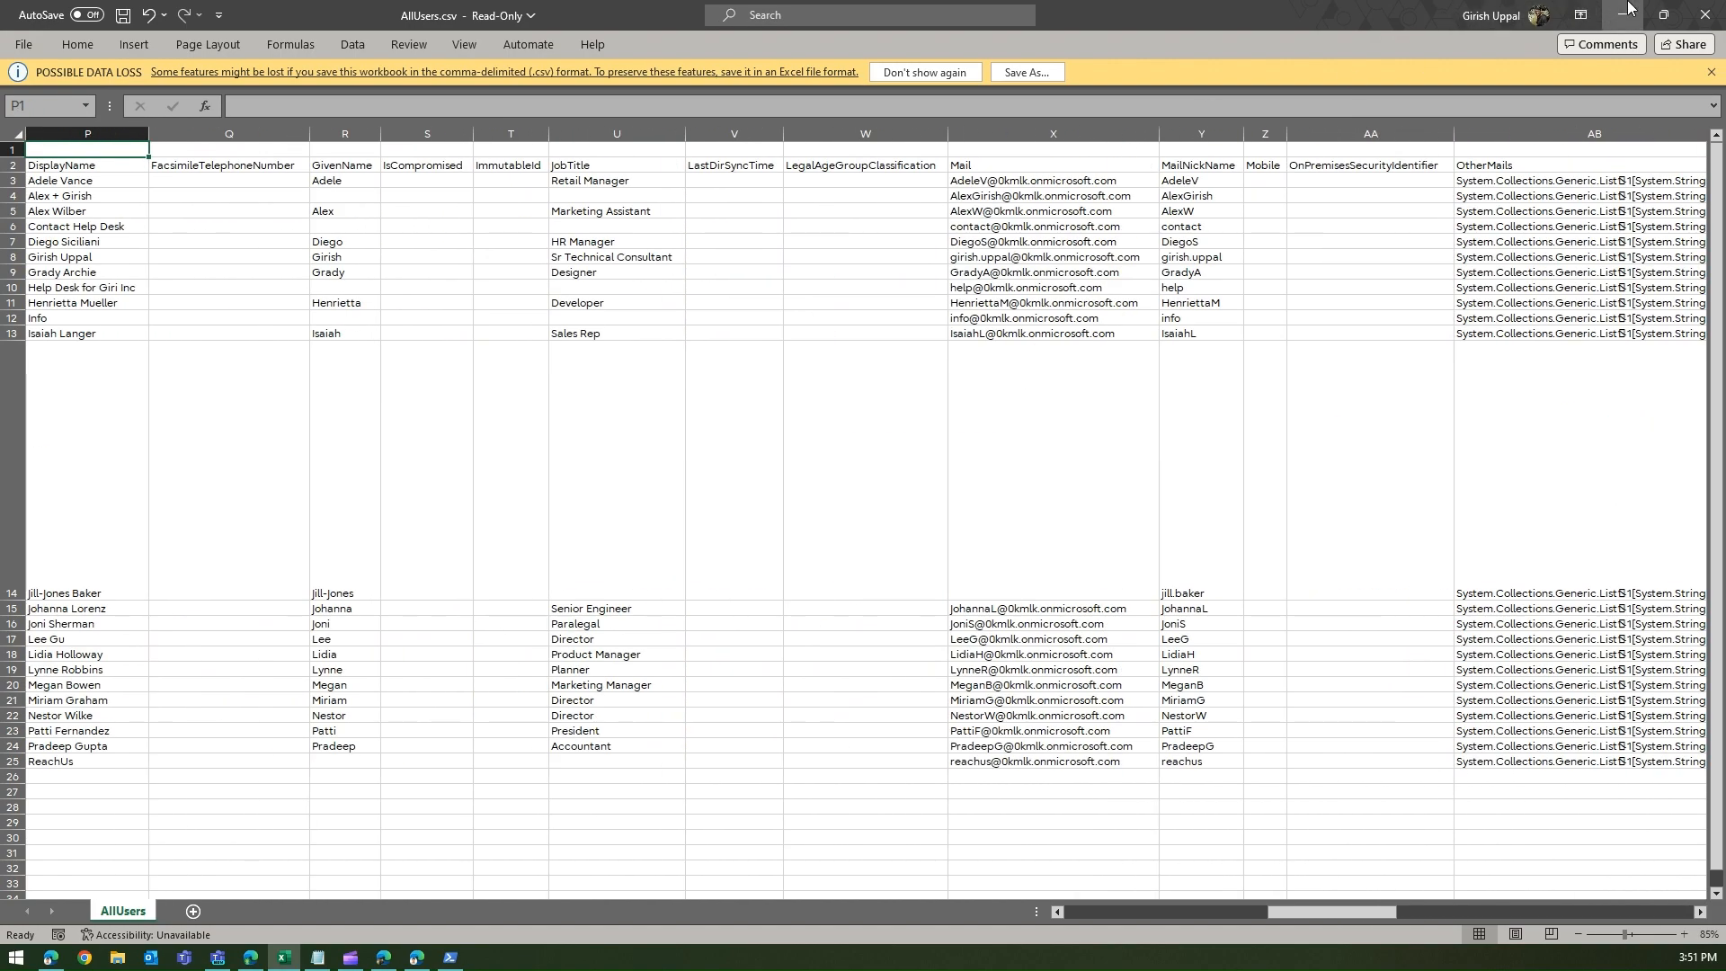
mouse_move(1649, 17)
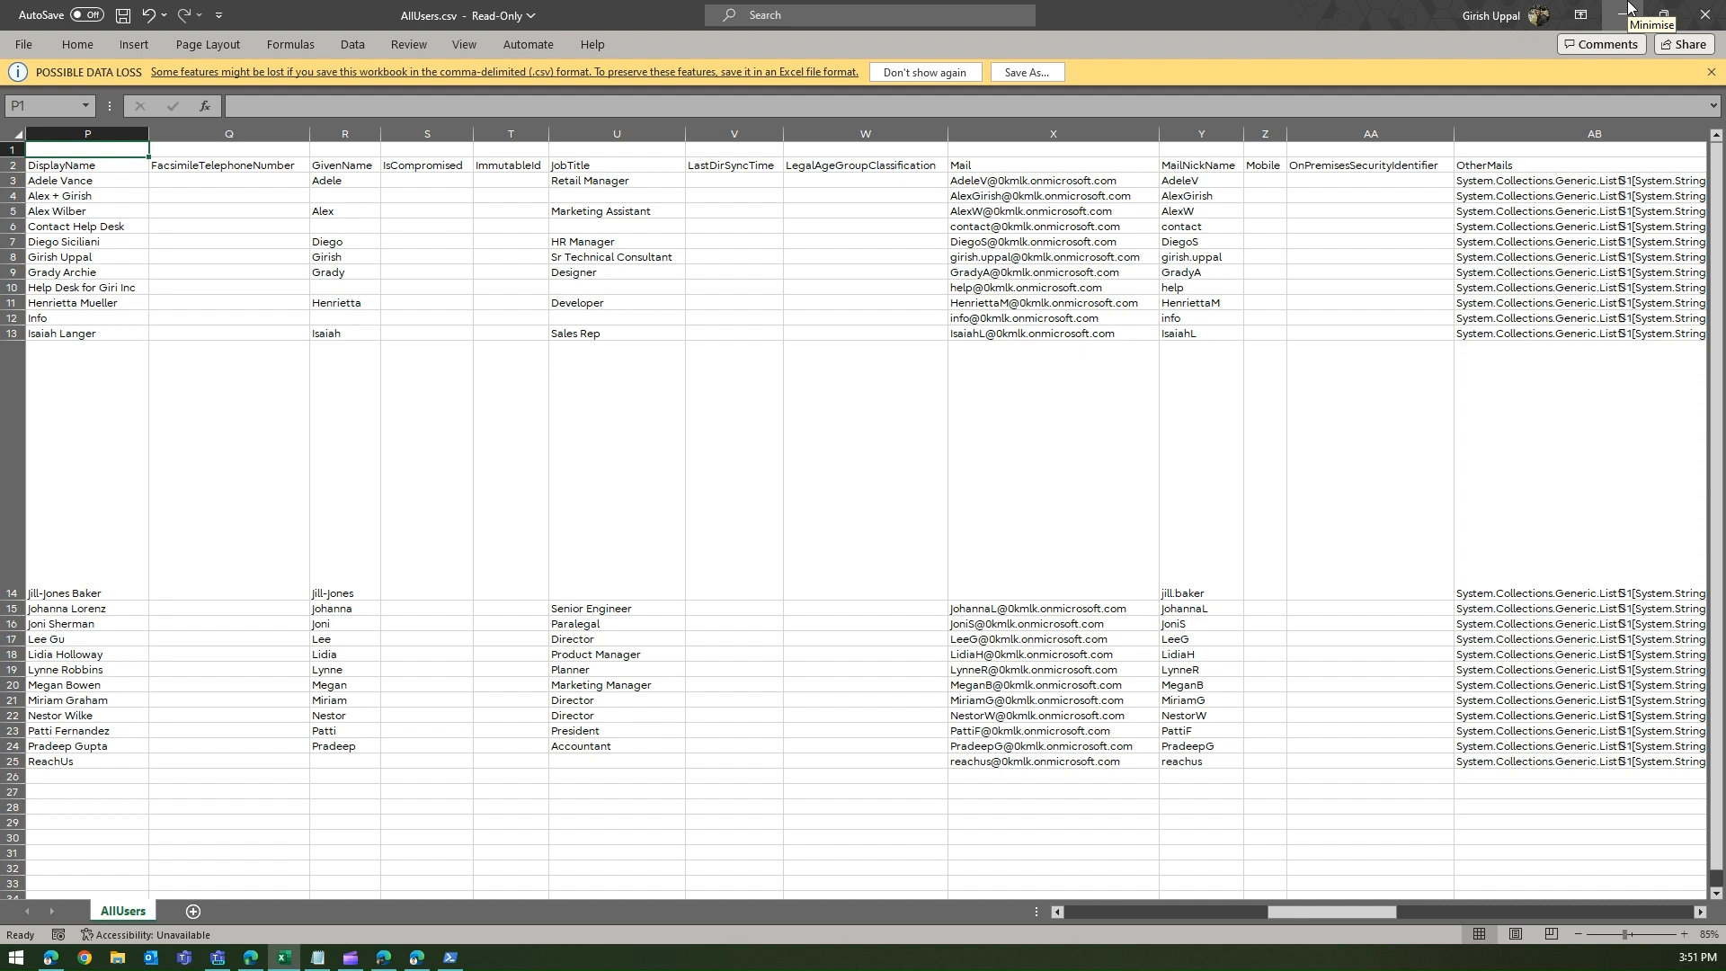